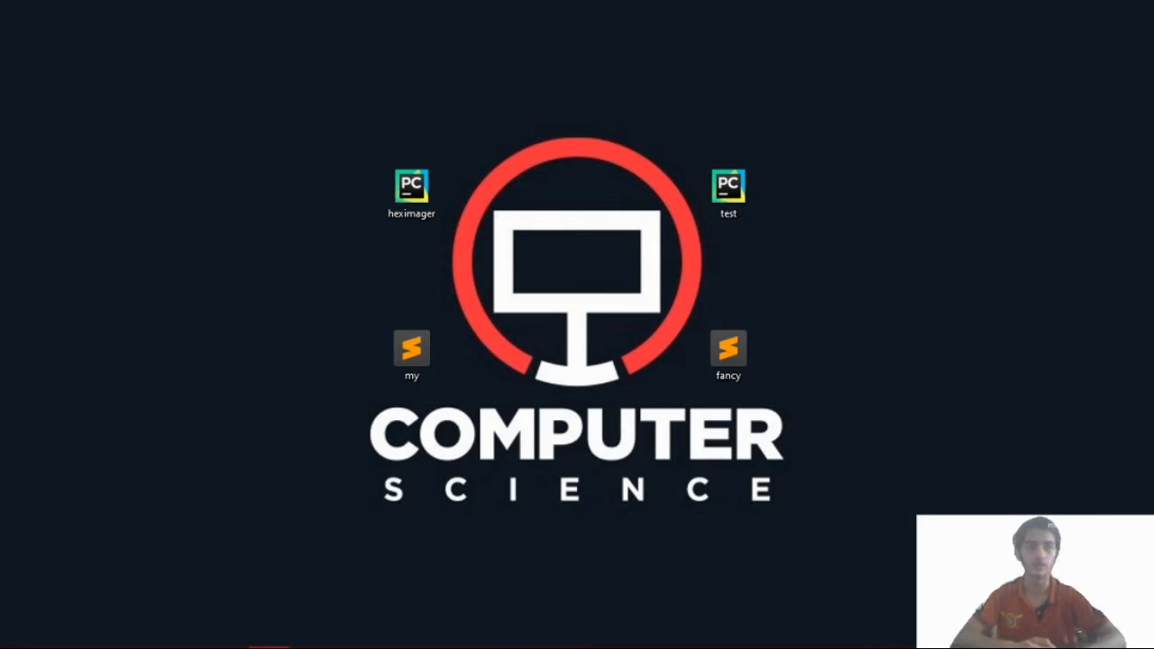
mouse_move(840, 352)
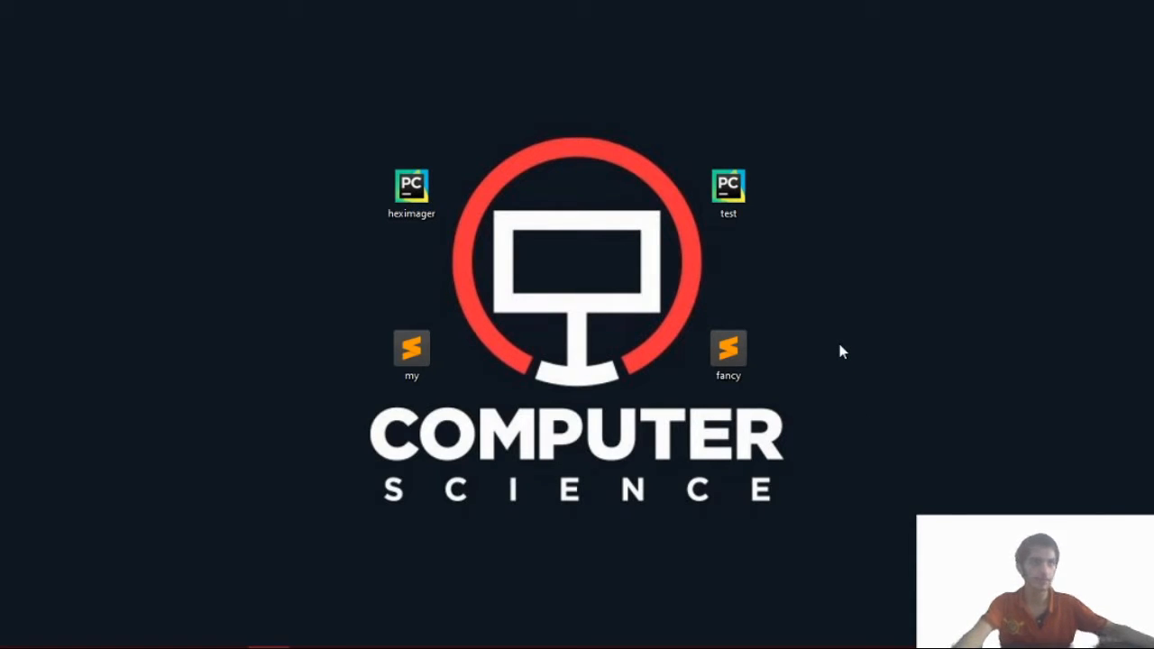
mouse_move(770, 286)
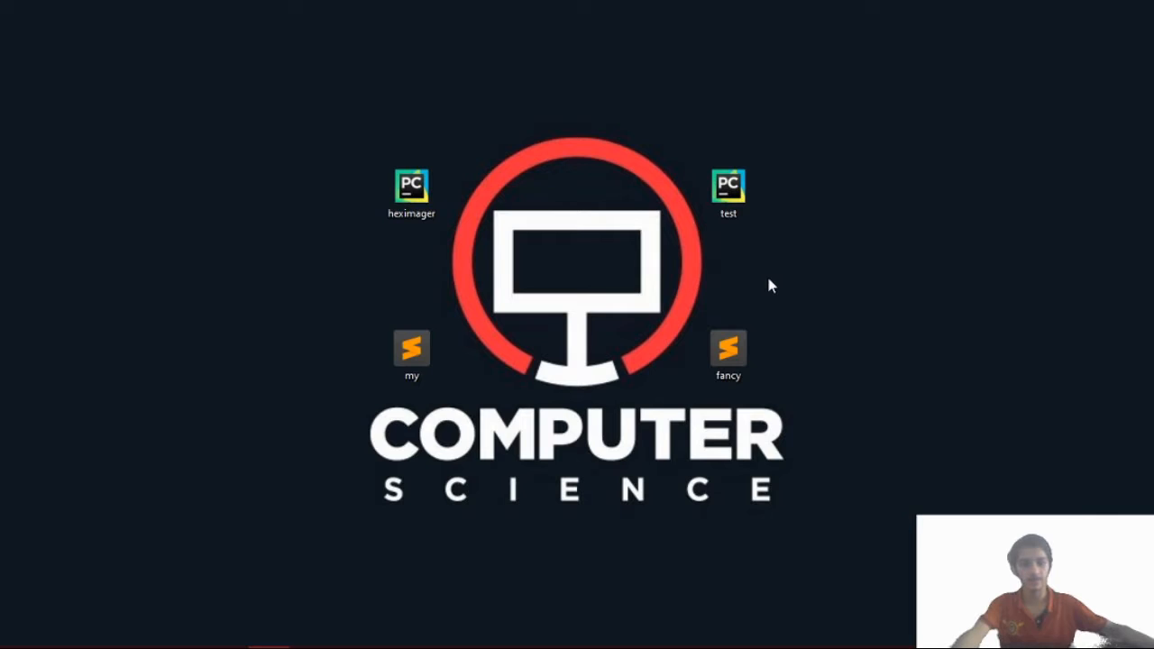
mouse_move(886, 396)
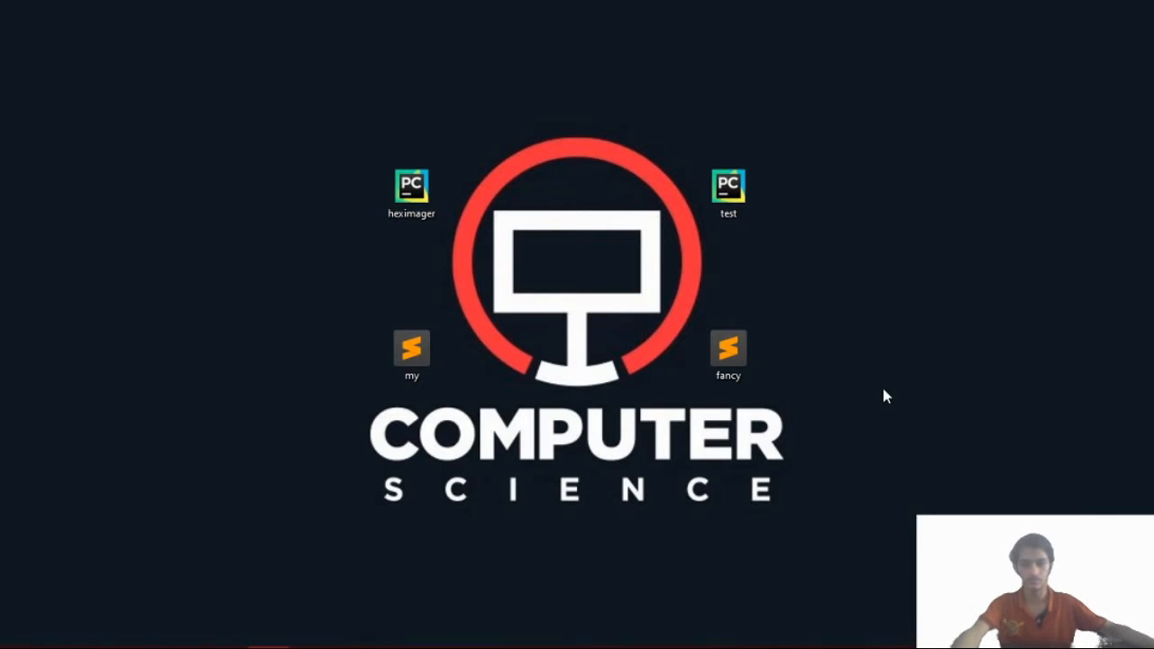
mouse_move(712, 268)
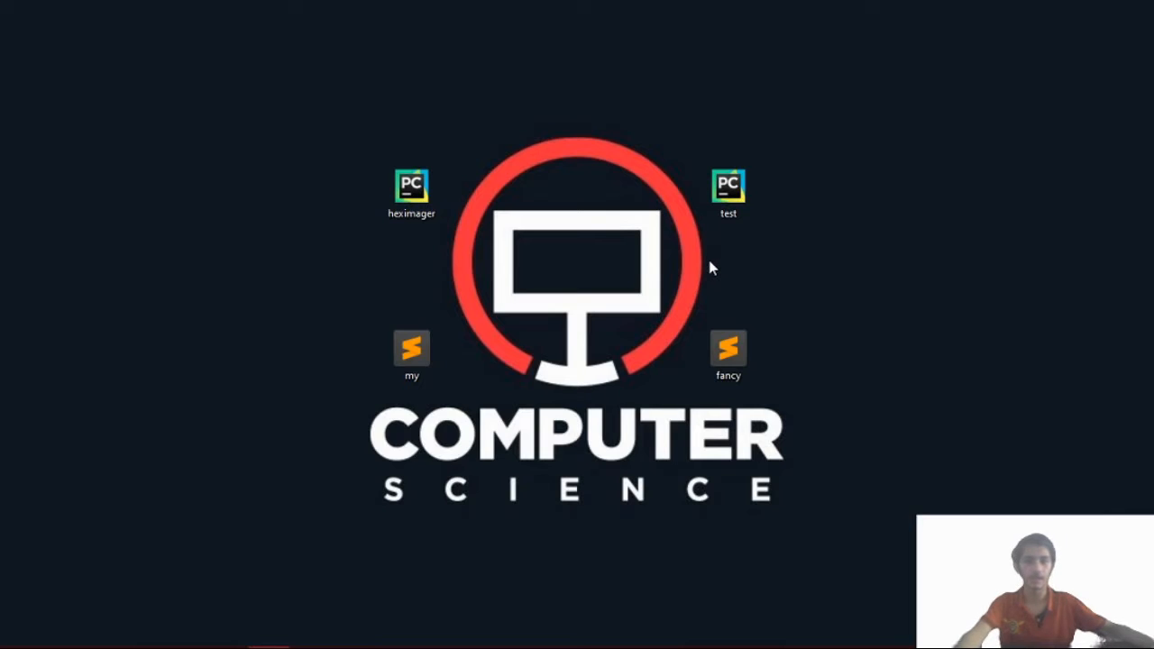
mouse_move(706, 275)
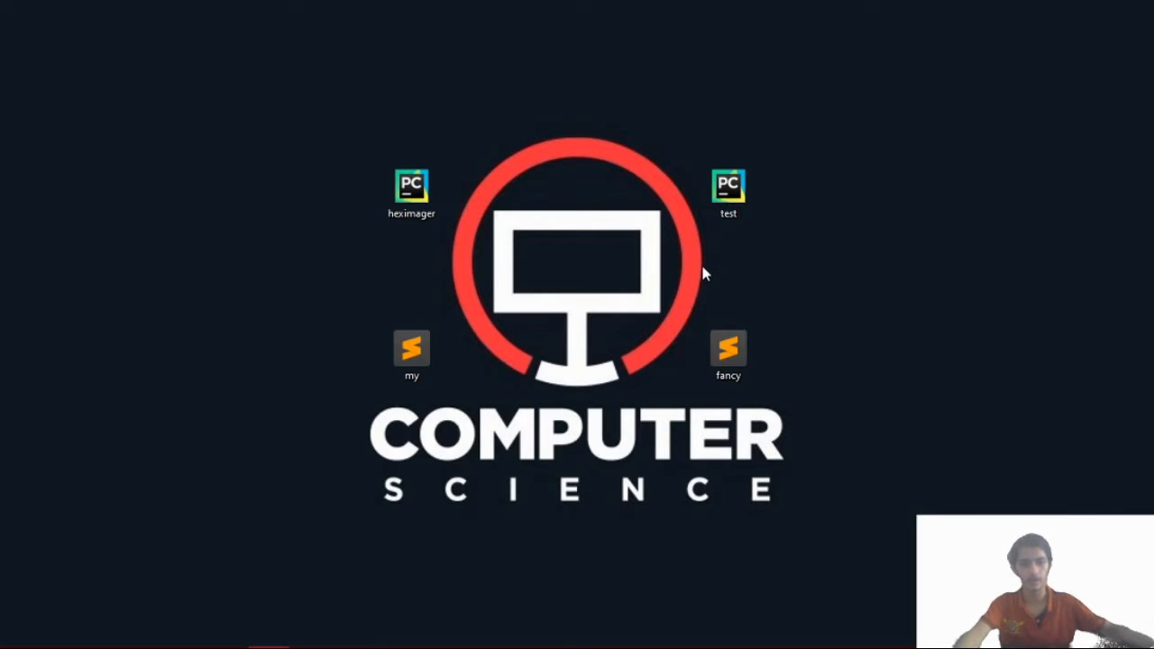
- Select the desktop hex image icons and open fancy.heximg in Sublime Text
left_click(411, 352)
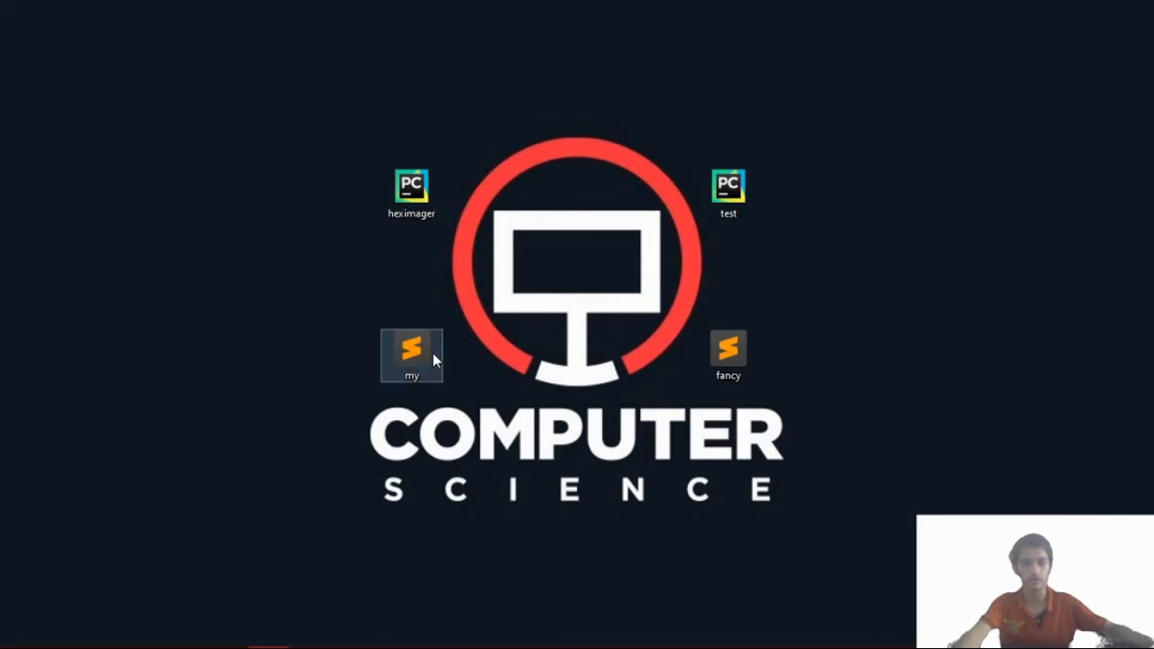
left_click(728, 352)
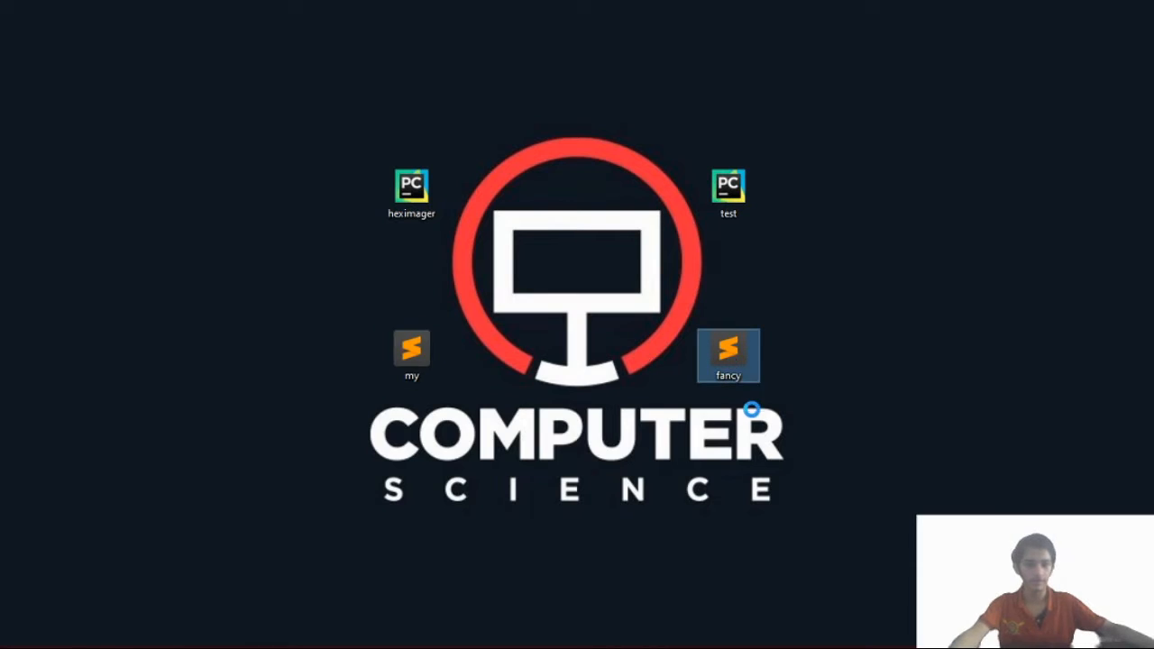
double_click(727, 349)
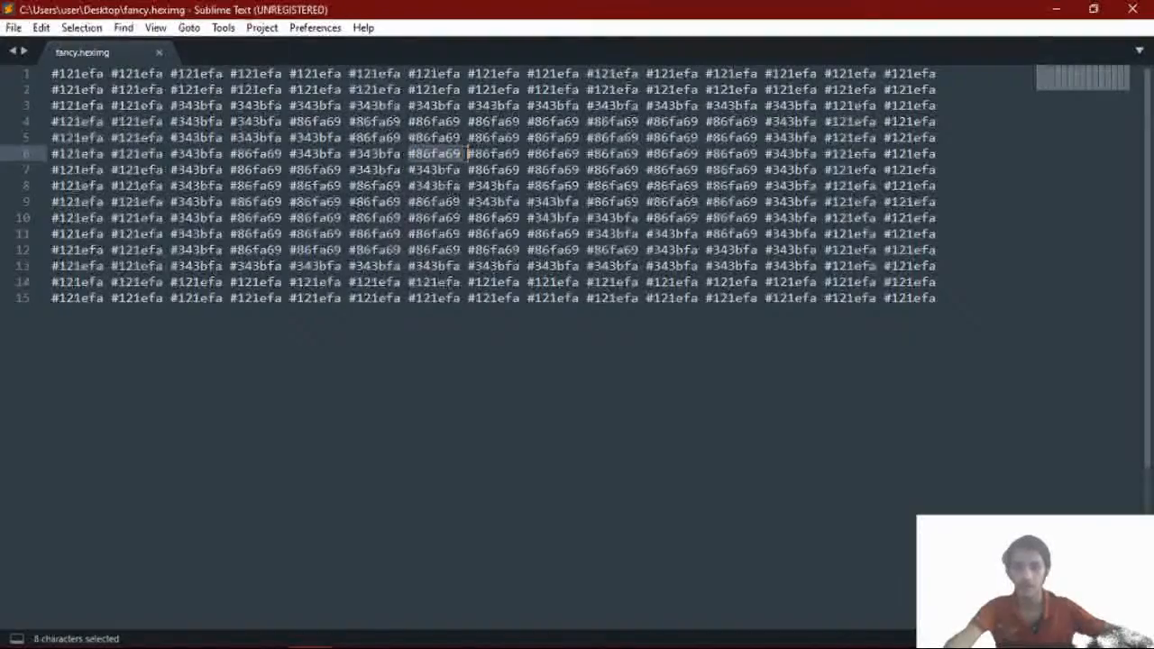
- Select all of fancy.heximg's 15 rows of hex colour codes, then deselect them
left_click(437, 153)
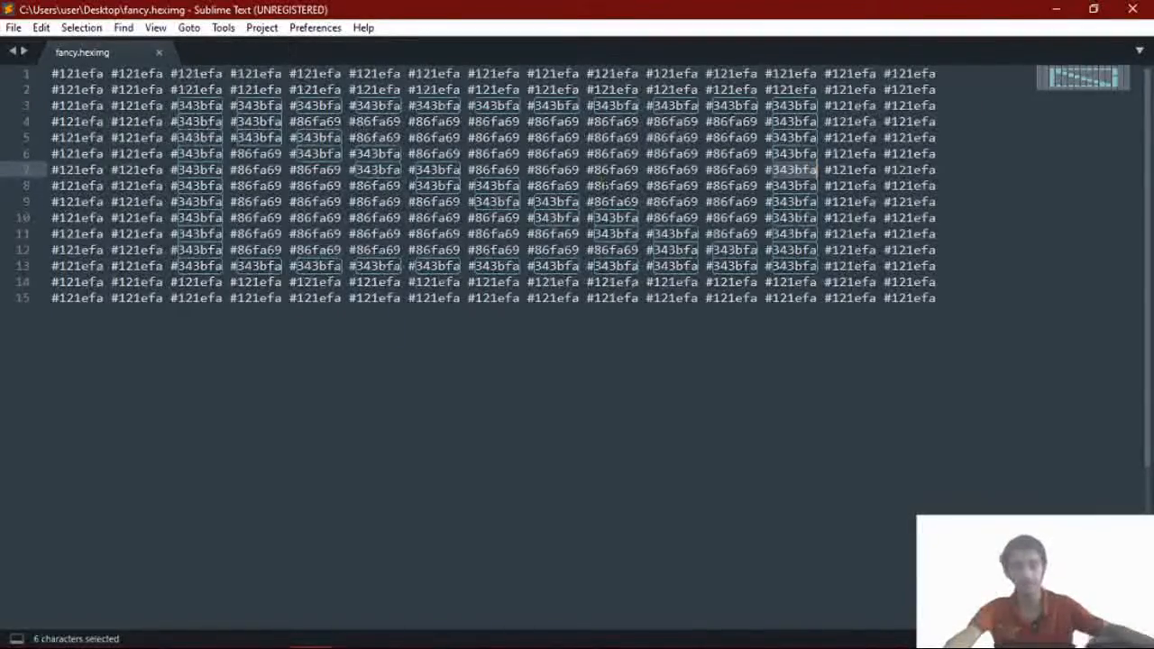
key("ctrl+a")
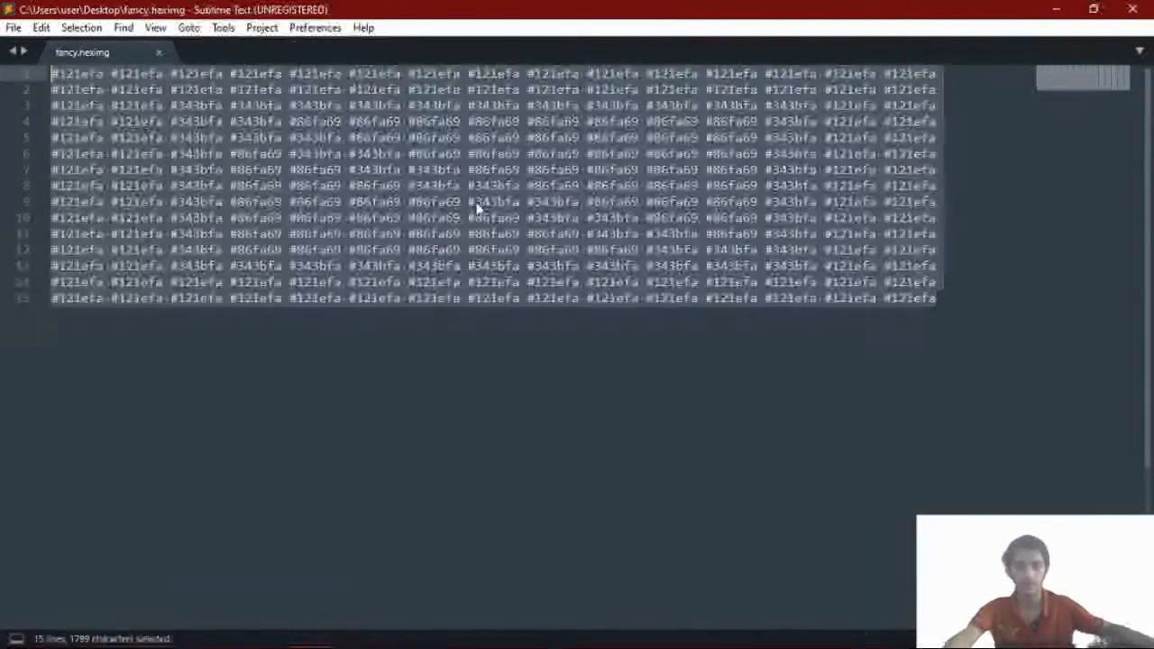
left_click(461, 169)
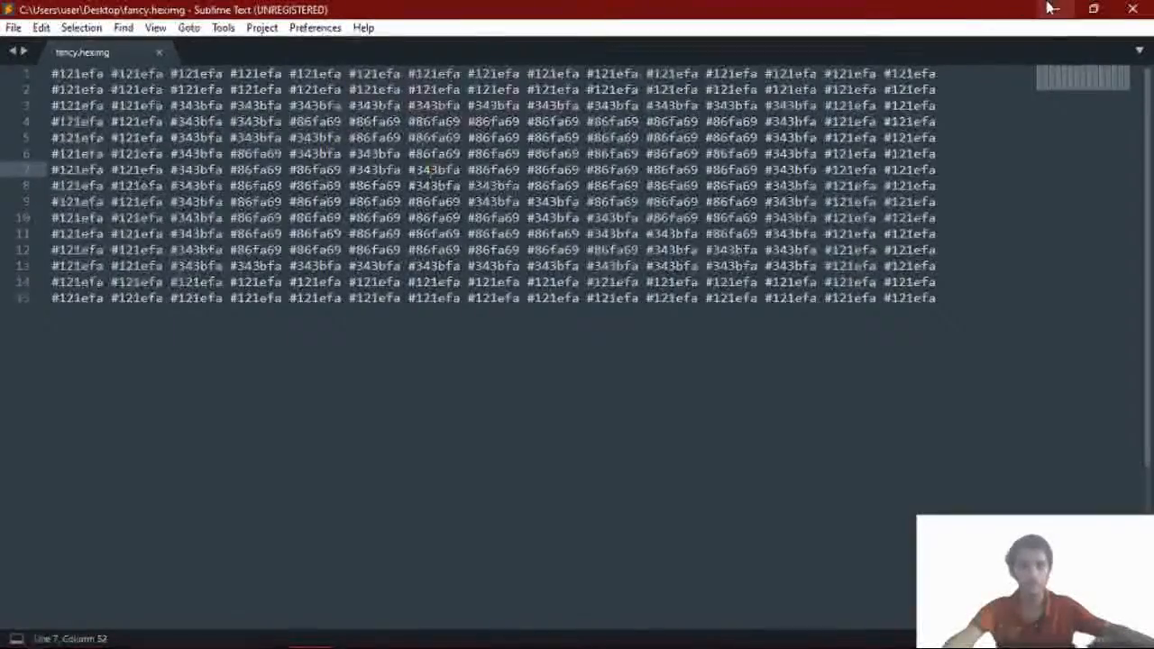
- Open my.heximg from the desktop, scroll across its rows, then return to fancy.heximg's tab
left_click(216, 52)
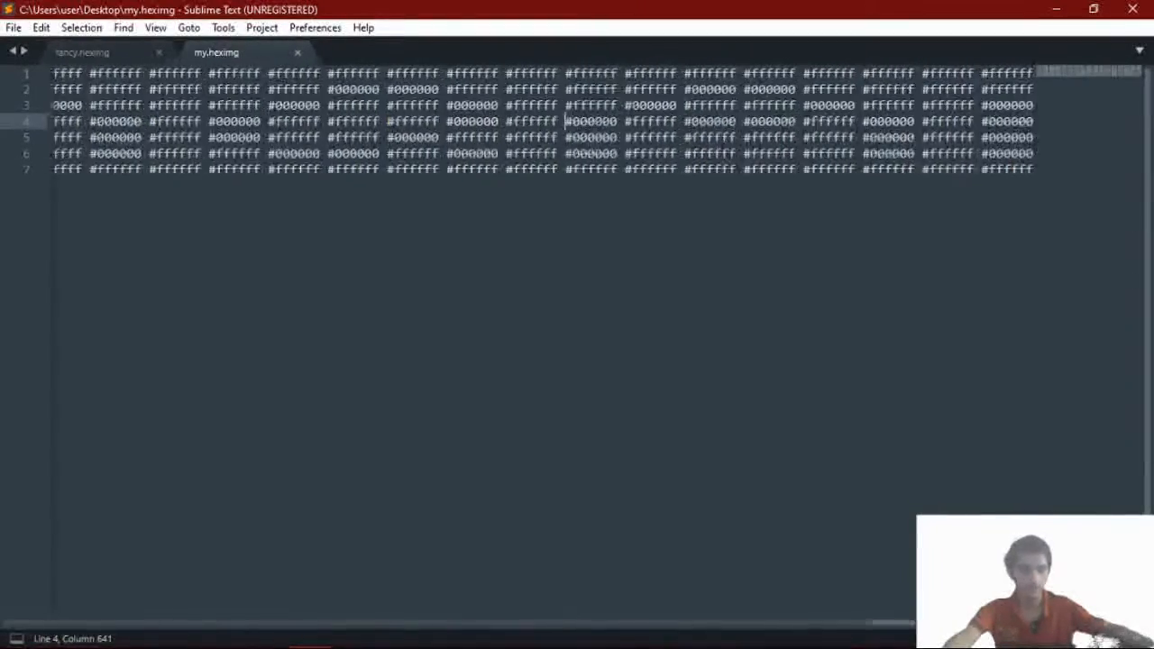
scroll("right", 3)
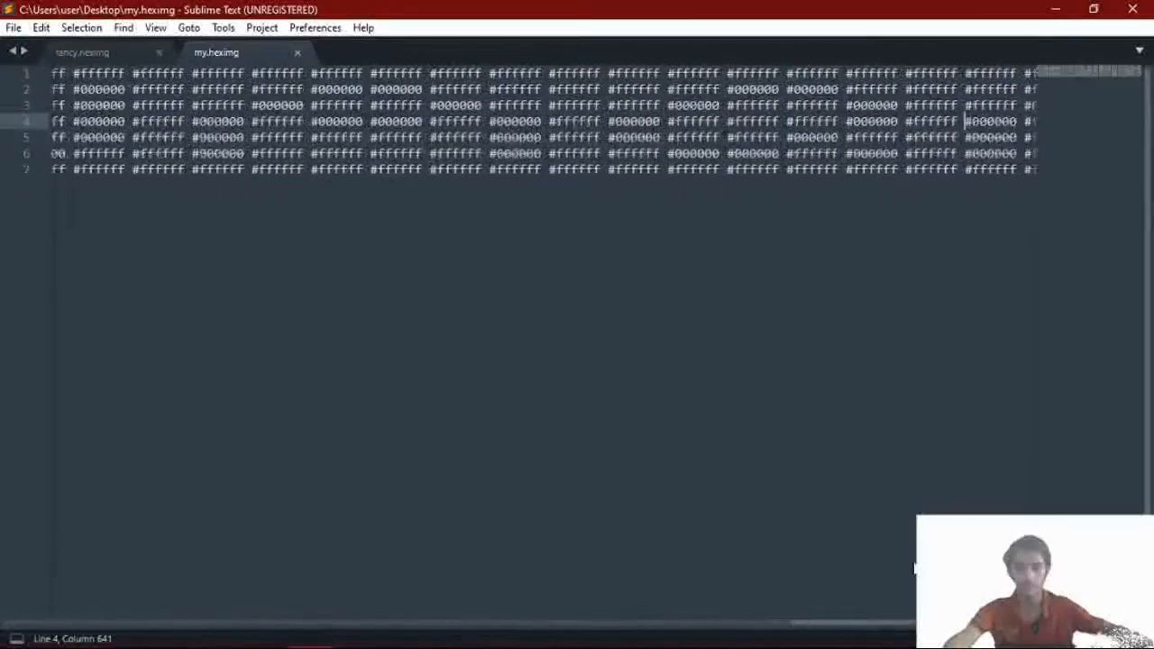
scroll("left", 3)
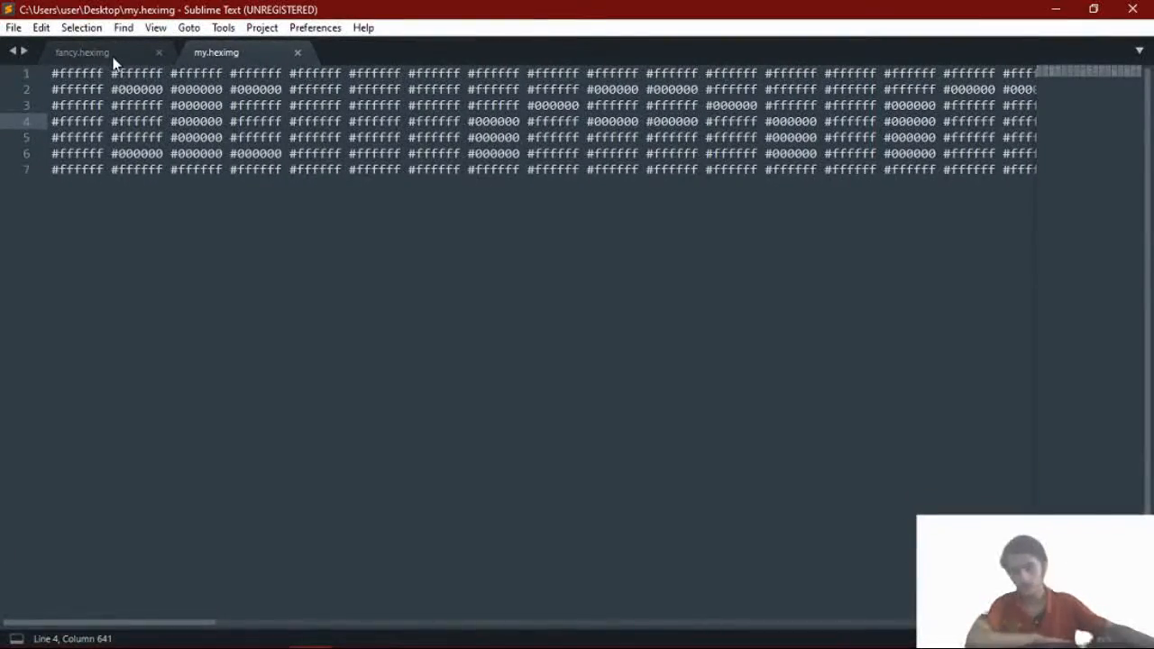
mouse_move(82, 52)
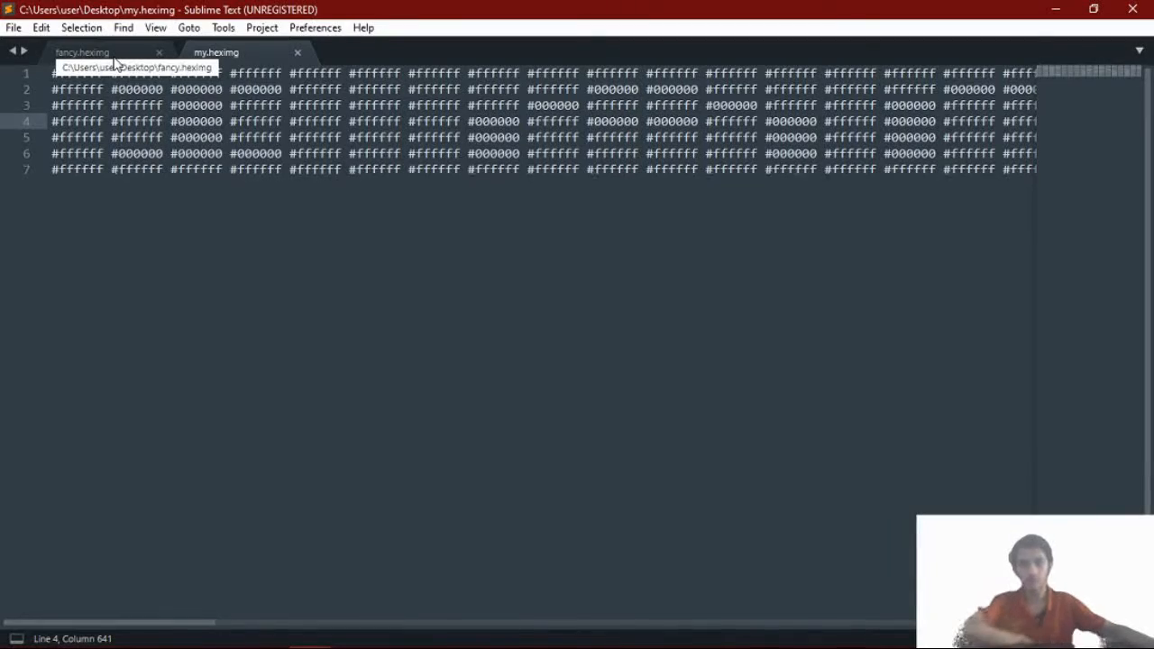
mouse_move(259, 61)
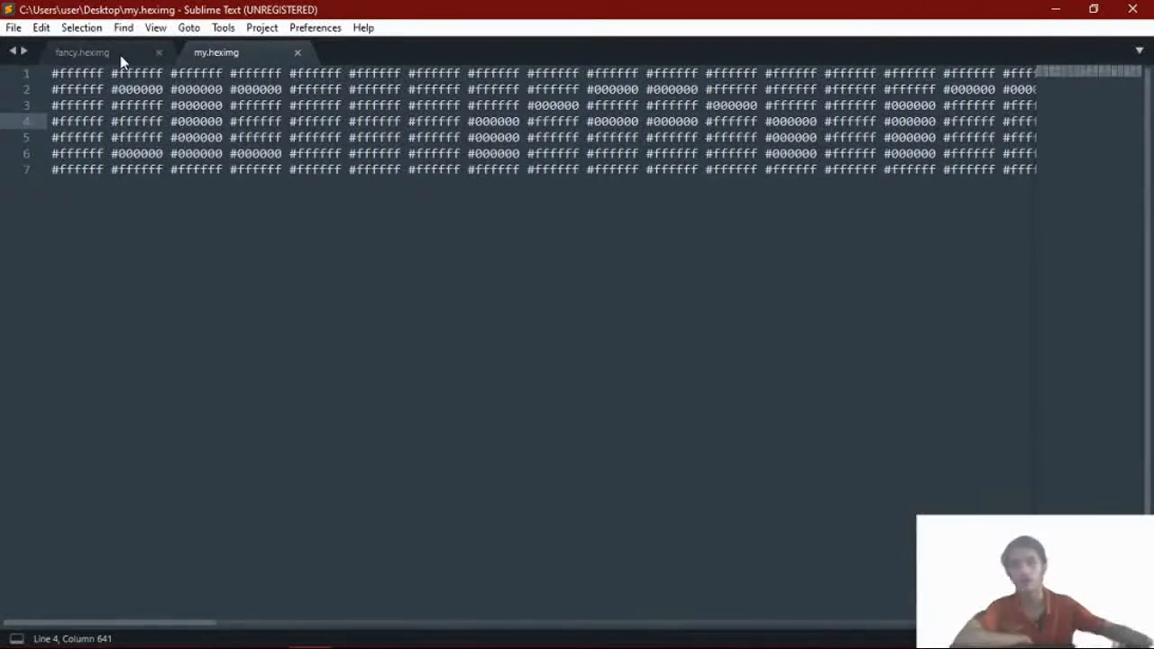
left_click(82, 52)
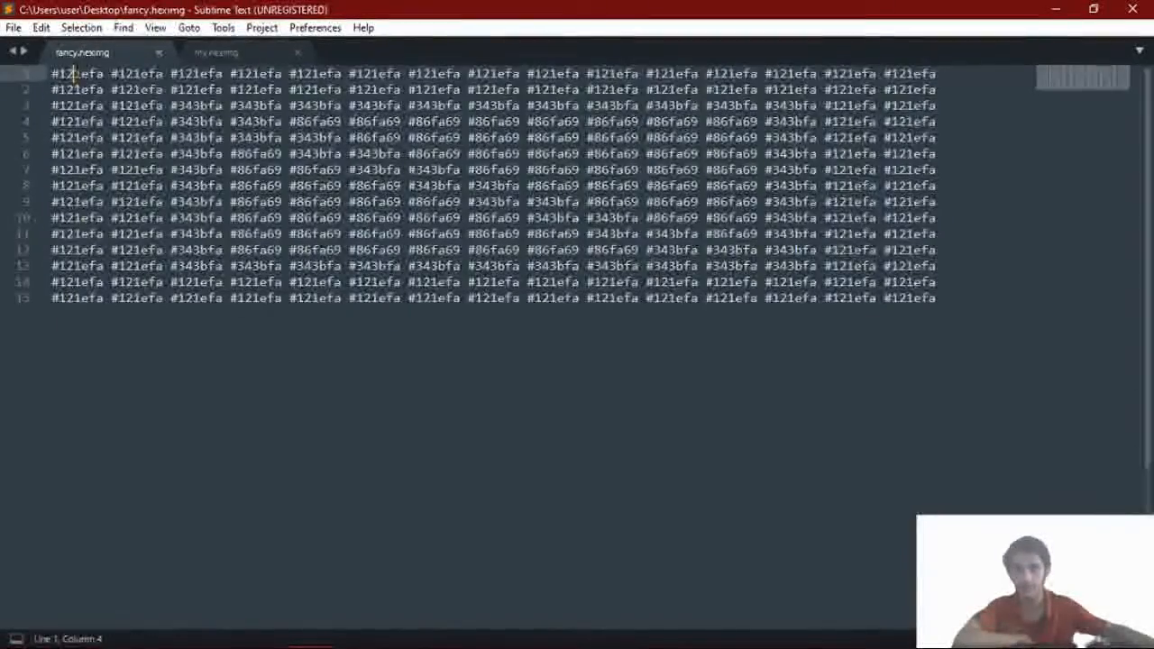
- Switch between the my.heximg and fancy.heximg tabs, then minimize Sublime Text
key("ctrl+a")
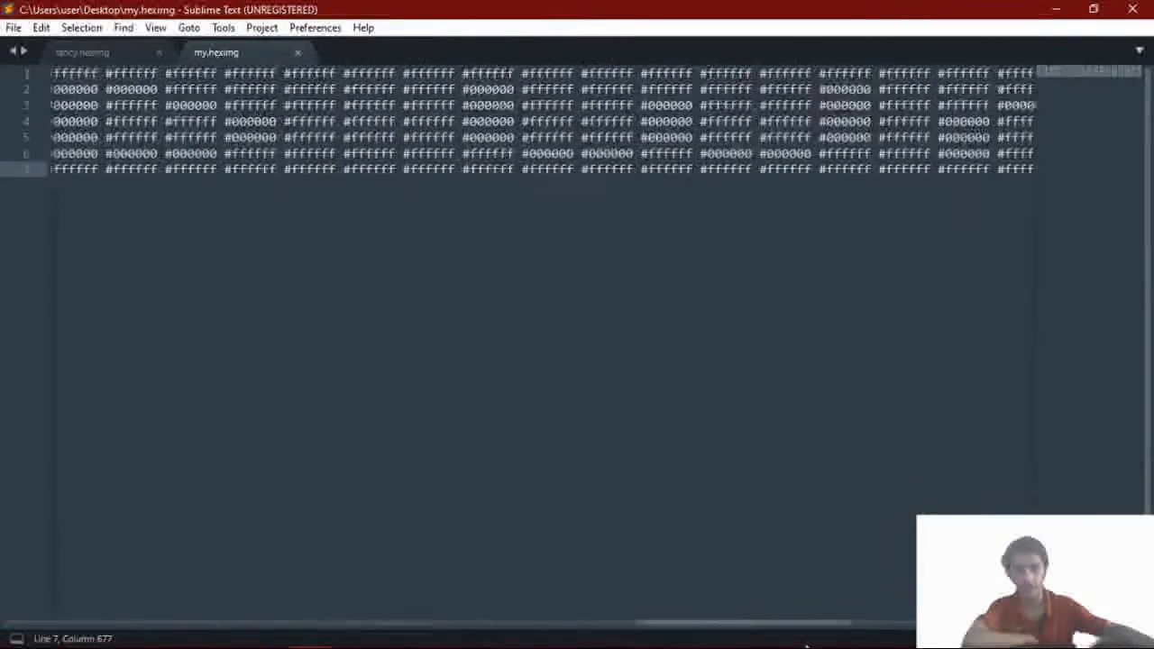
left_click(81, 52)
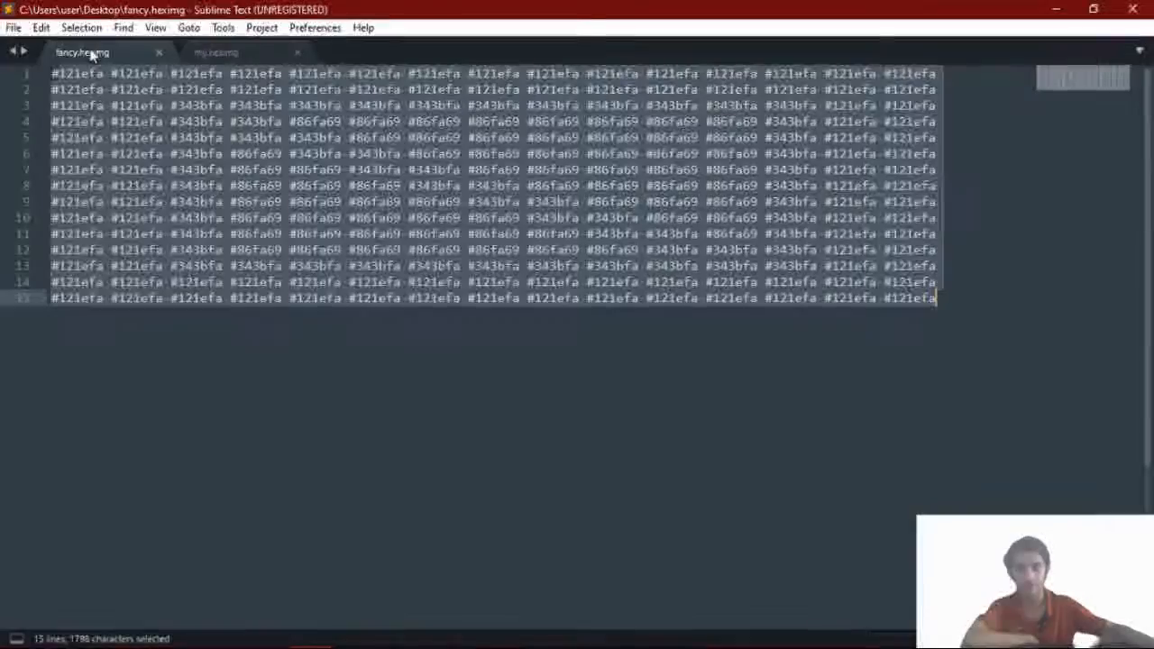
left_click(126, 169)
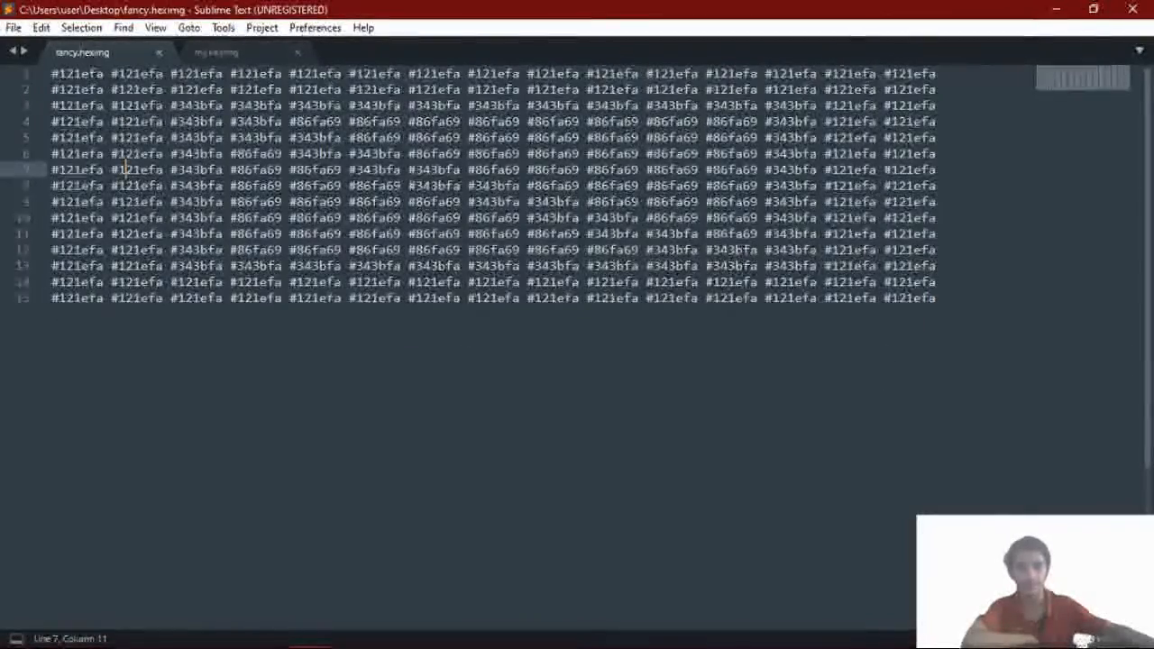
left_click(668, 298)
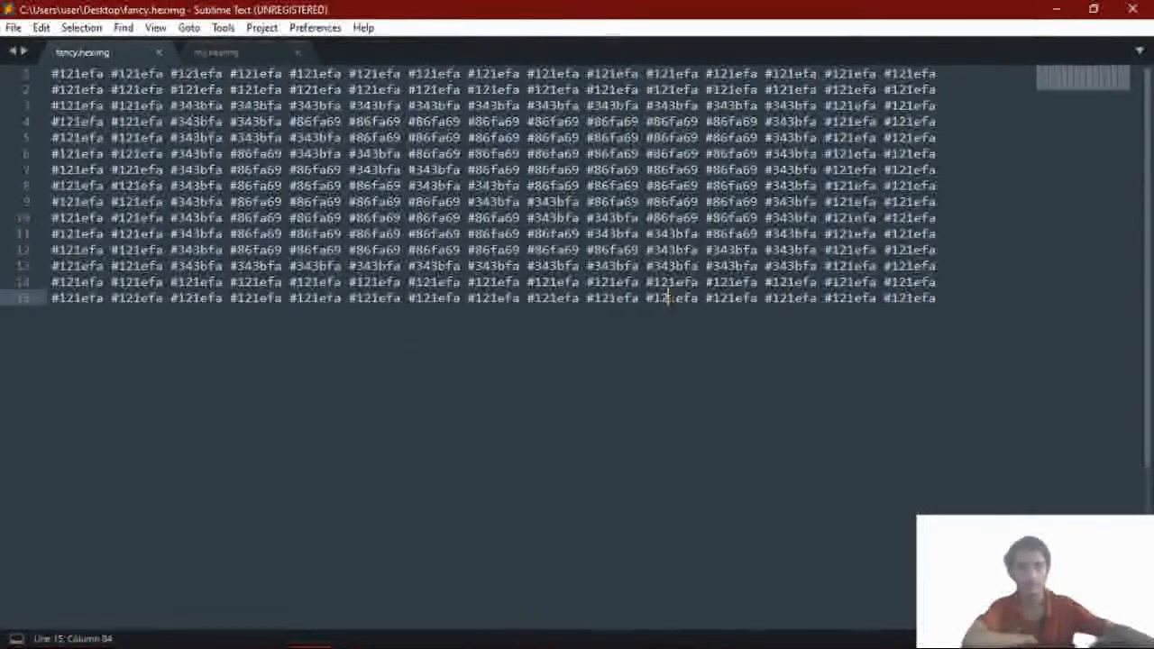
left_click(468, 298)
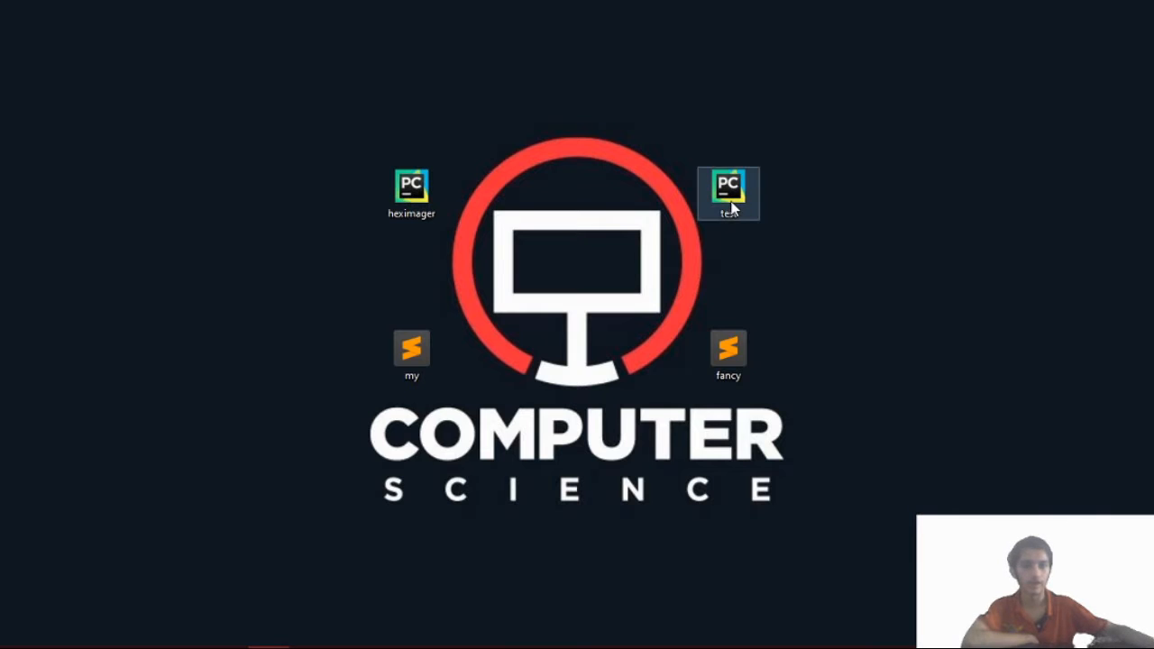
- Open test.py, highlight 'import' and the loaded file name, and type 'fan' over 'my'
right_click(727, 193)
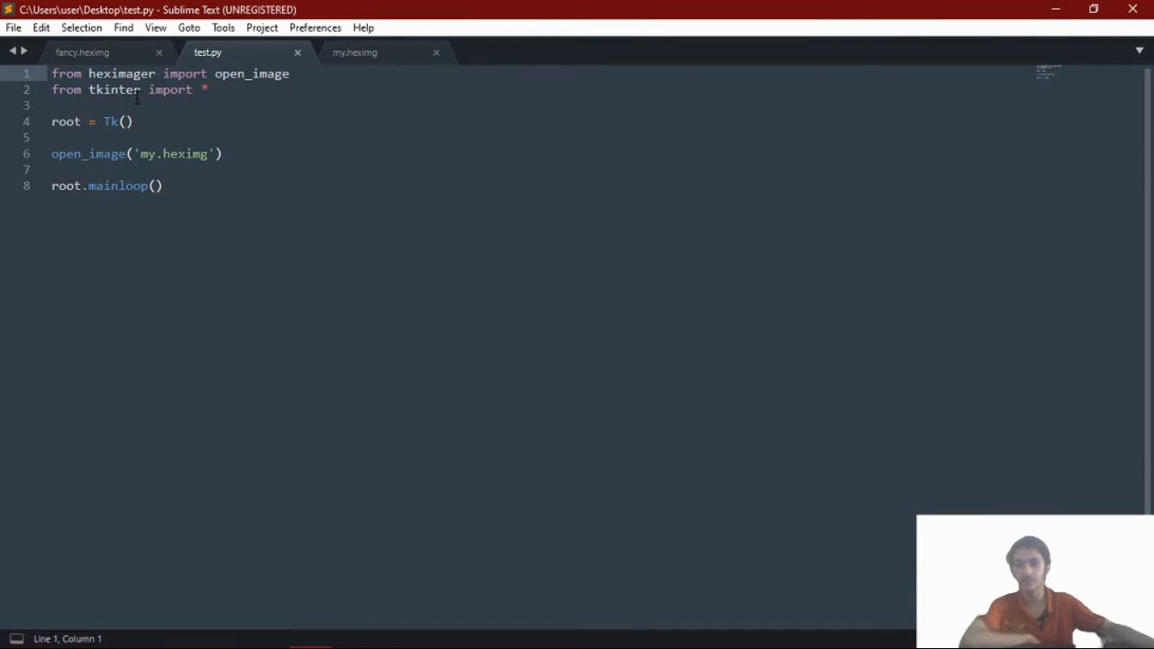
double_click(185, 73)
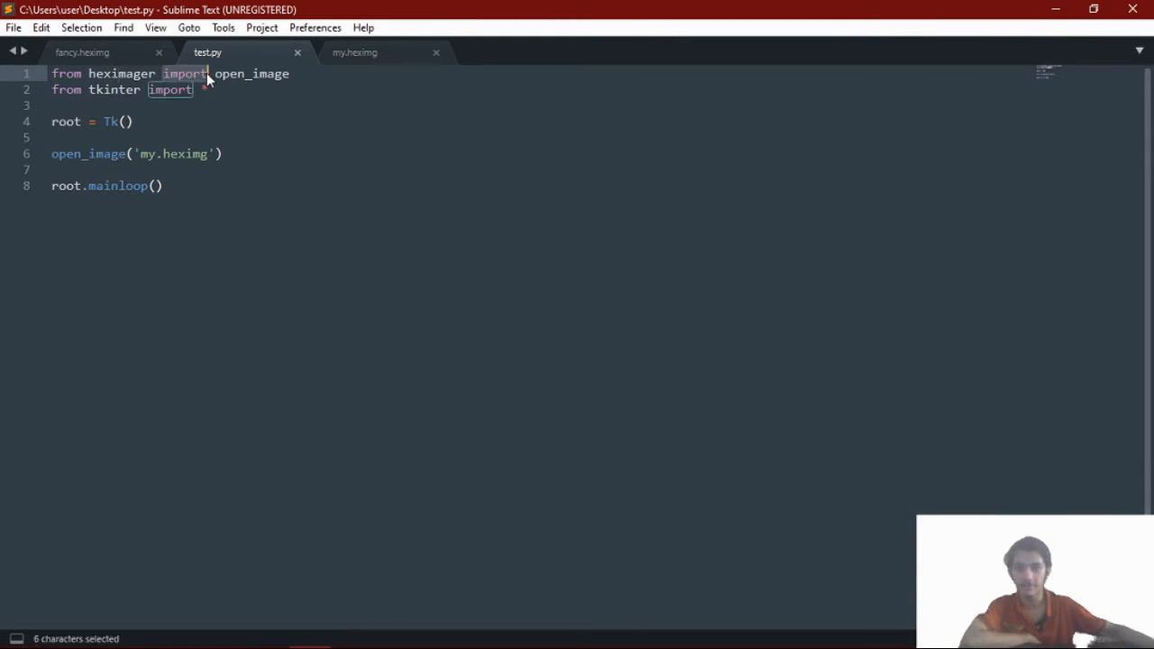
left_click(133, 153)
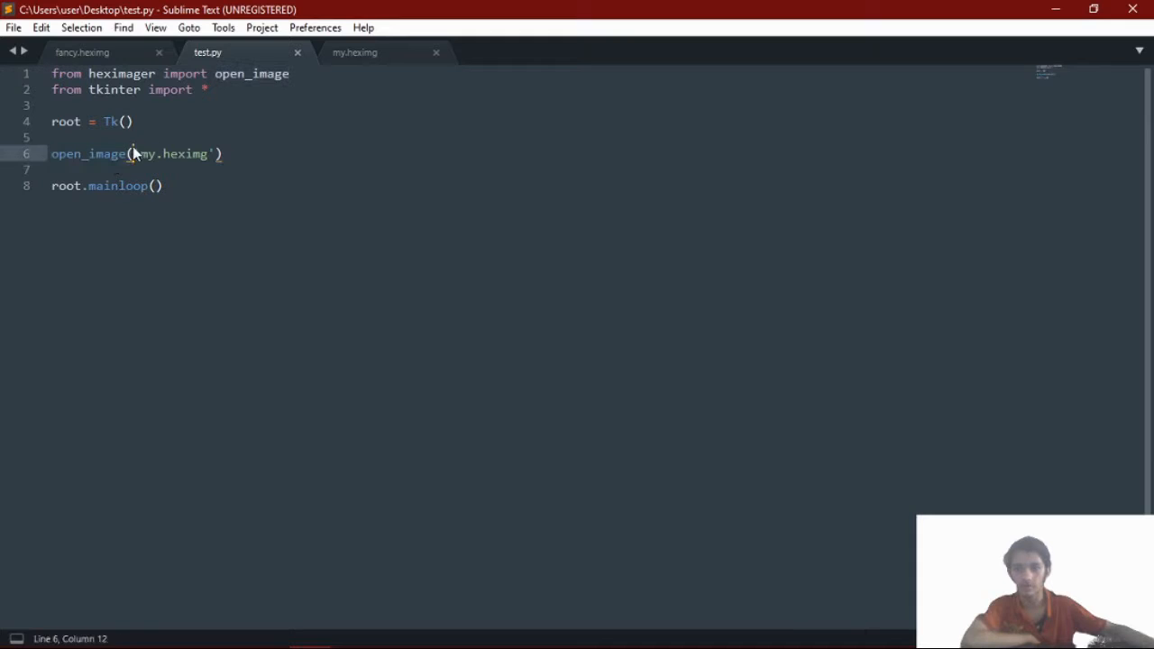
double_click(184, 153)
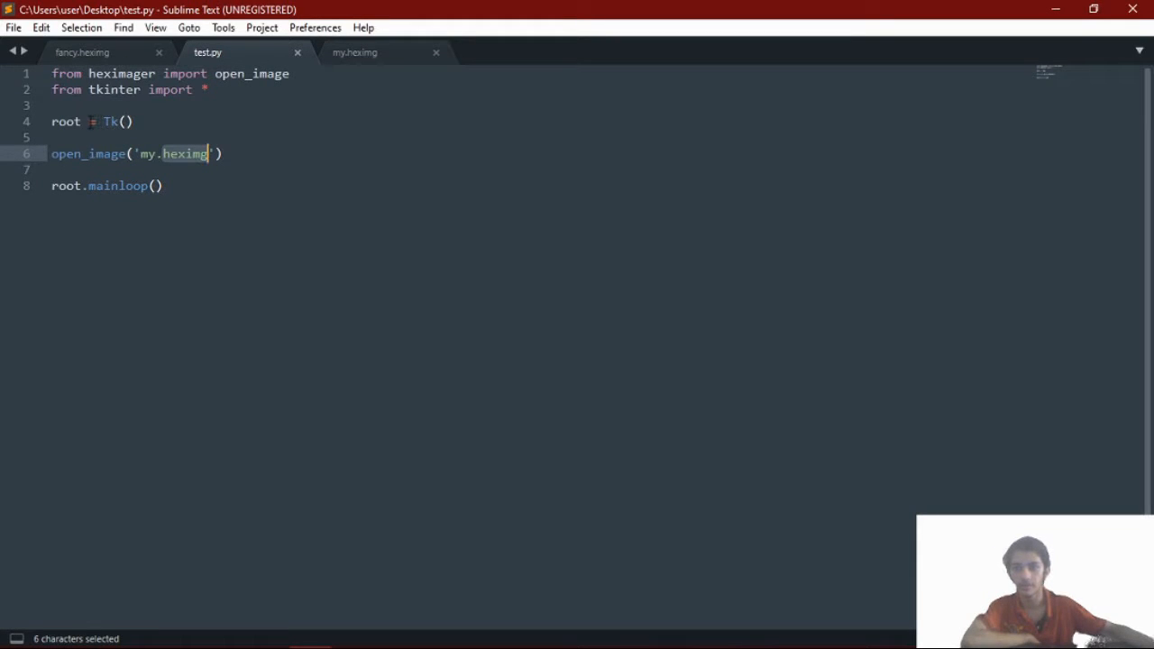
double_click(112, 122)
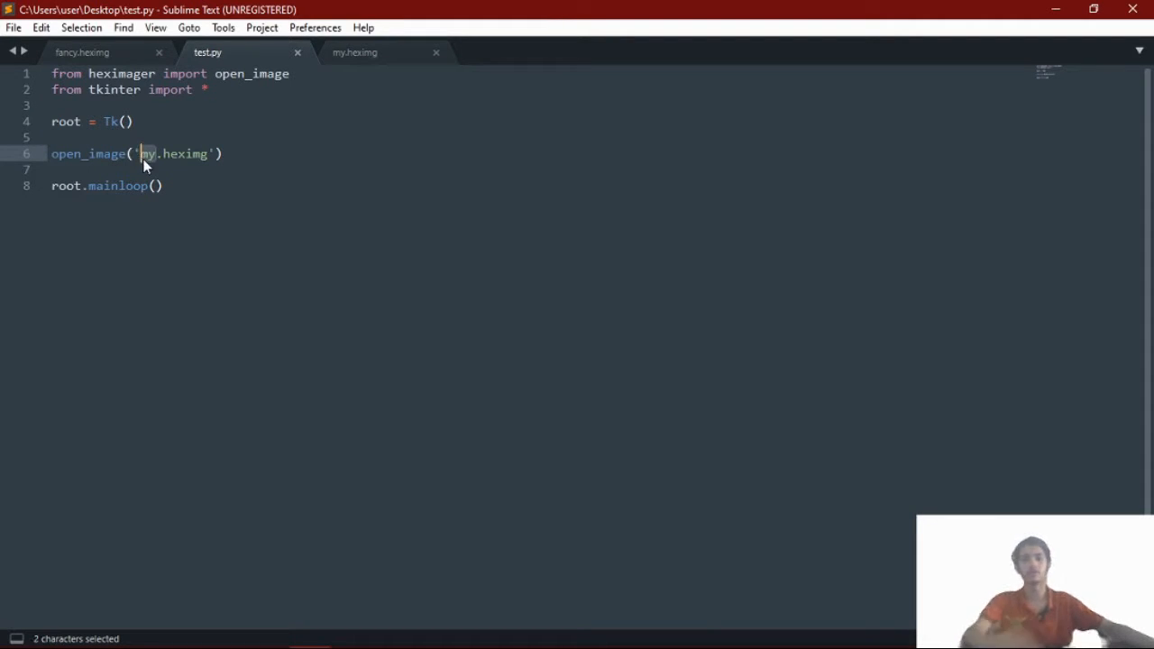
type("fan")
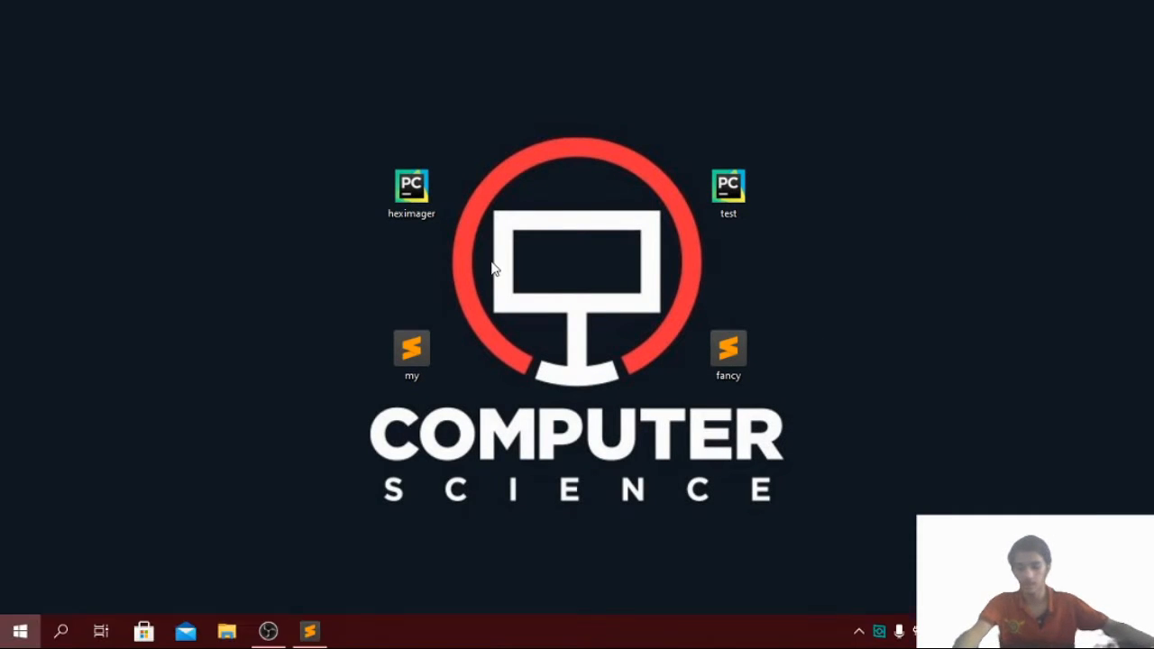
- Launch Command Prompt and change into the Desktop folder with 'cd desktop'
type("mcd")
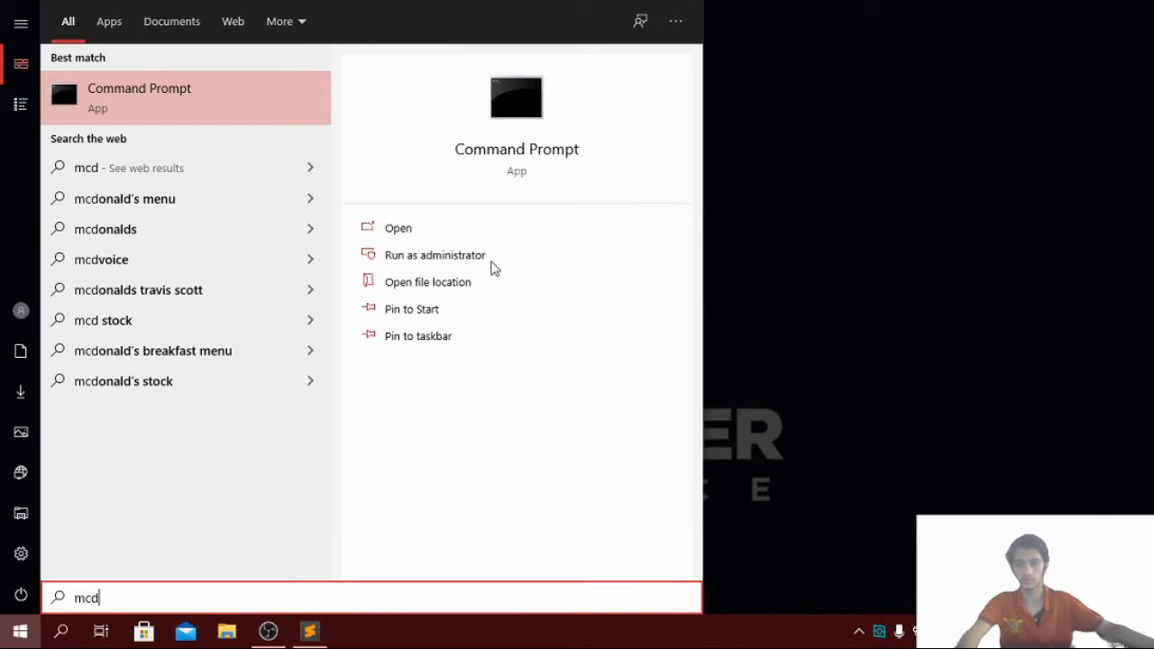
left_click(398, 227)
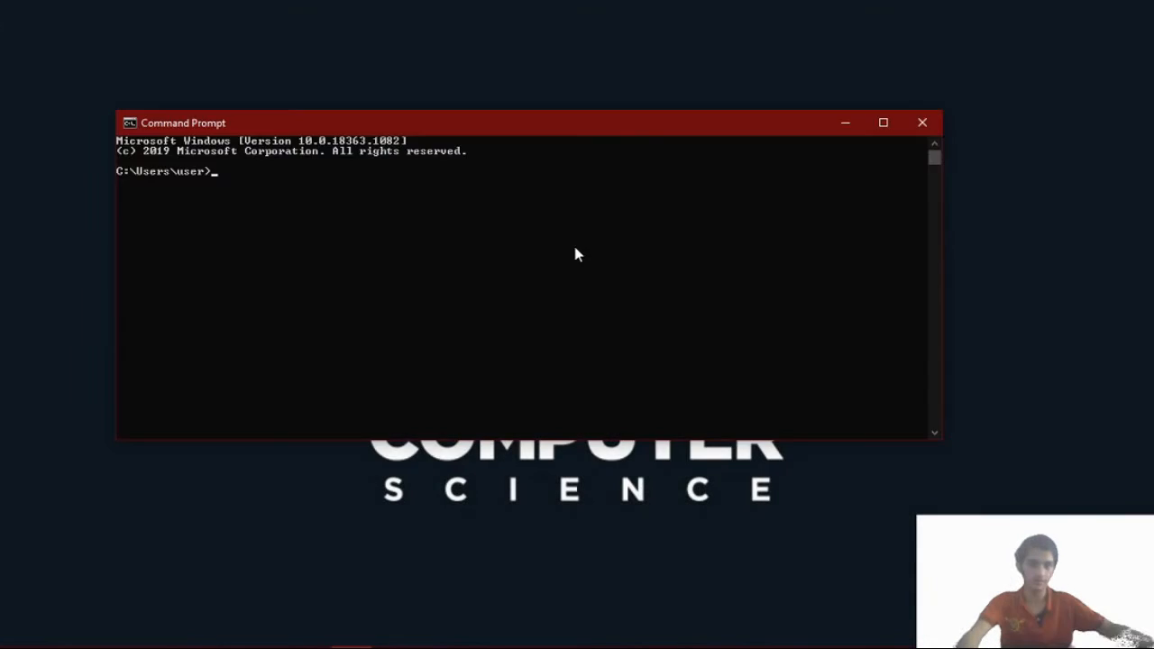
left_click(361, 185)
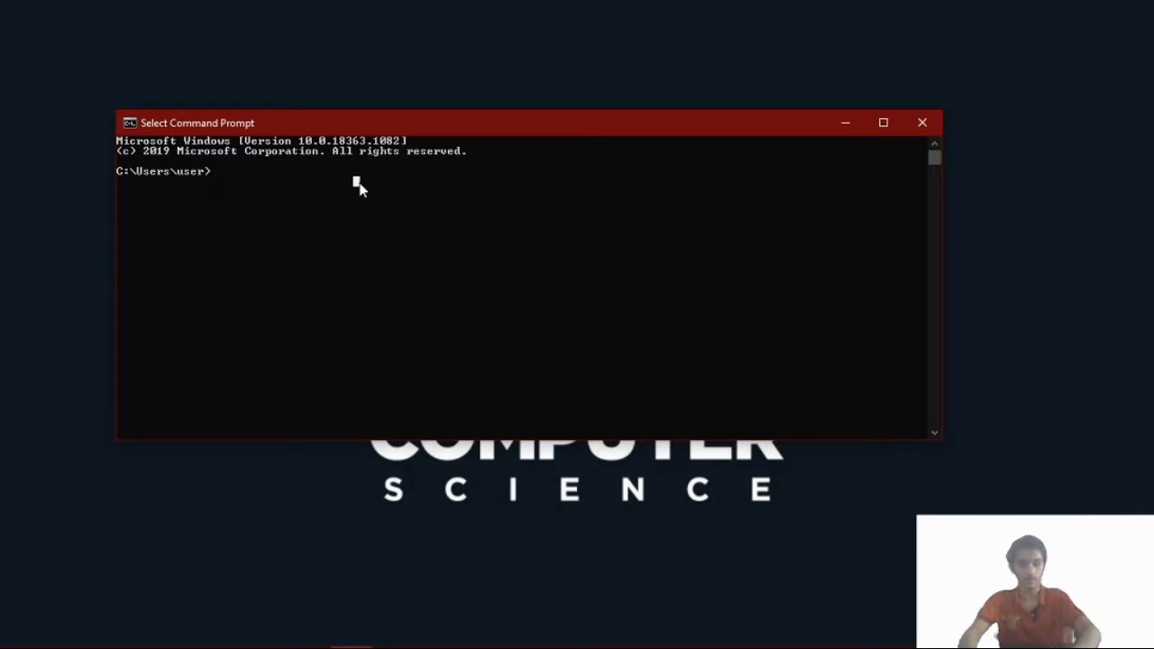
type("cd des")
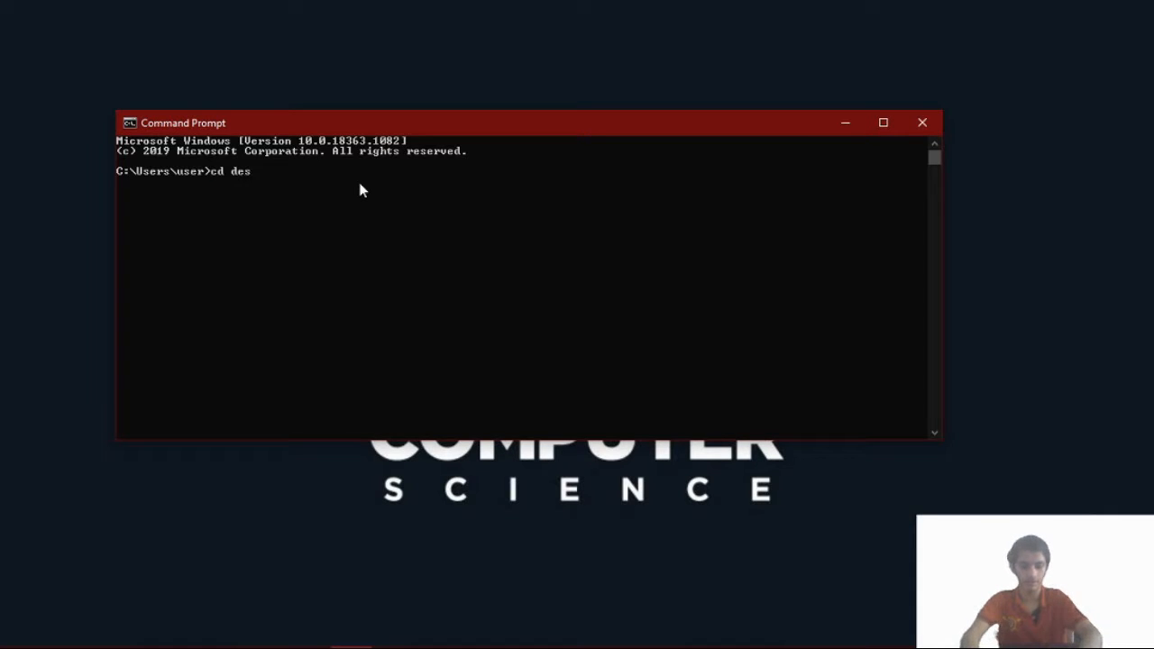
type("ktop")
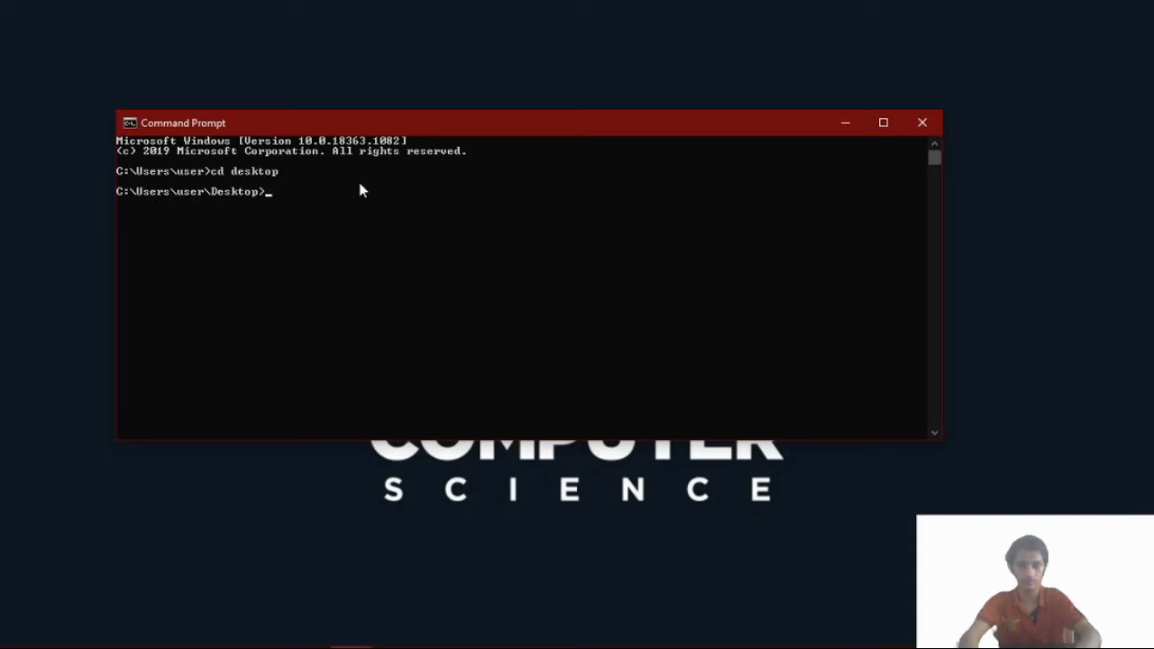
- Enter the command 'py test.py' at the prompt without running it
type("py")
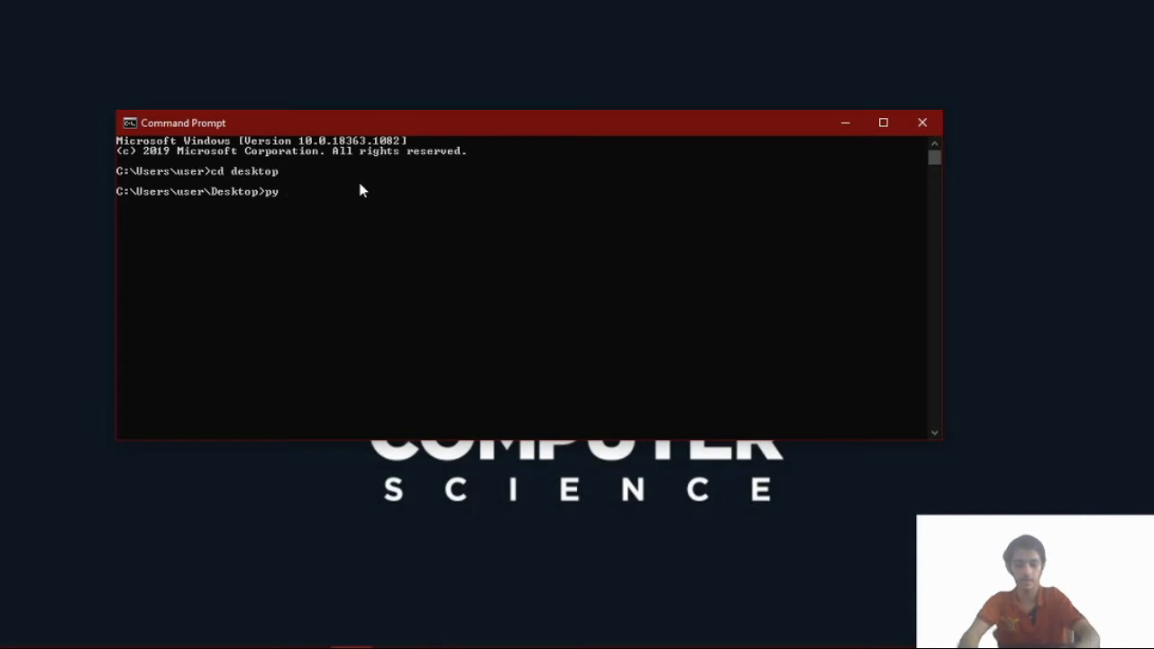
type("f")
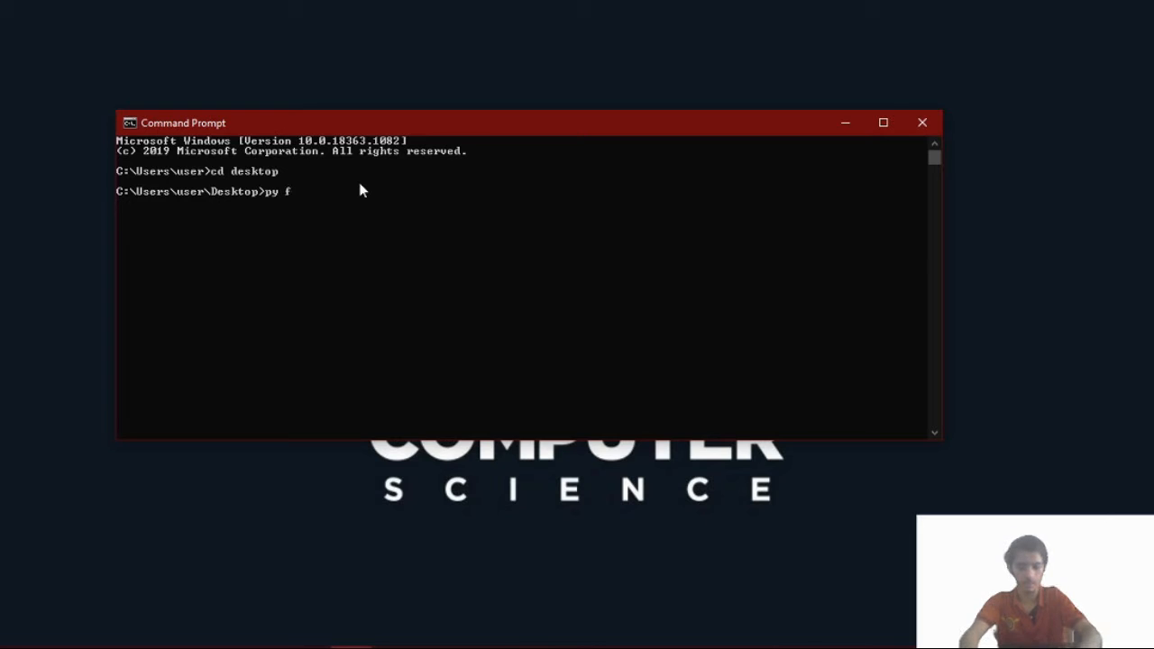
type("tc")
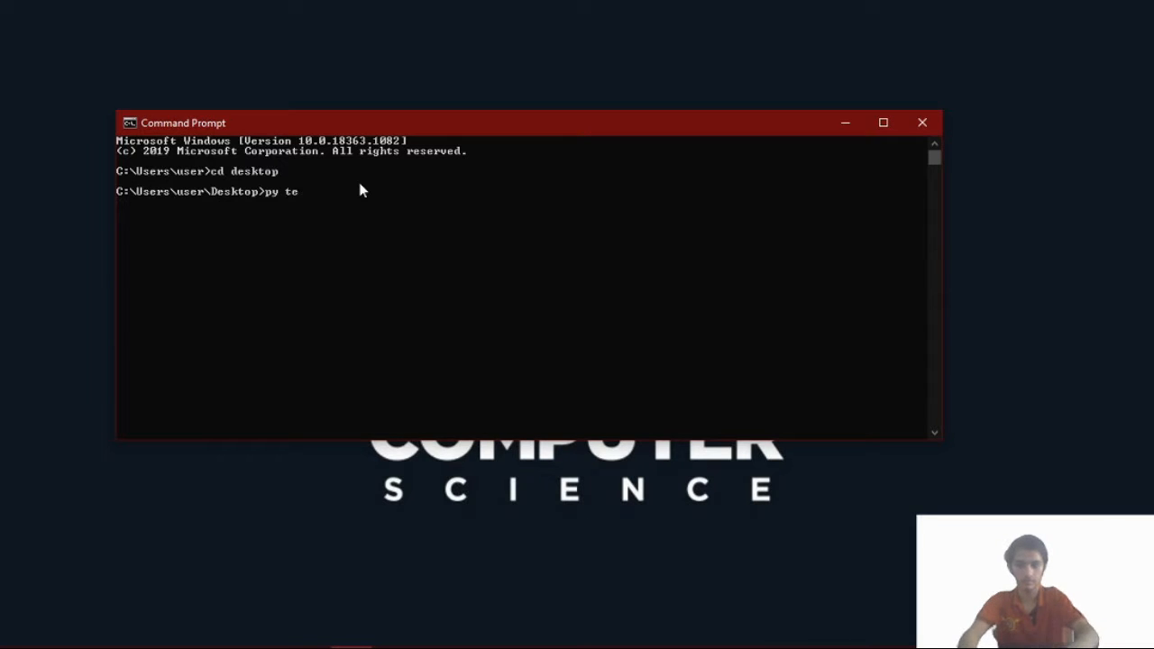
type("st.py")
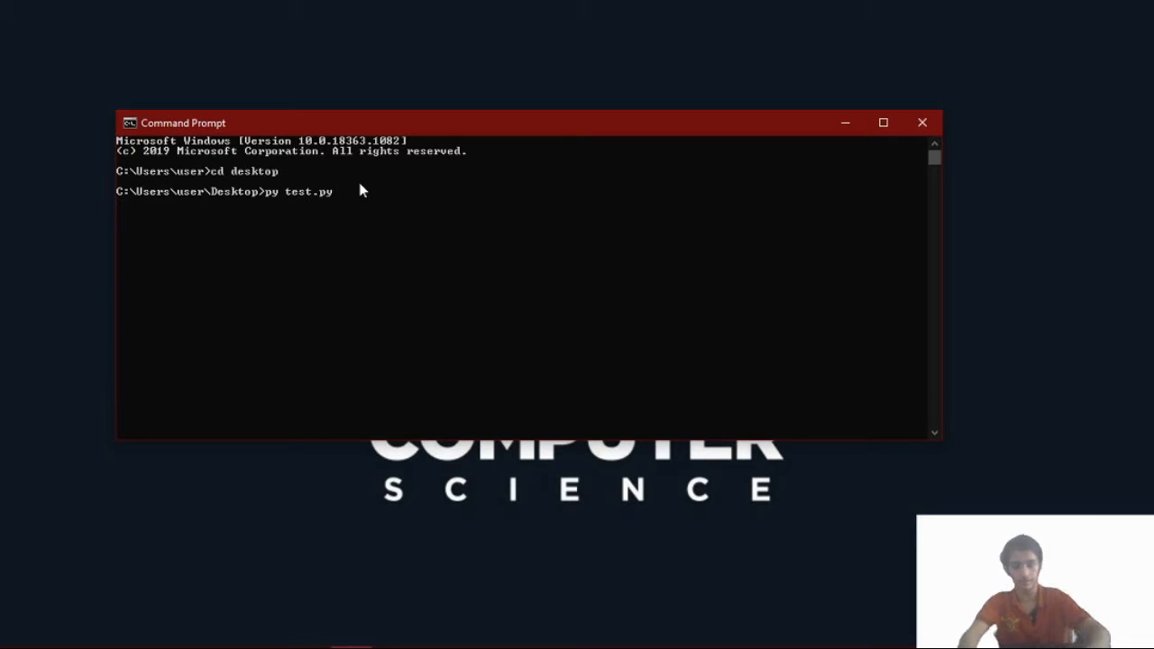
- Run test.py and drag the blue-and-green pixel image window right, left, then slightly right
key("Return")
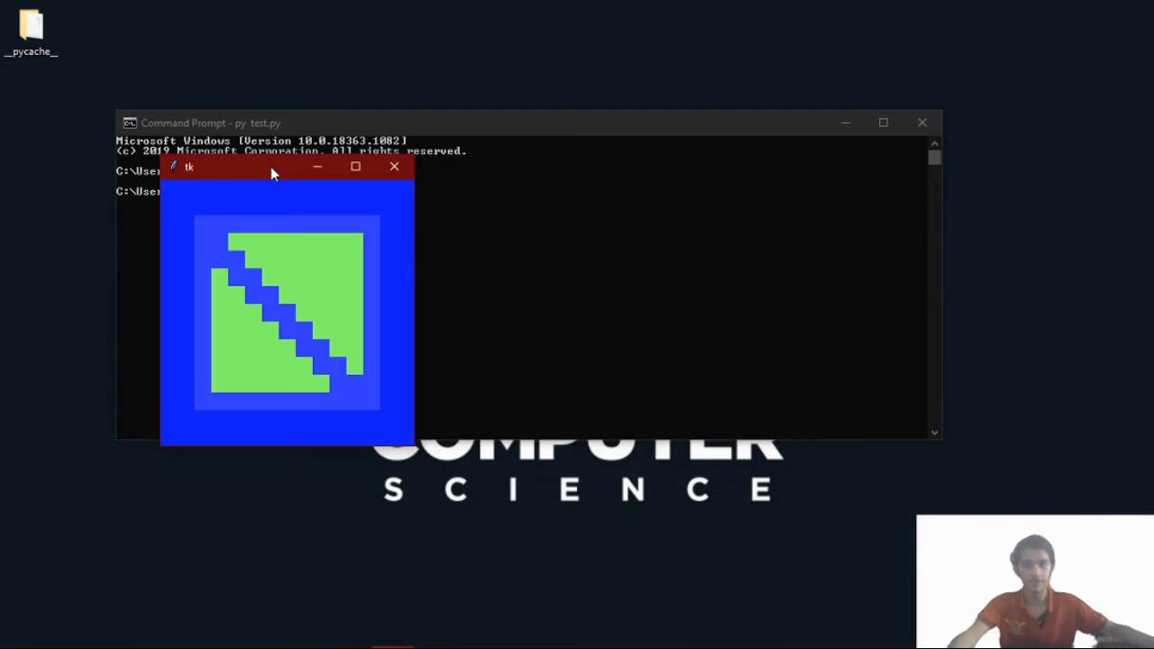
mouse_move(178, 197)
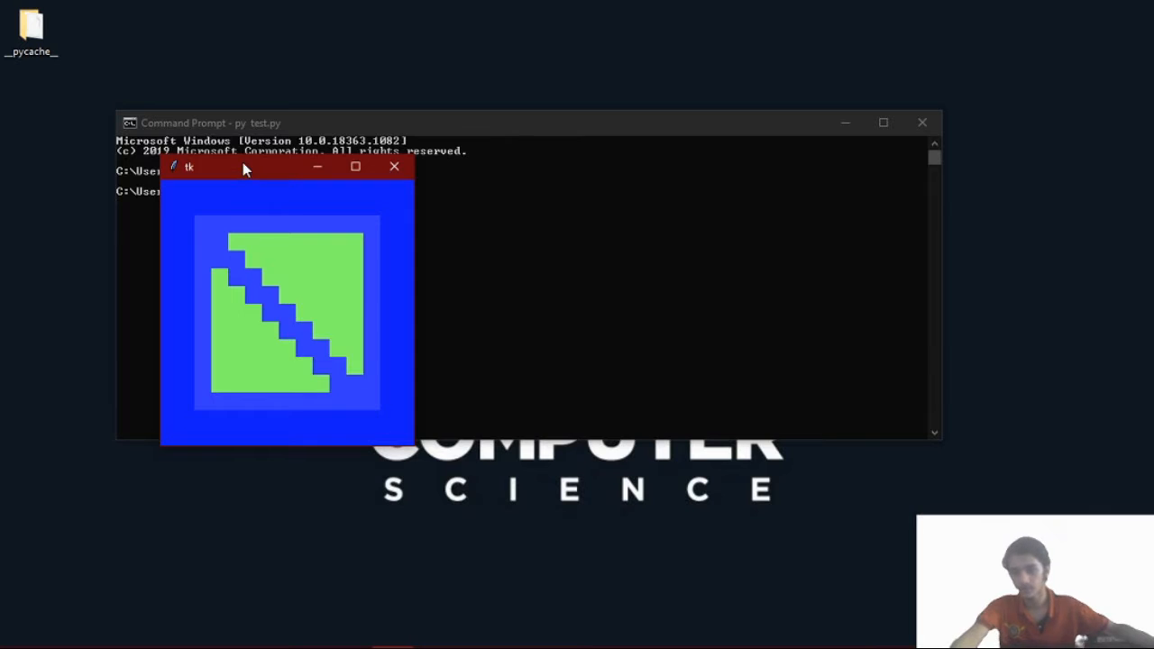
left_click_drag(244, 166, 591, 161)
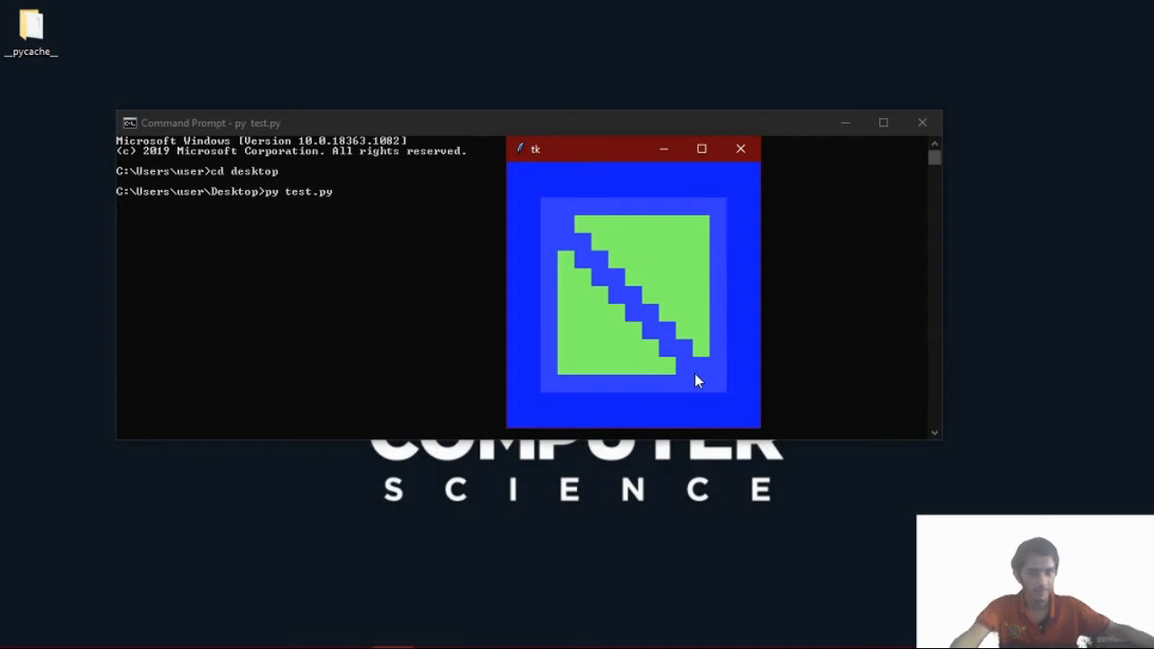
mouse_move(658, 334)
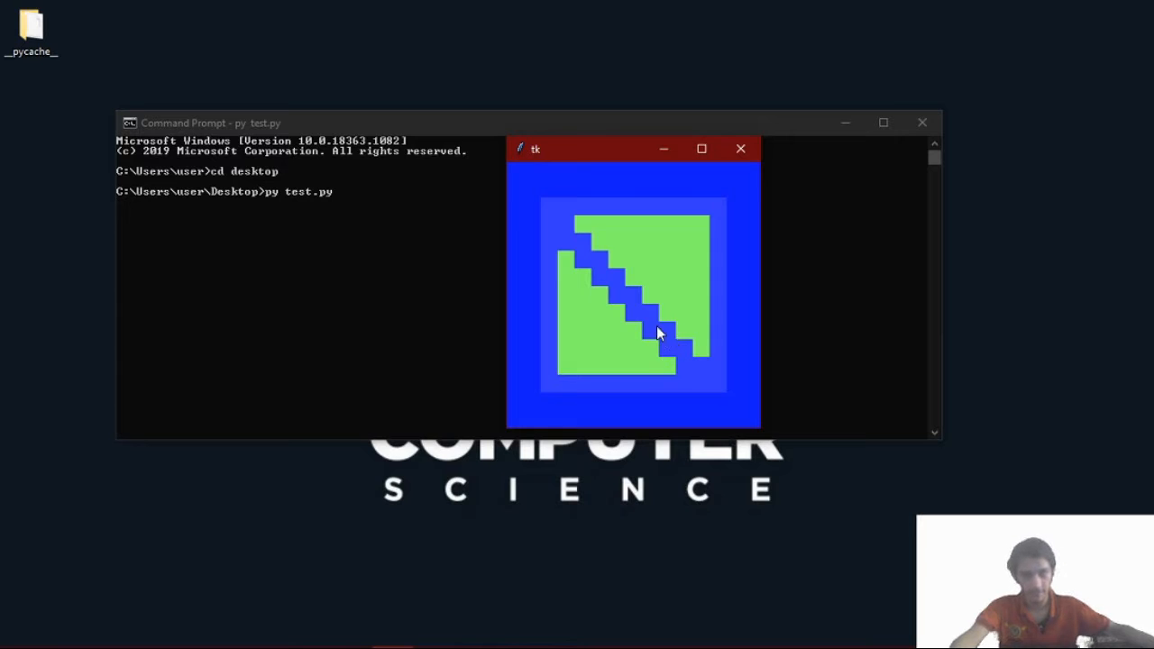
mouse_move(554, 192)
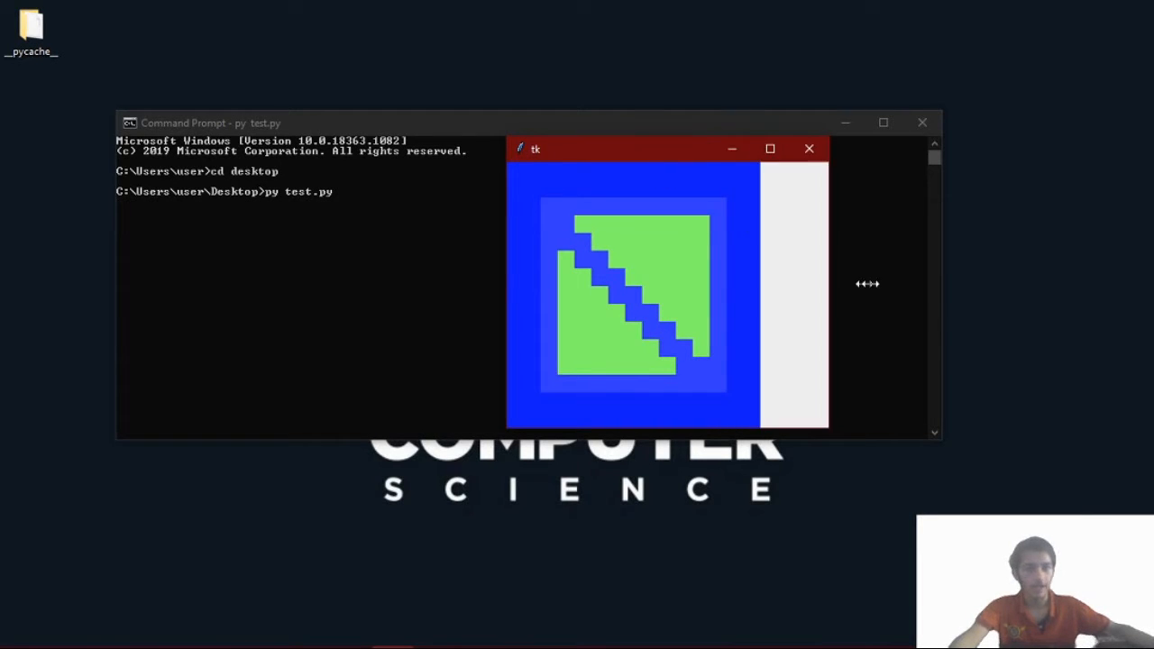
mouse_move(832, 338)
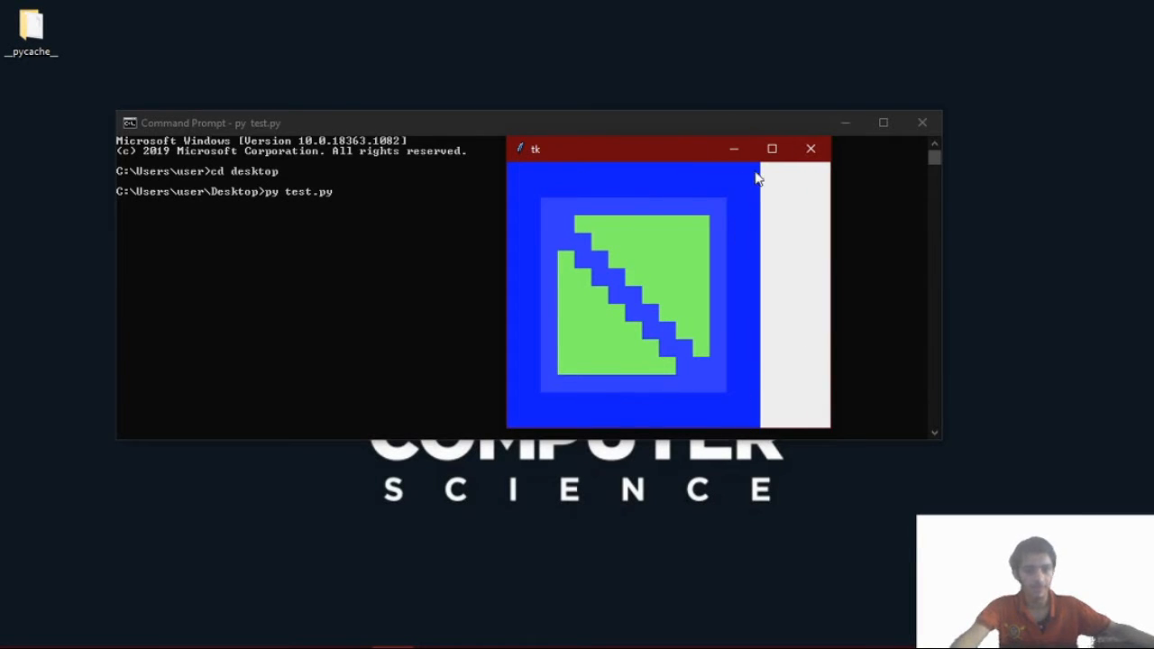
mouse_move(577, 235)
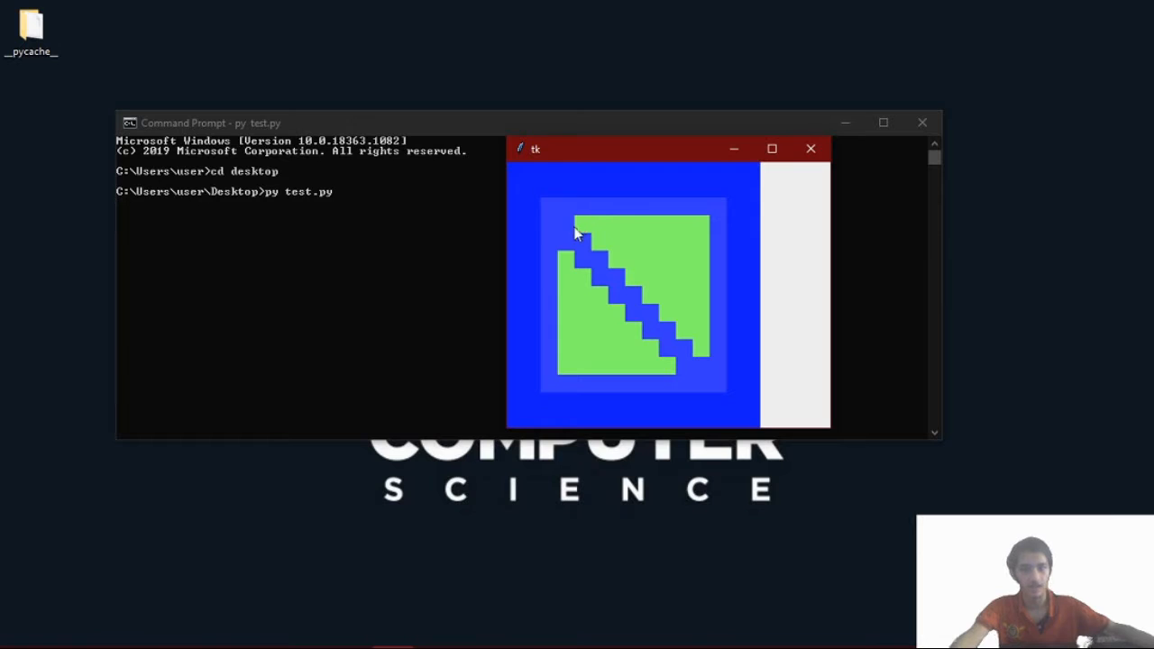
mouse_move(583, 236)
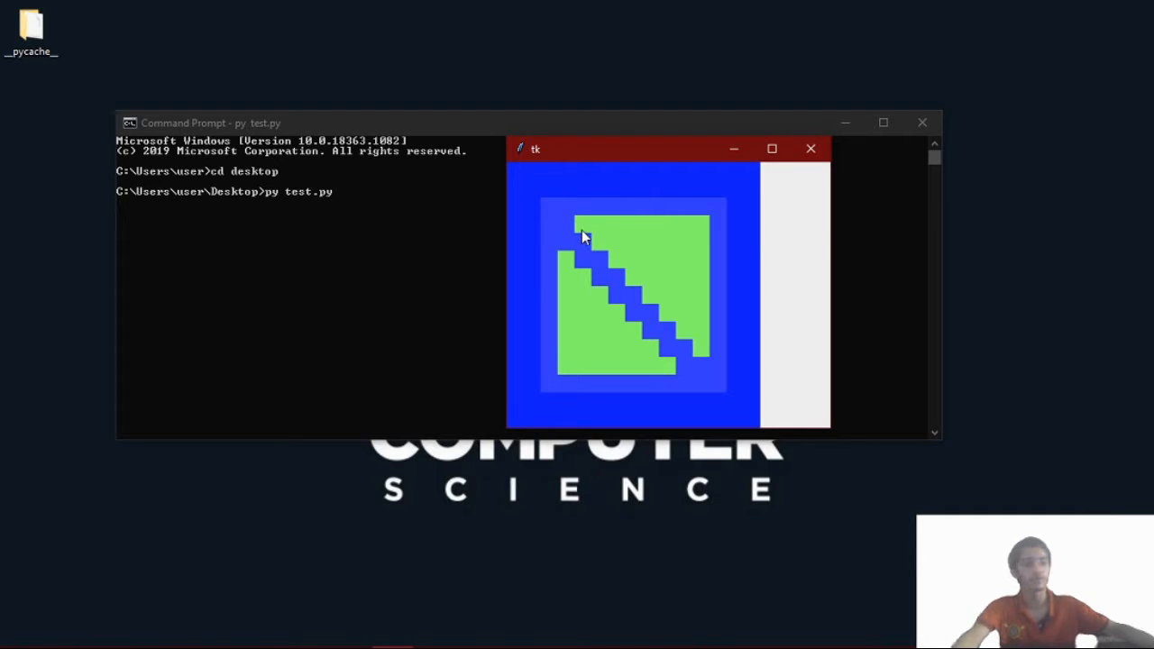
mouse_move(829, 228)
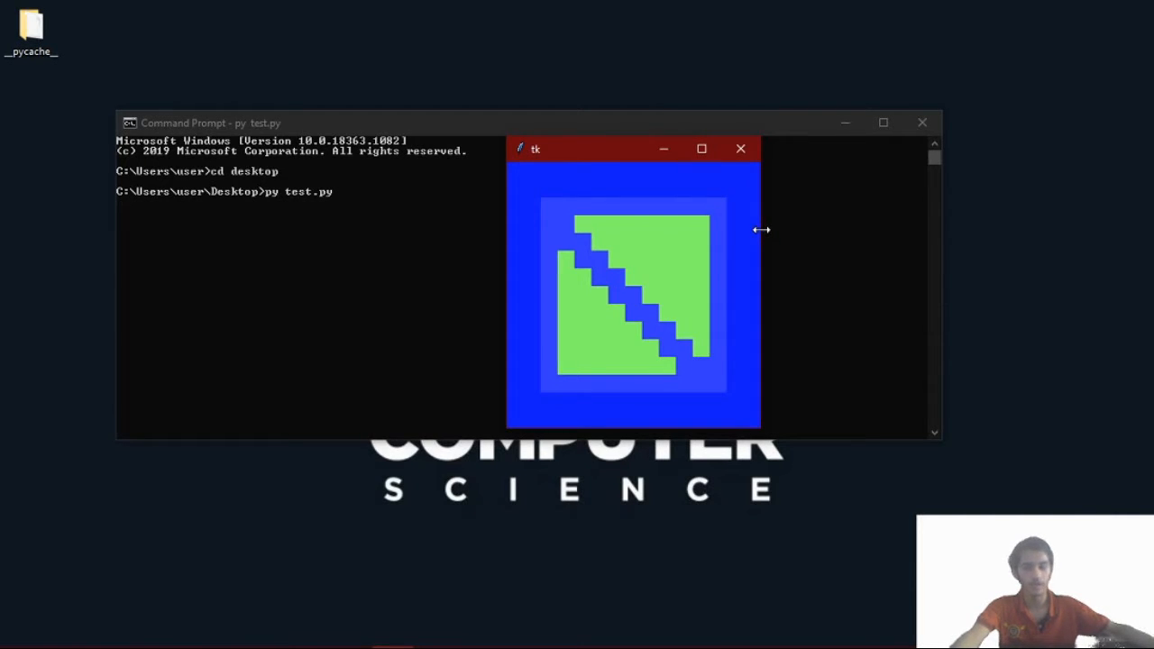
mouse_move(740, 148)
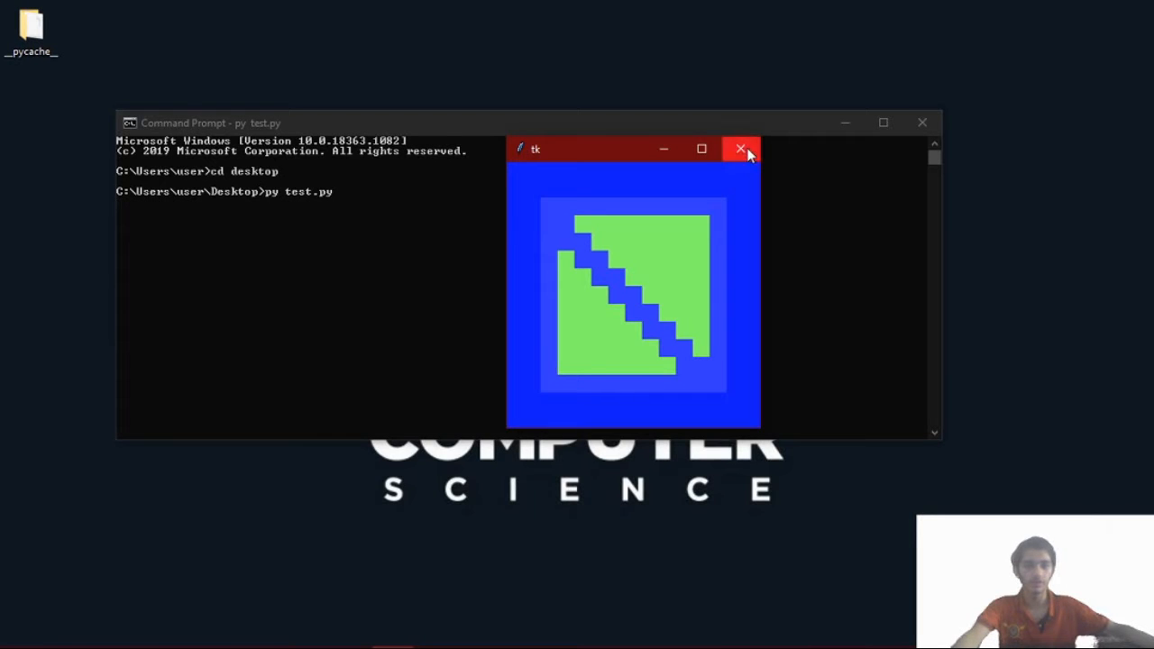
mouse_move(741, 148)
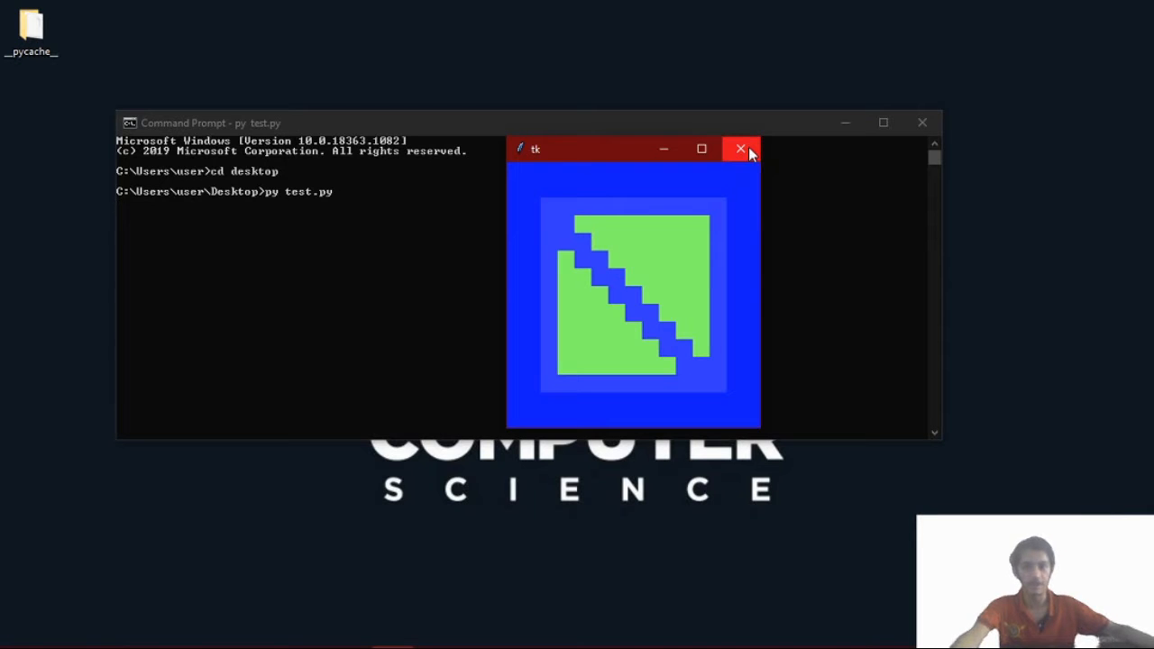
mouse_move(586, 170)
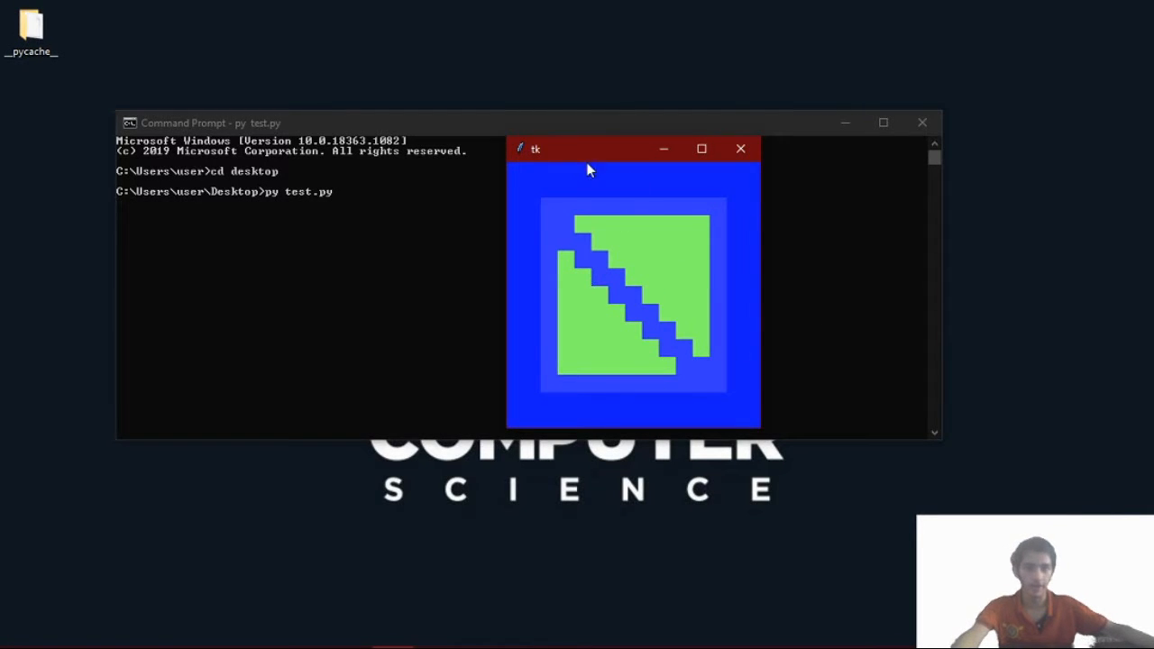
left_click_drag(591, 149, 550, 151)
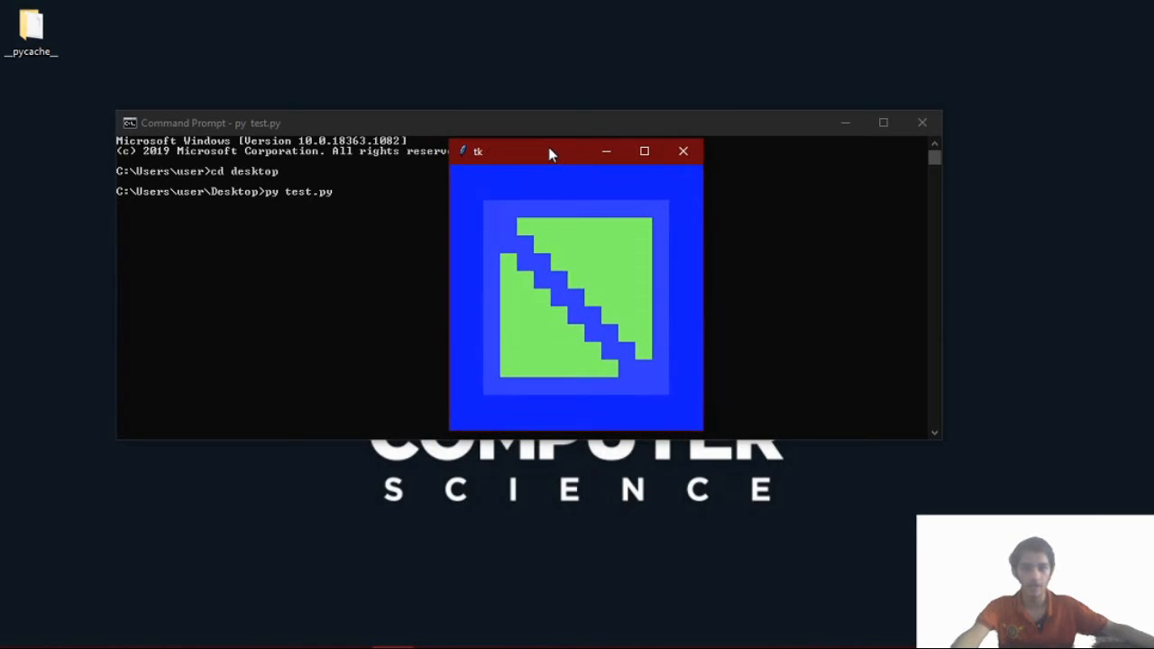
left_click_drag(550, 151, 590, 152)
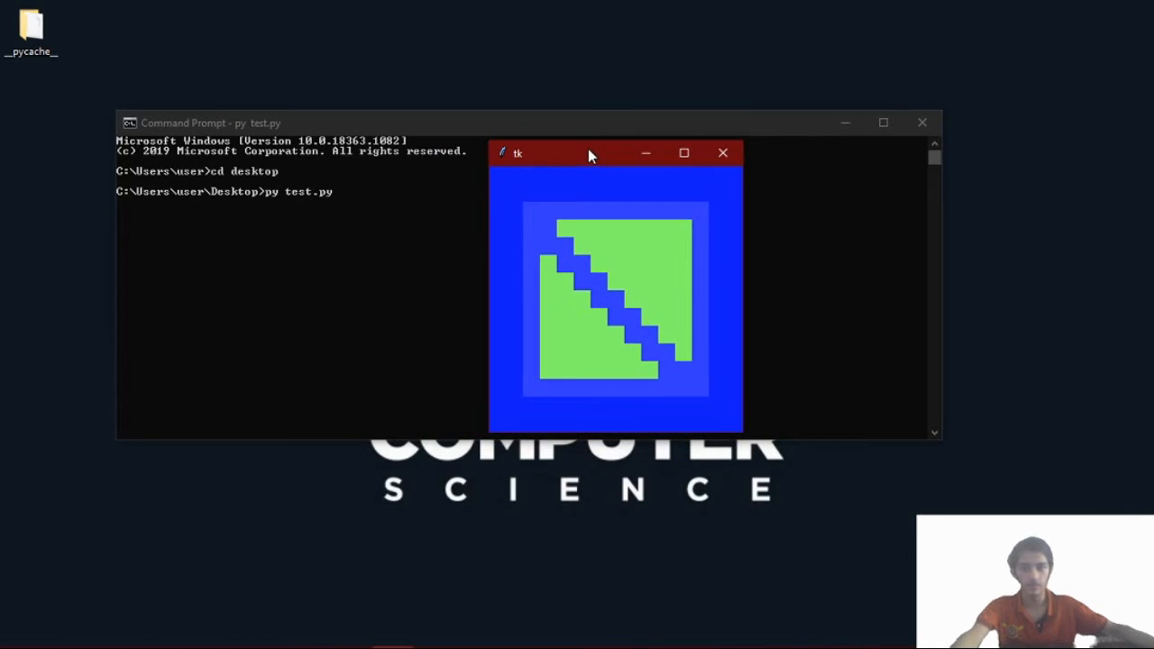
mouse_move(722, 154)
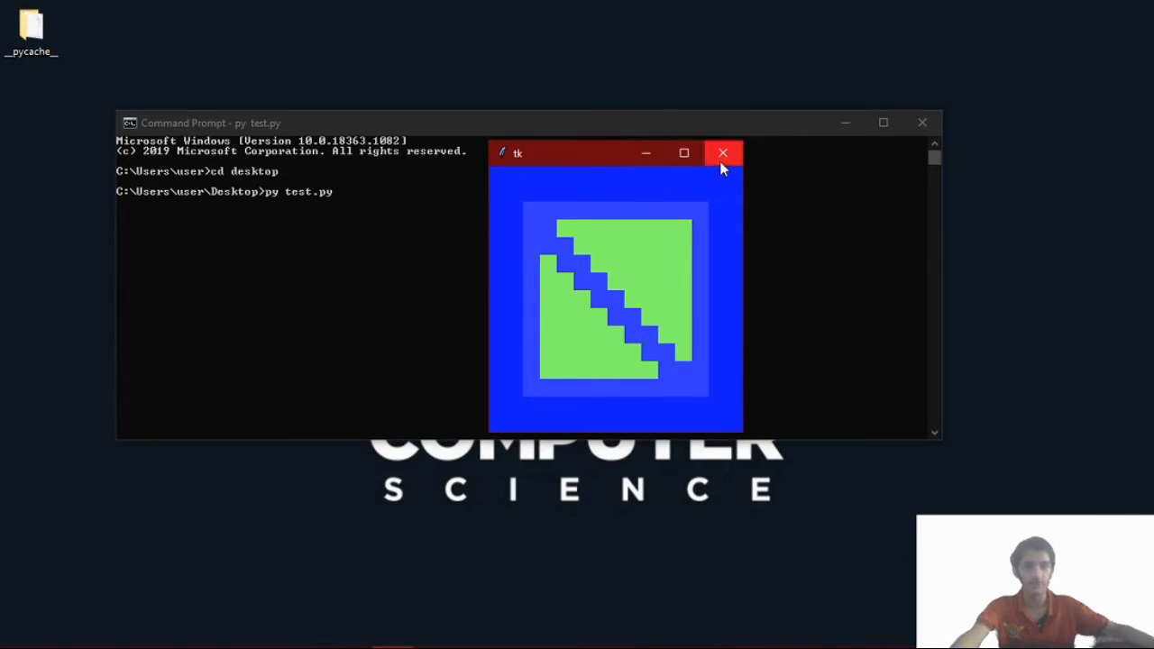
mouse_move(722, 153)
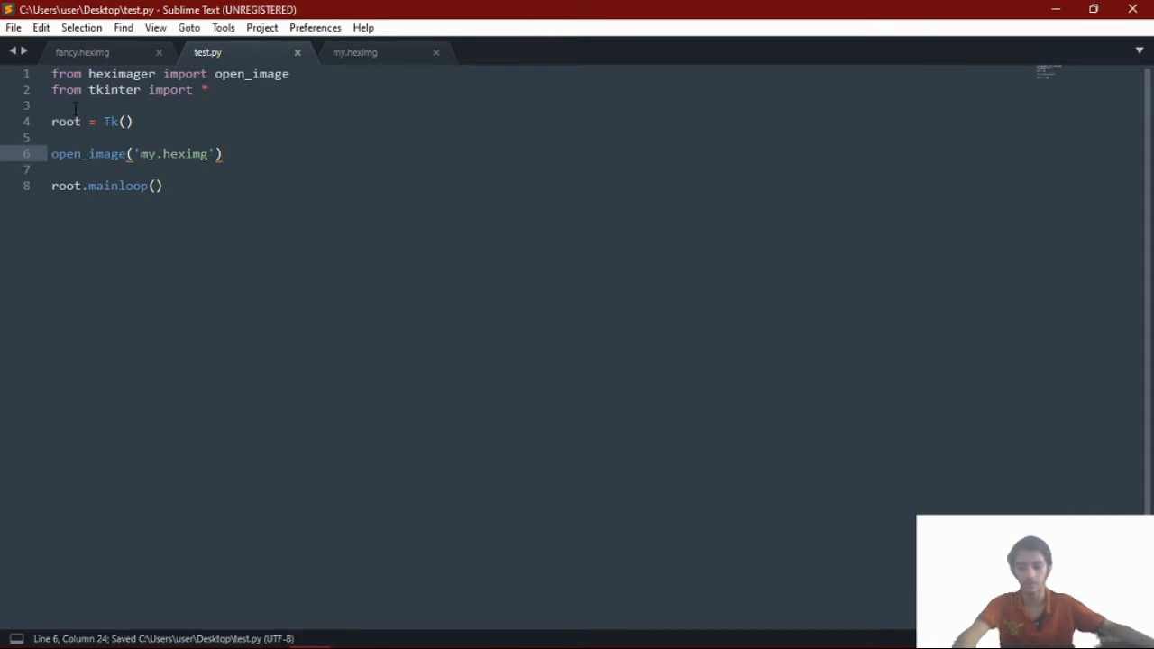
mouse_move(807, 38)
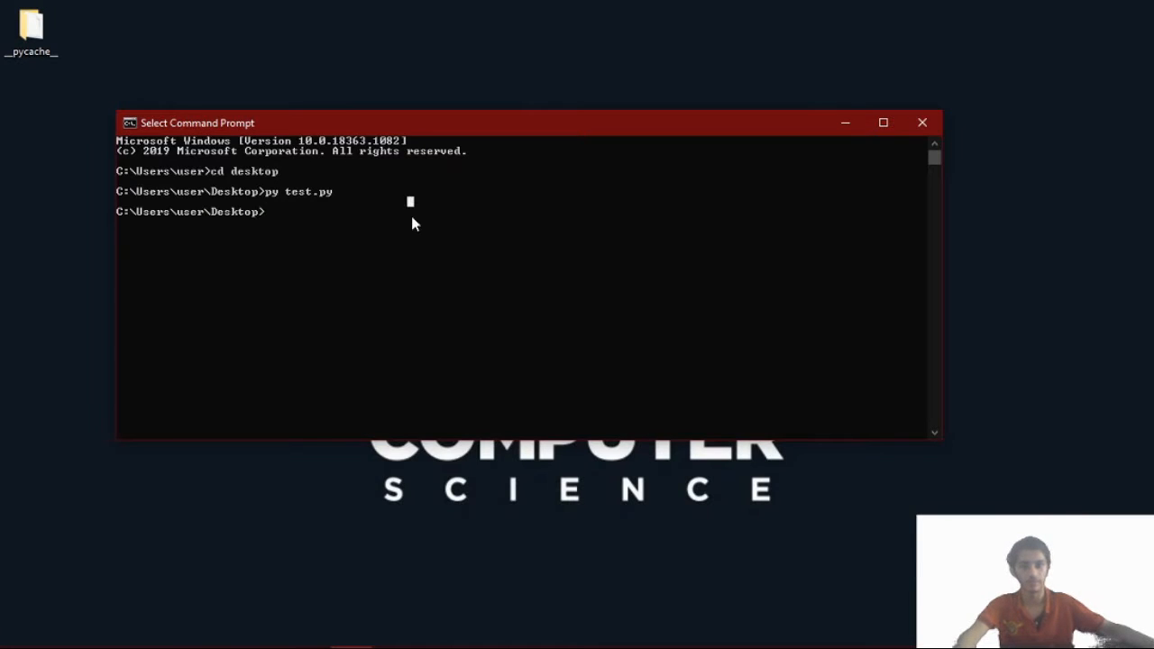
- Rerun 'py test.py' from Command Prompt
type("py test.py")
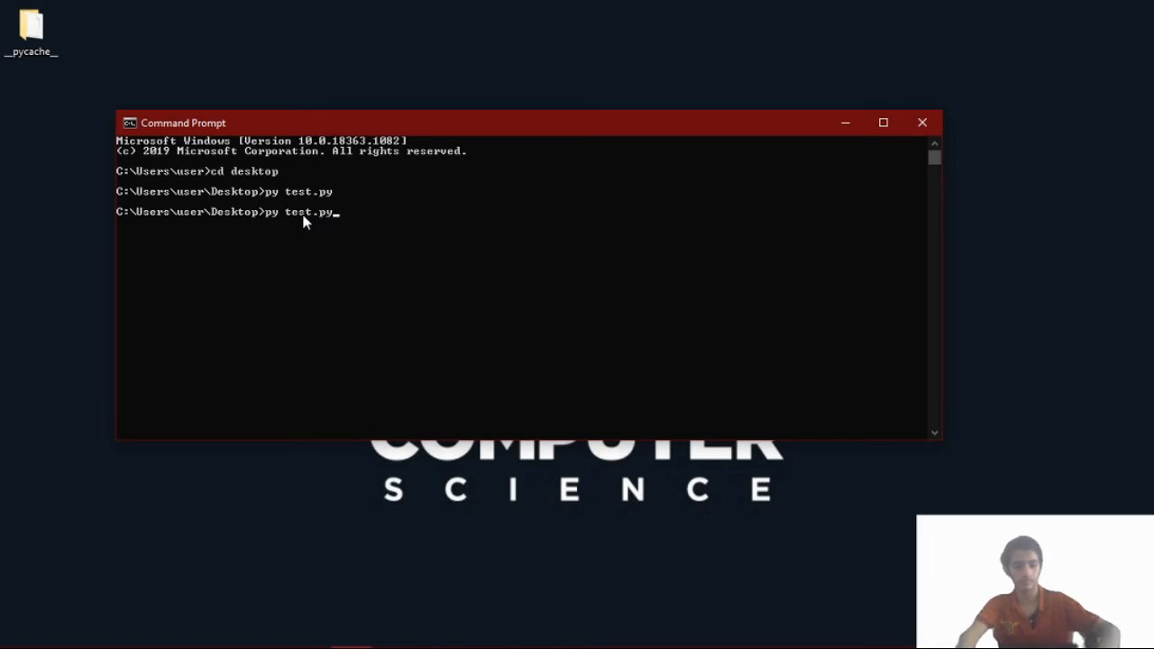
key("Return")
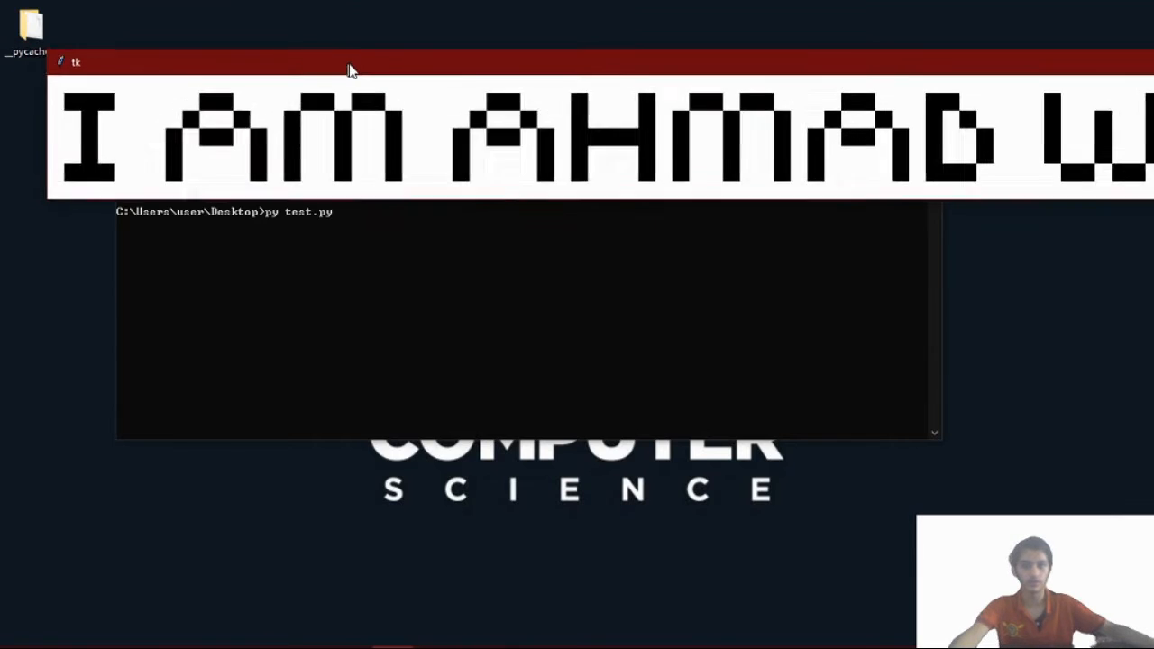
- Drag the black-and-white pixel lettering window lower and to the right
left_click_drag(352, 70, 807, 126)
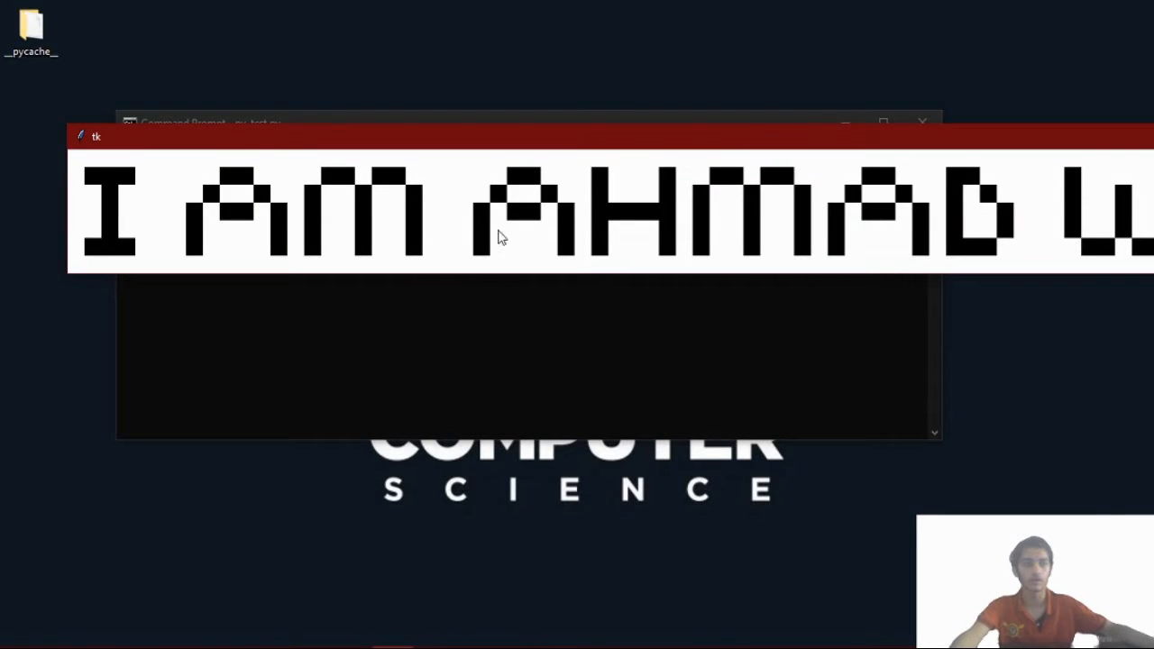
mouse_move(76, 212)
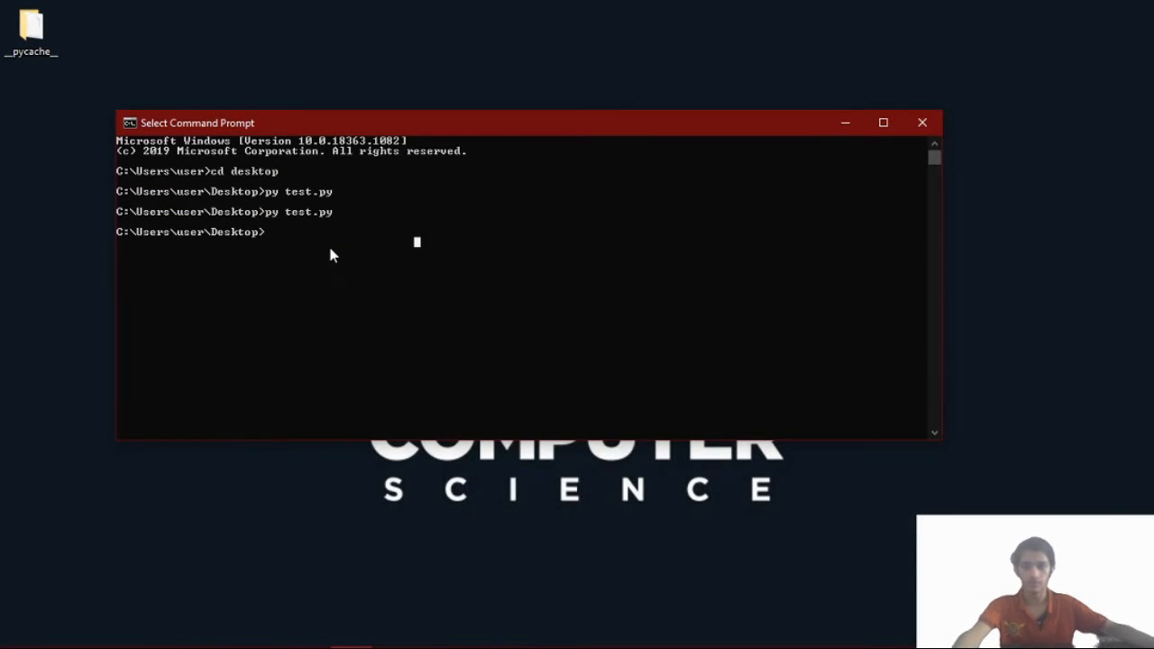
mouse_move(619, 231)
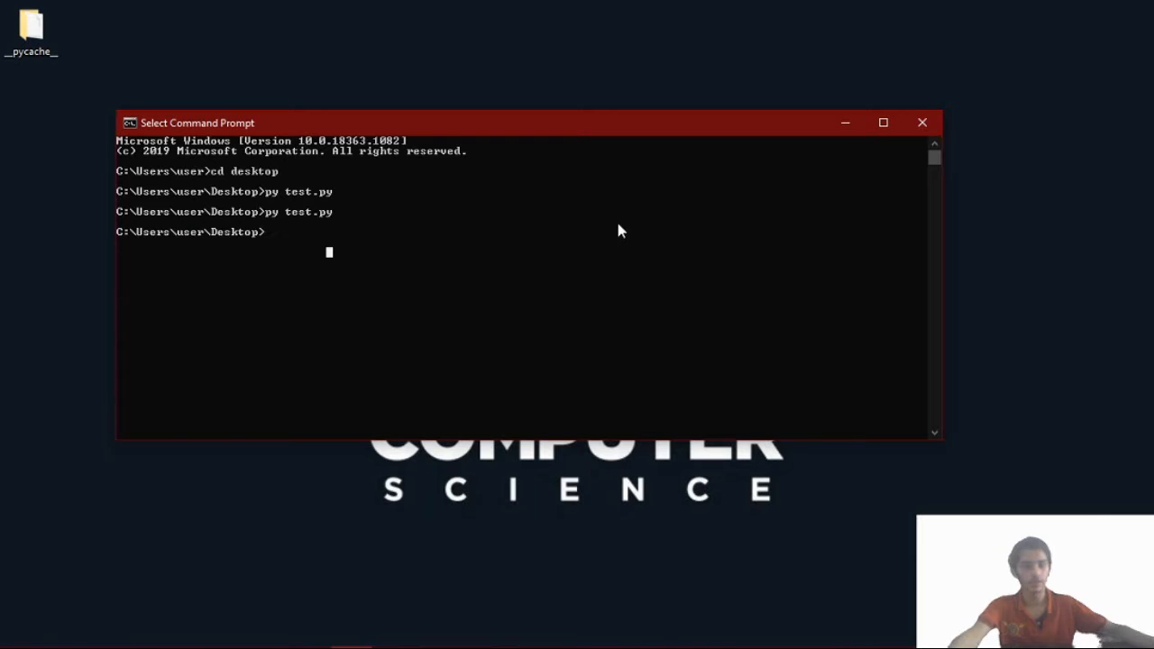
mouse_move(850, 163)
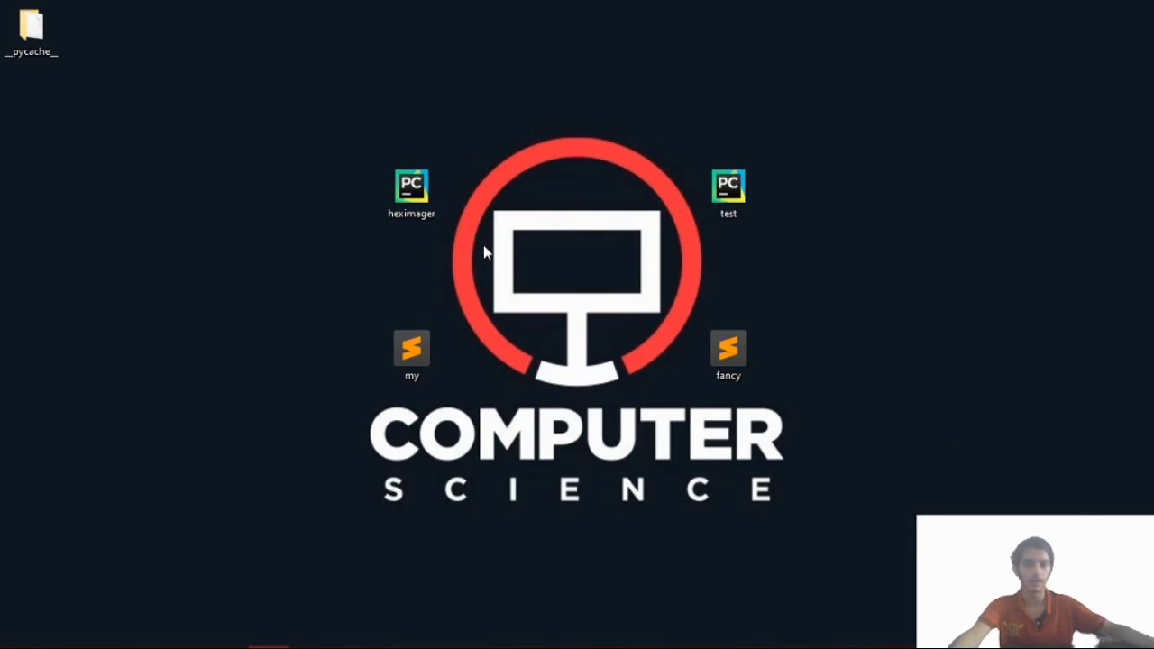
mouse_move(480, 273)
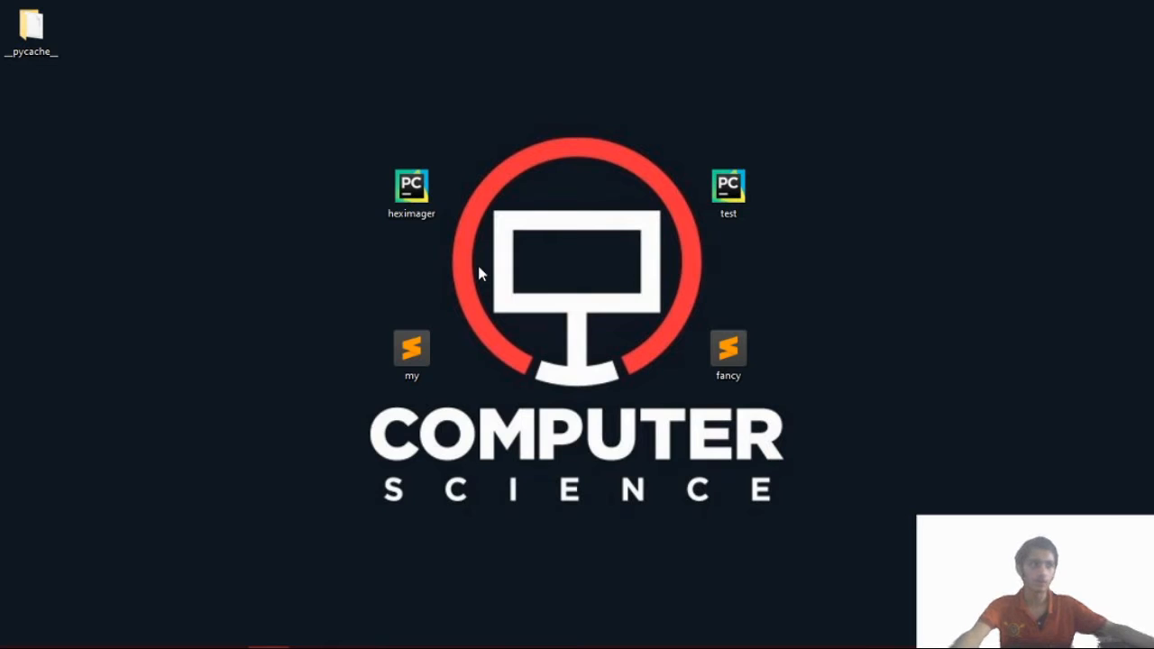
mouse_move(478, 251)
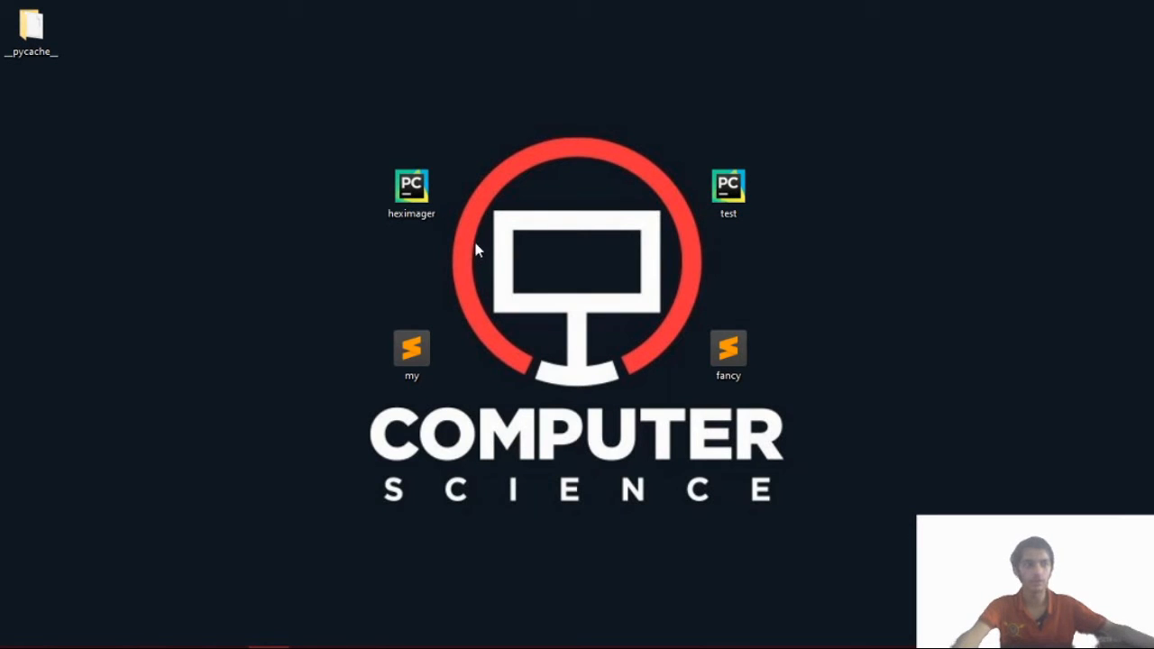
mouse_move(473, 266)
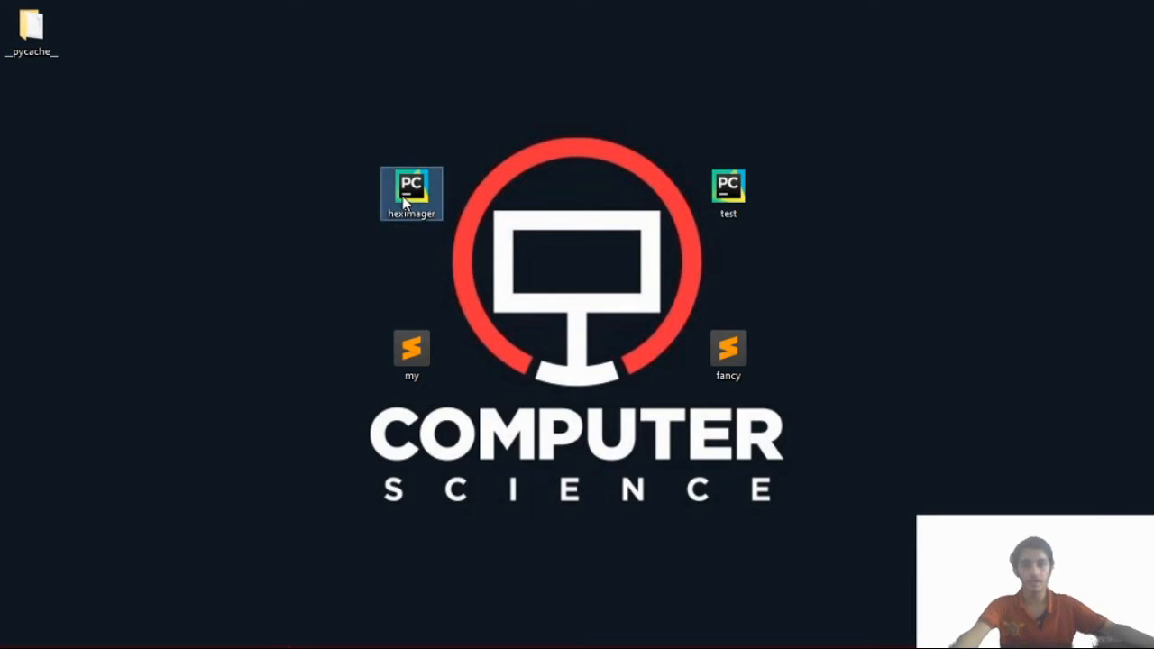
- Open hexImager.py in Sublime Text via the desktop file's Open with menu
right_click(412, 193)
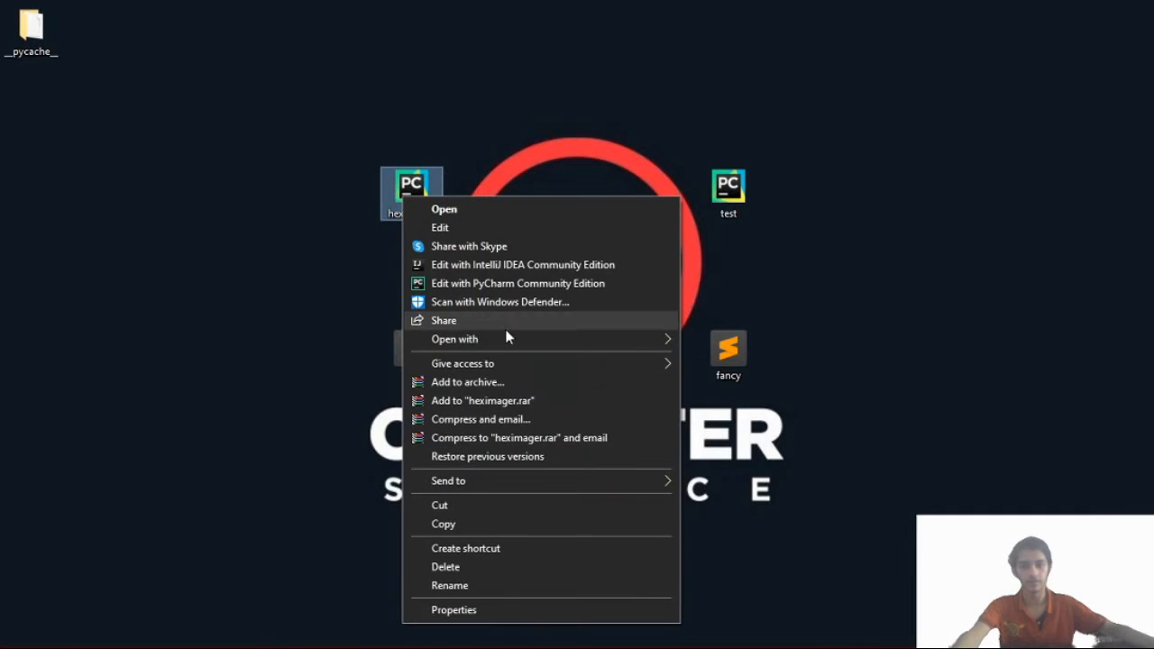
left_click(454, 339)
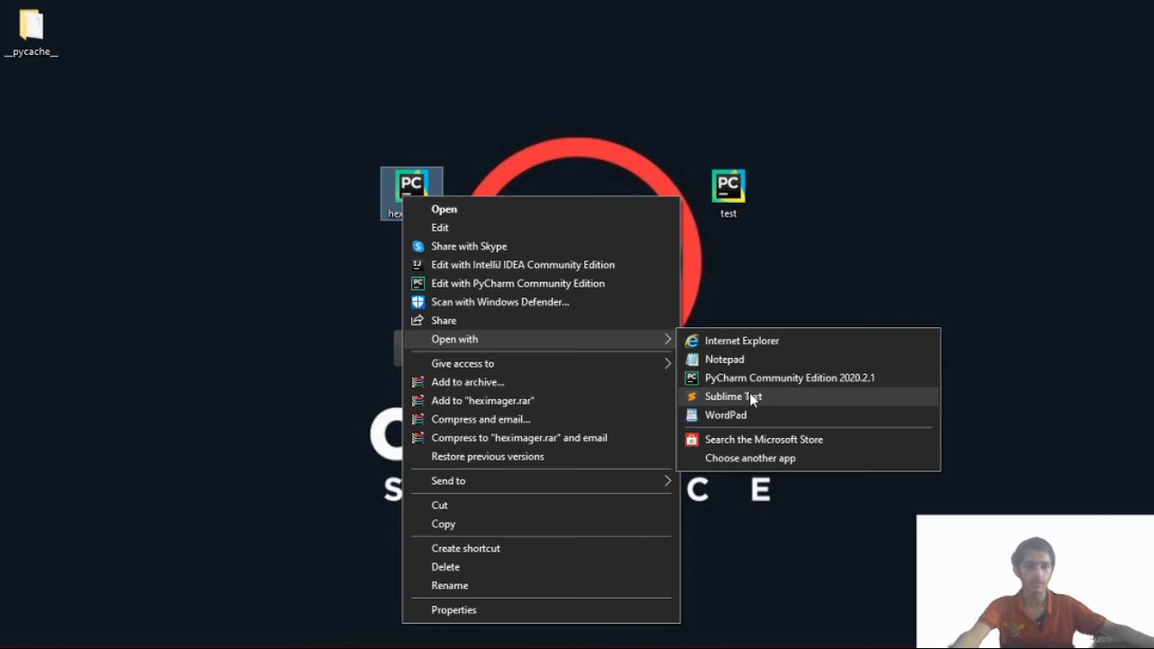
left_click(733, 395)
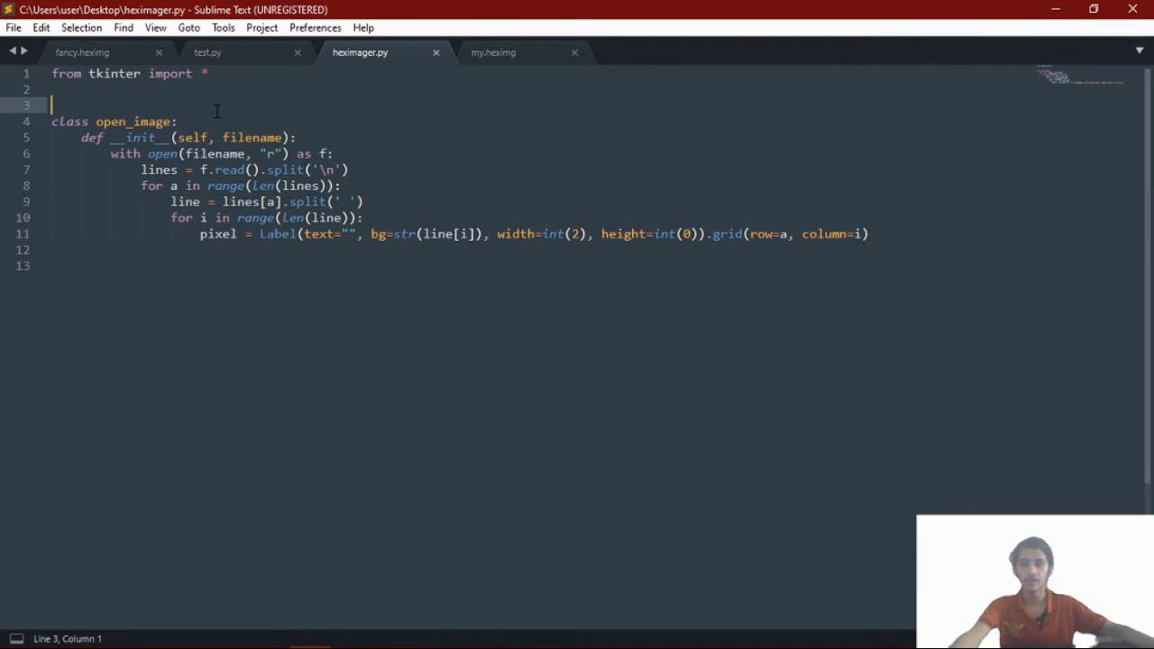
left_click(466, 265)
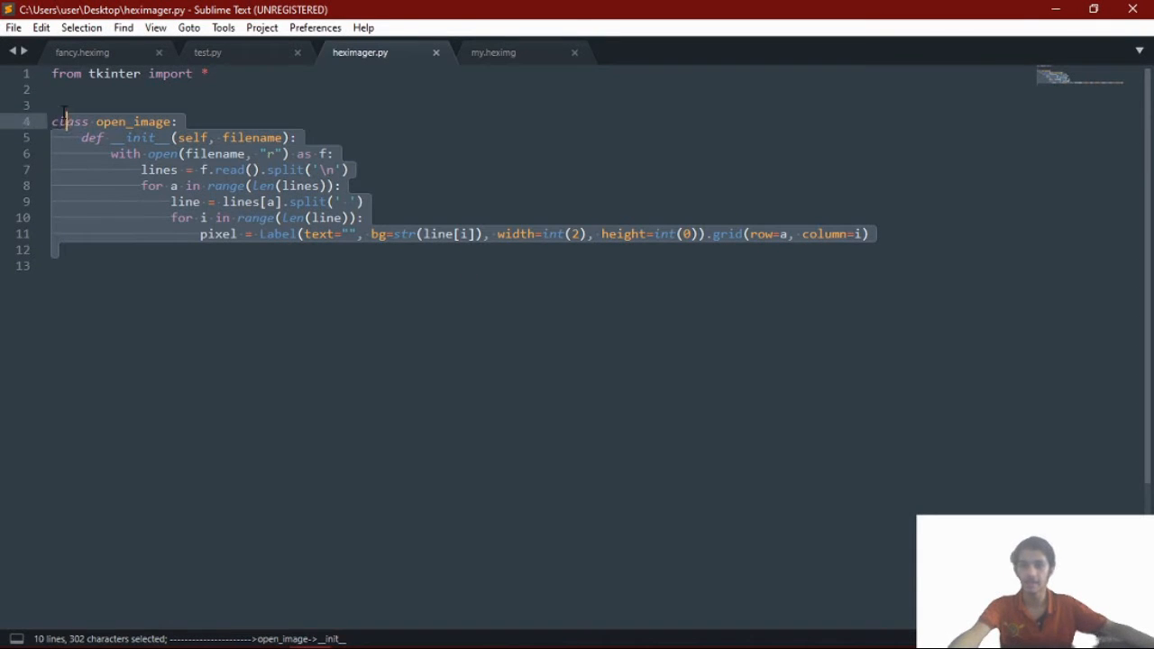
left_click(172, 265)
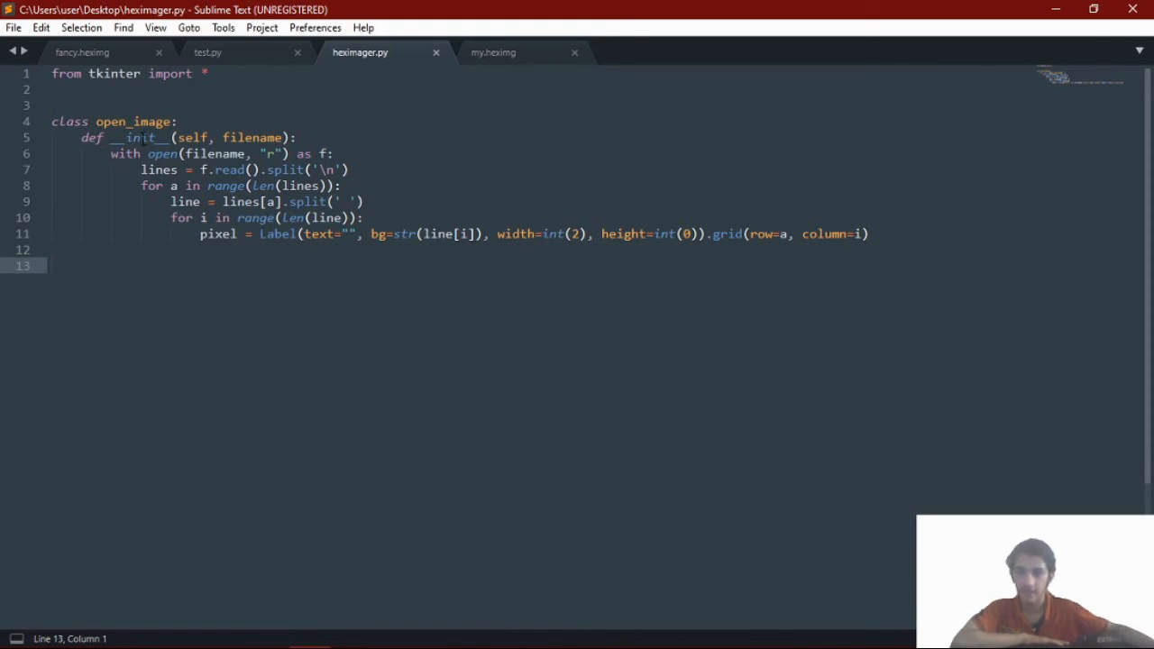
double_click(138, 137)
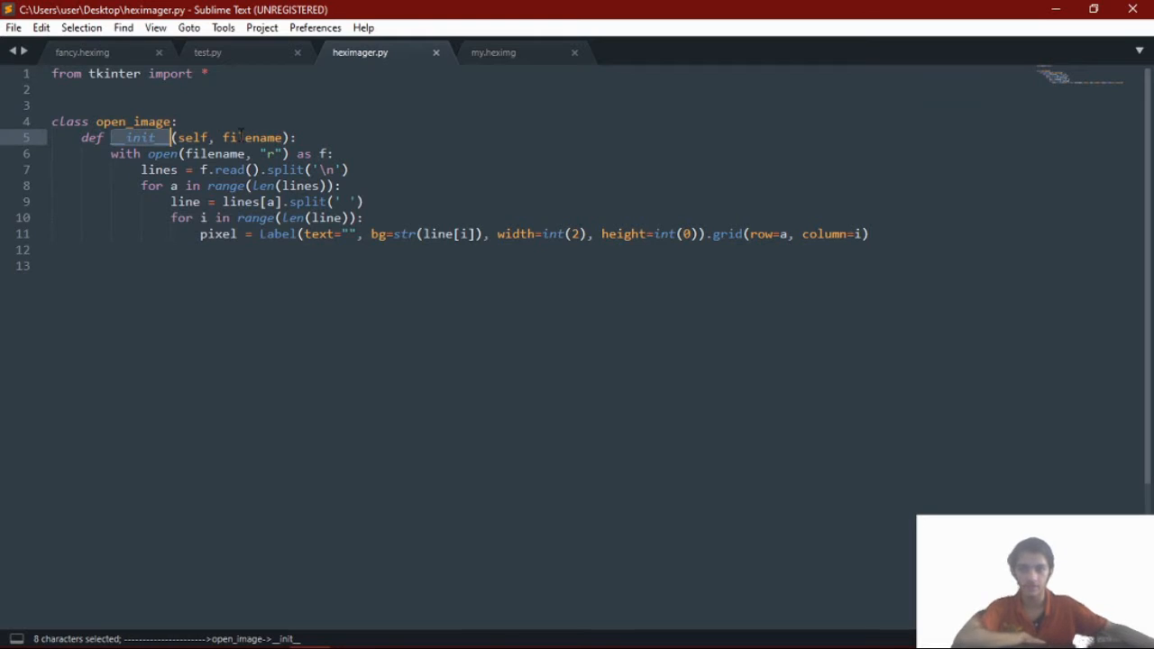
double_click(252, 137)
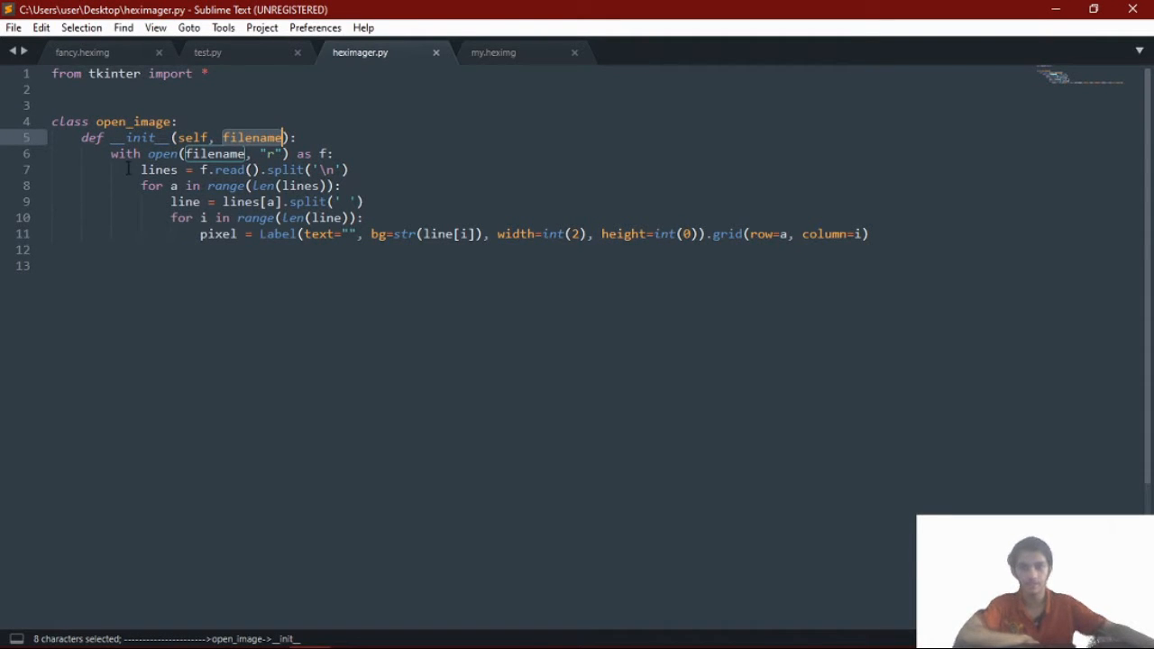
left_click(146, 154)
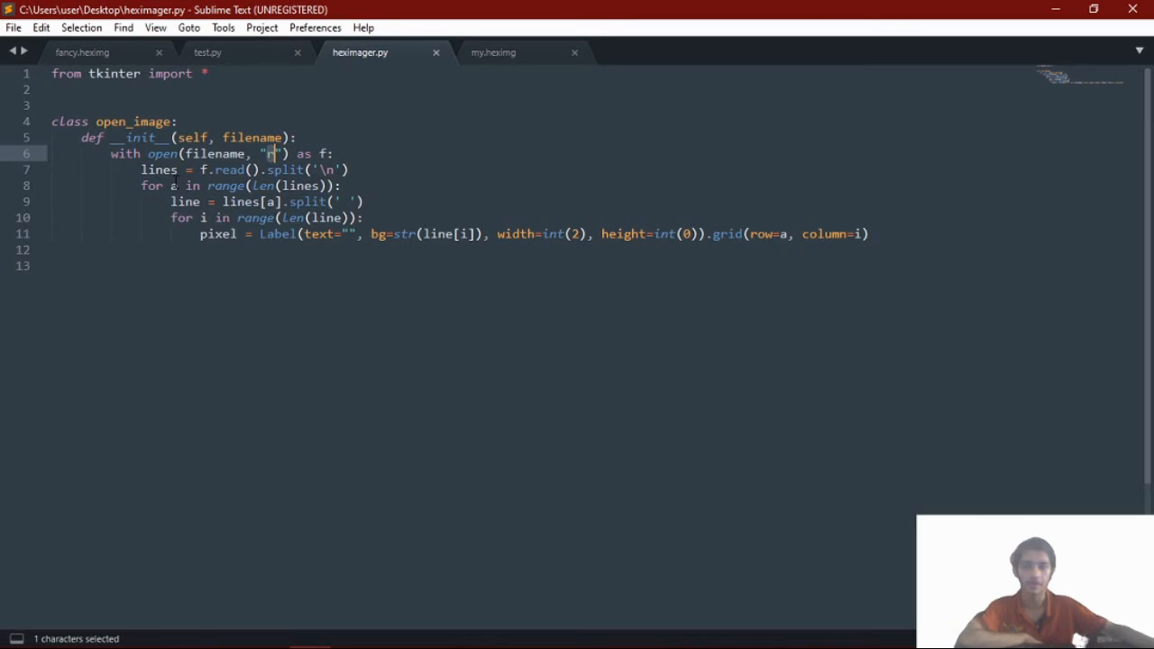
left_click(170, 169)
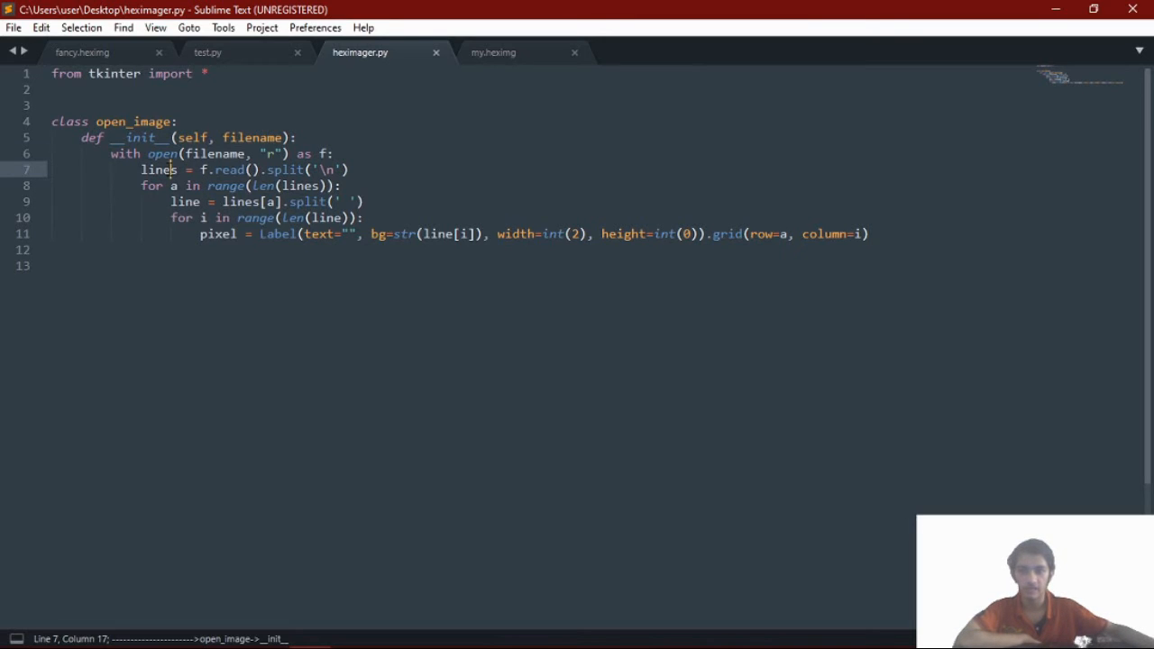
double_click(158, 170)
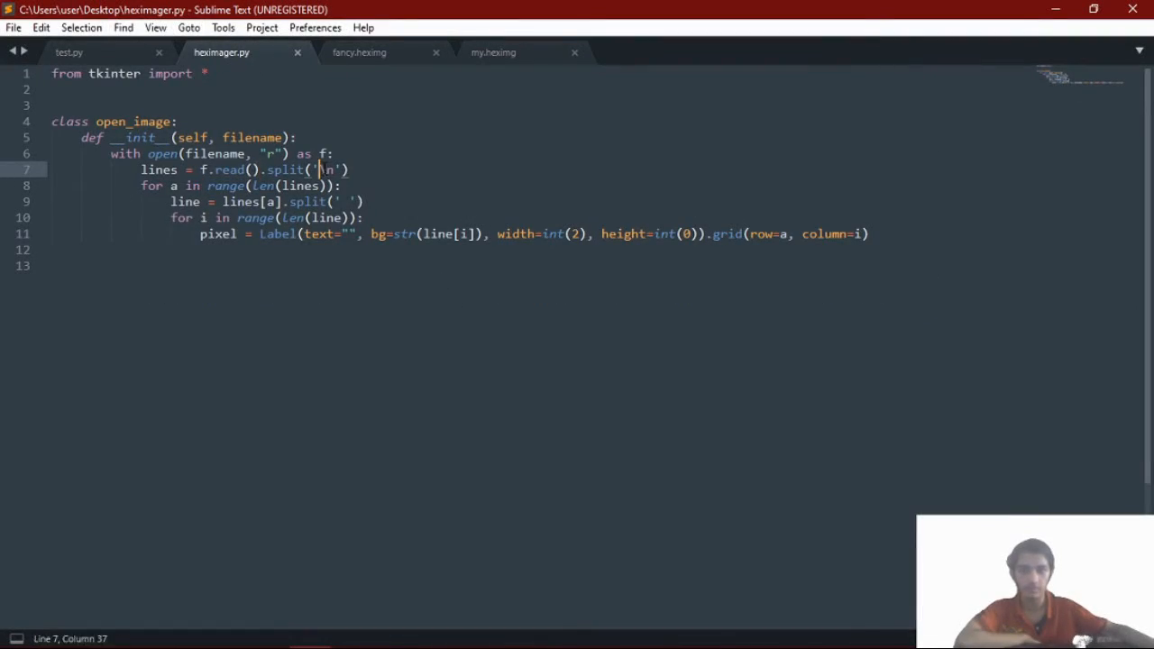
- Point out the space split on line 9, then show fancy.heximg's colour codes
left_click(359, 53)
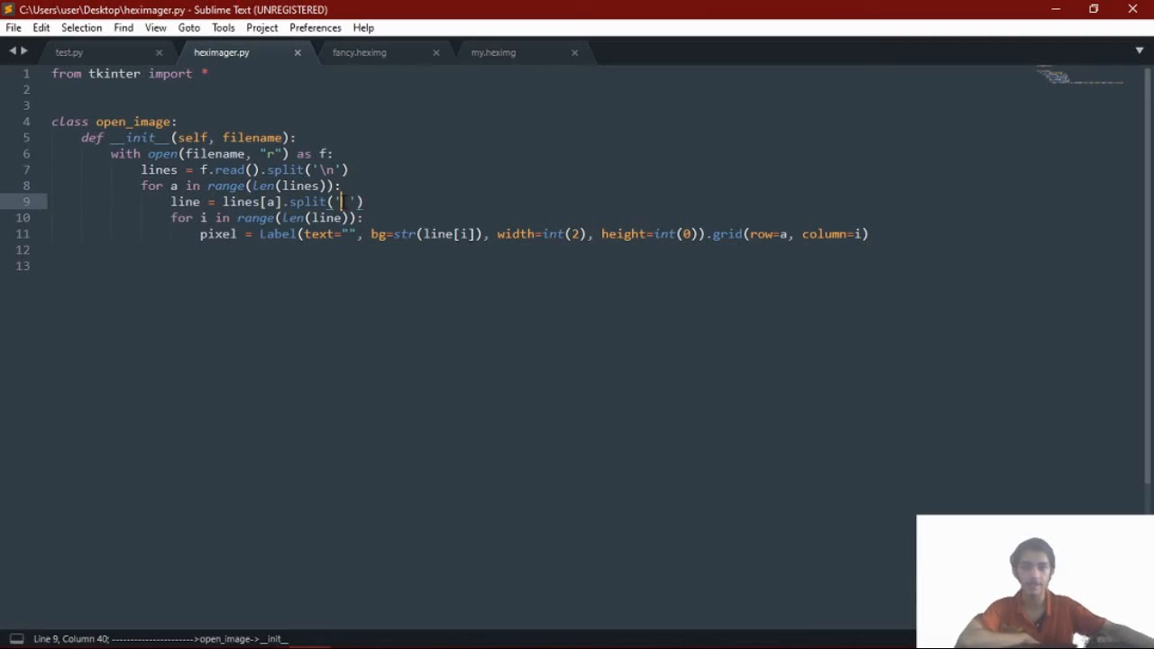
left_click(360, 51)
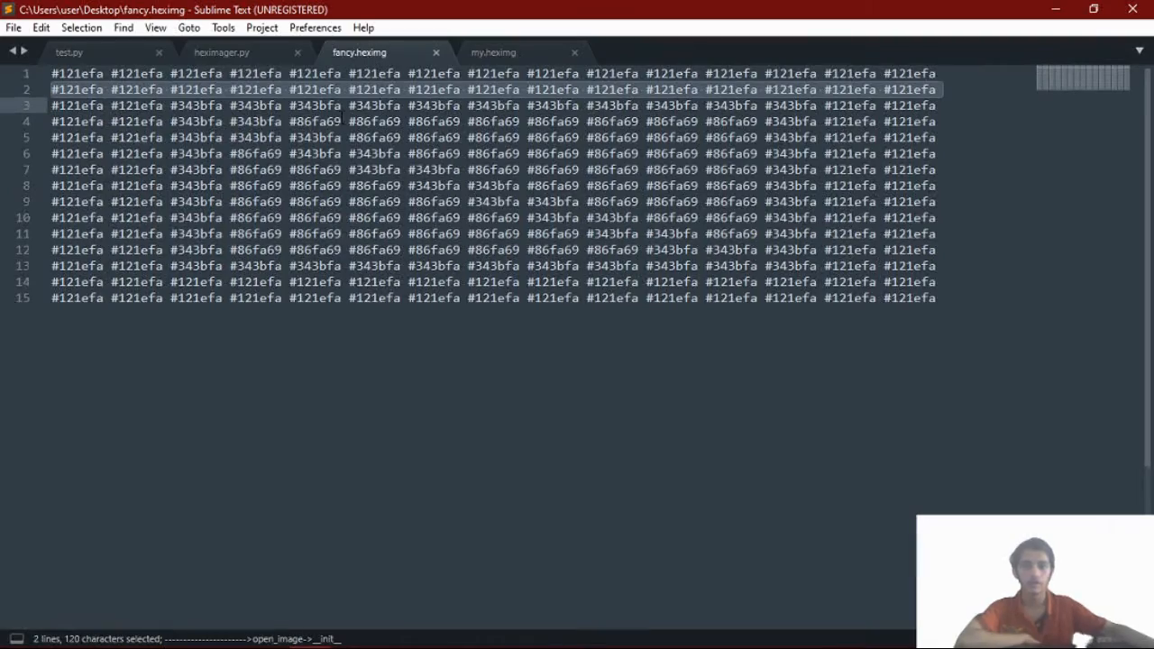
- Point out colour values on lines 3 and 5 of fancy.heximg, then return to hexImager.py
left_click(349, 88)
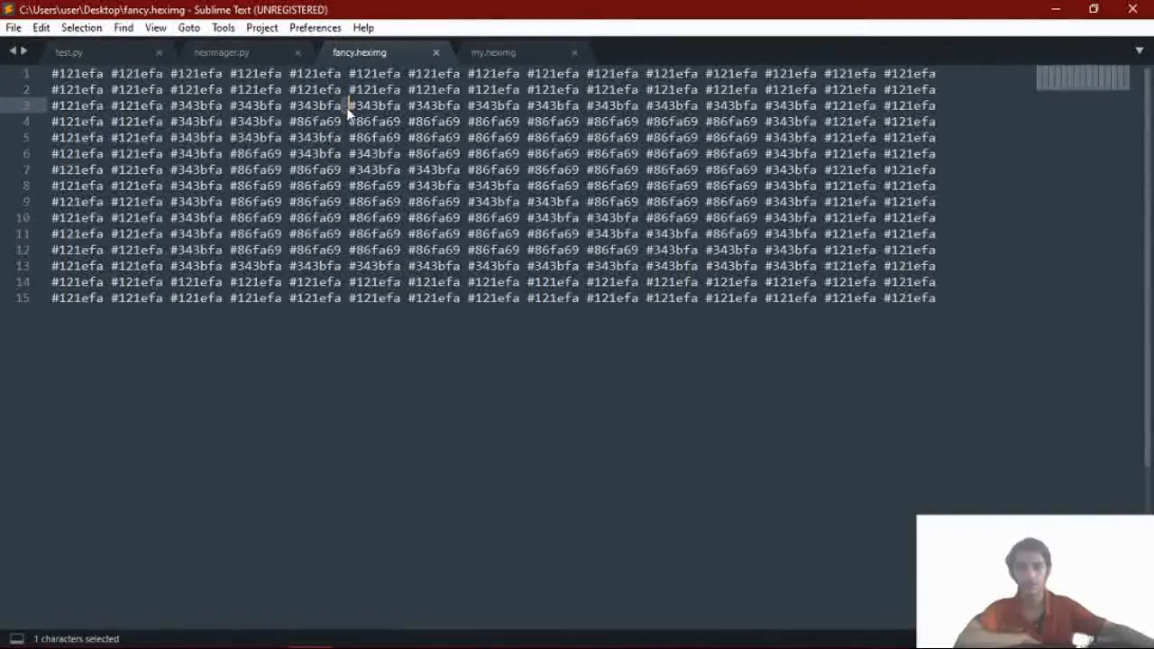
left_click(343, 137)
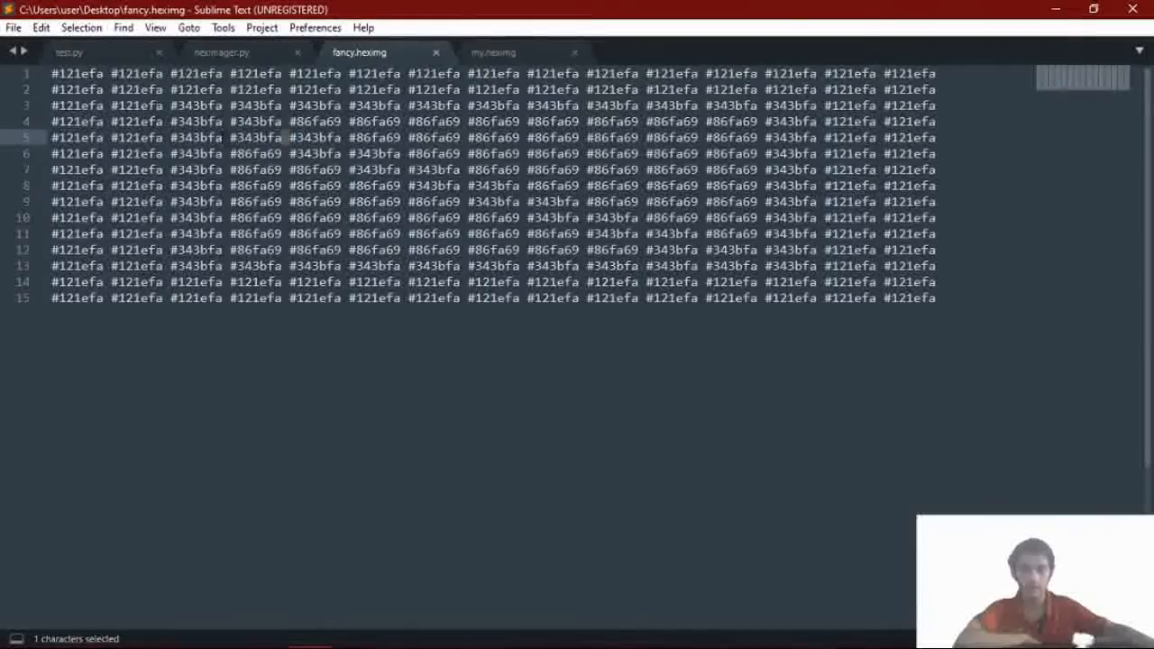
left_click(221, 51)
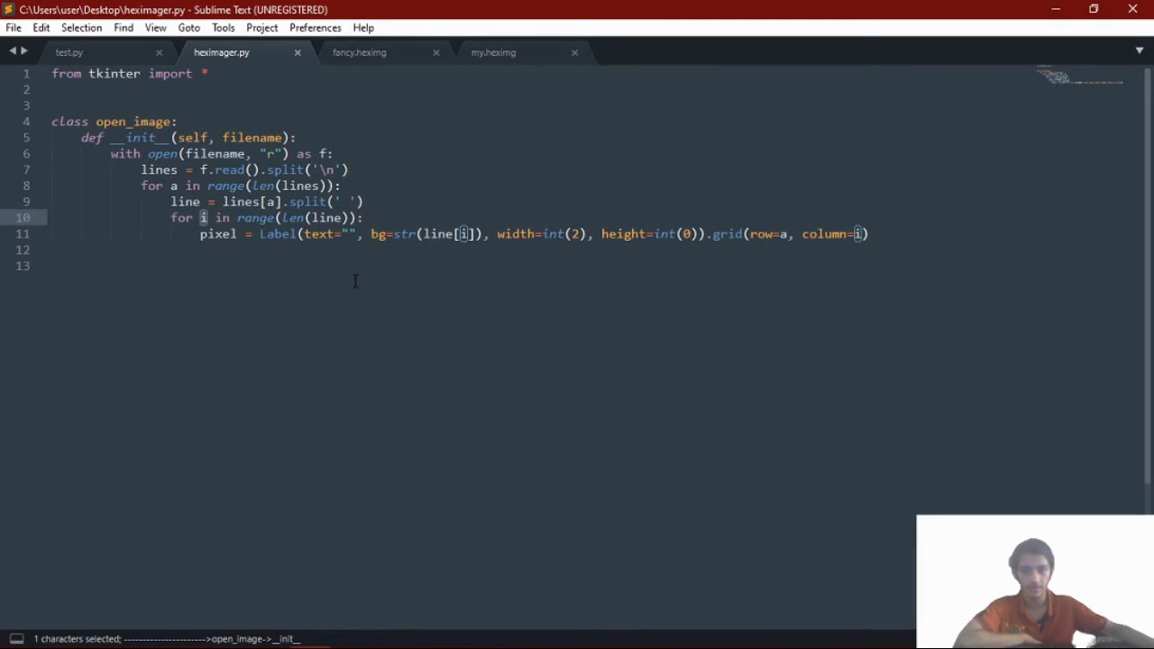
- Highlight pixel, bg, i, str and line[i] on line 11, then view fancy.heximg
double_click(216, 233)
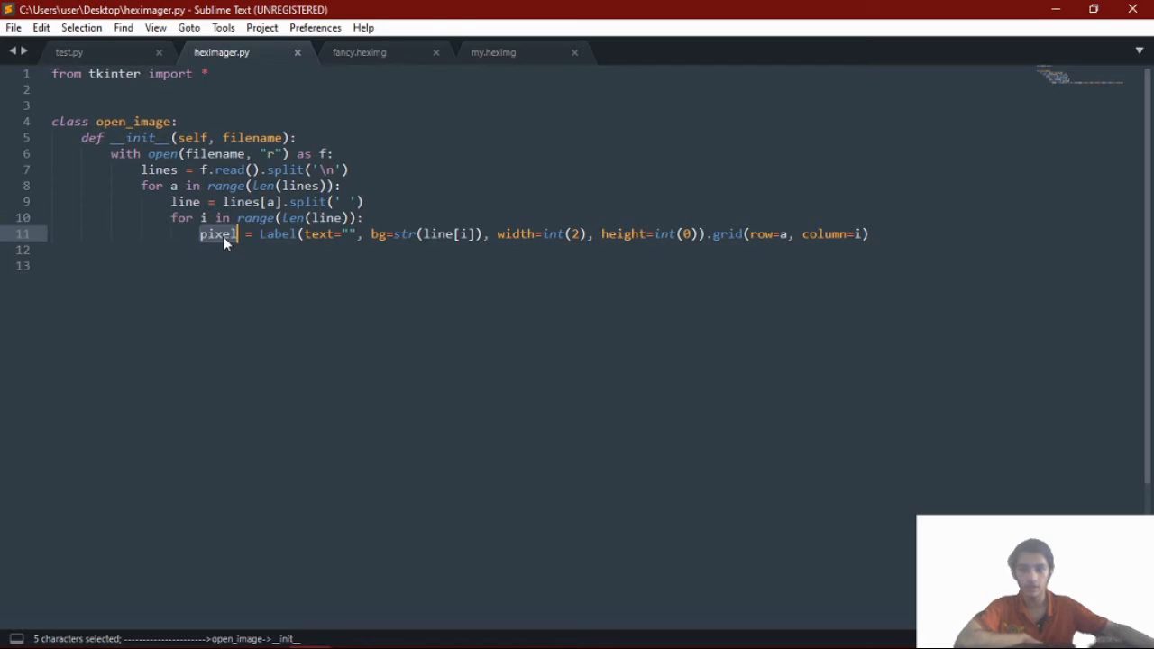
left_click(216, 234)
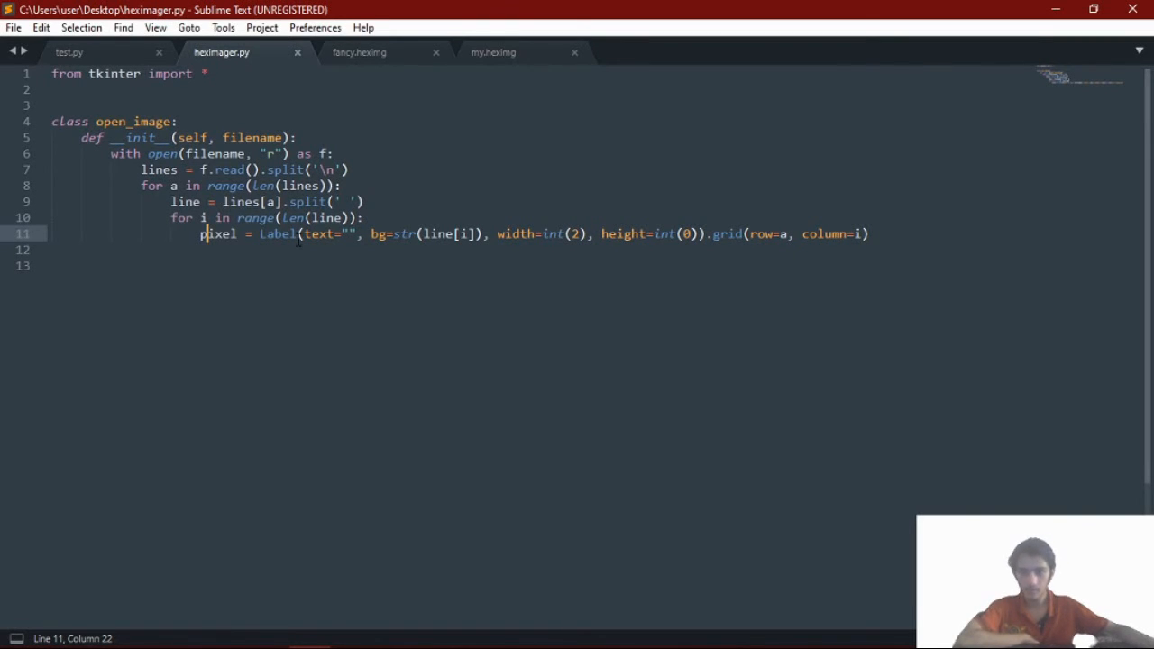
left_click(350, 234)
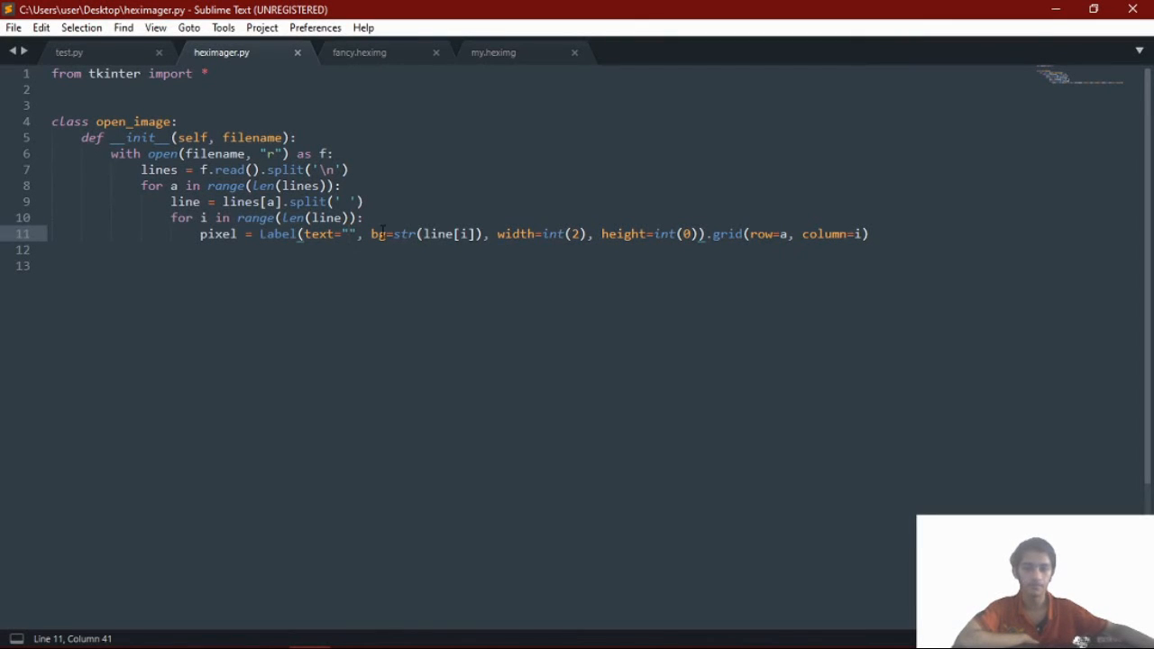
left_click(383, 234)
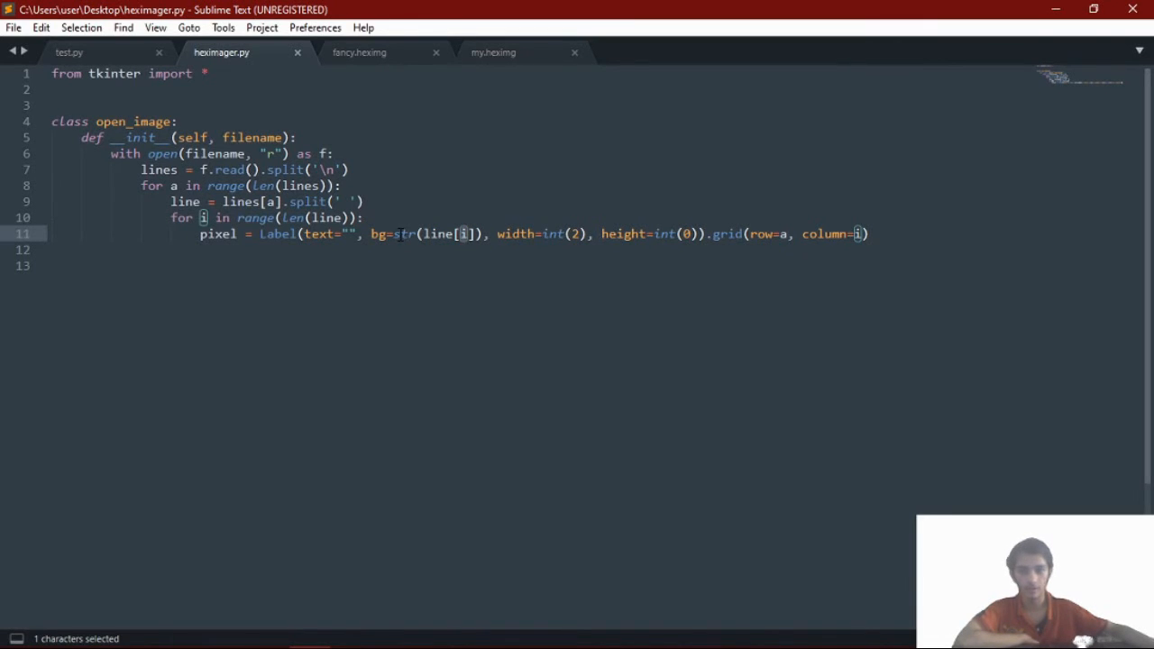
double_click(405, 234)
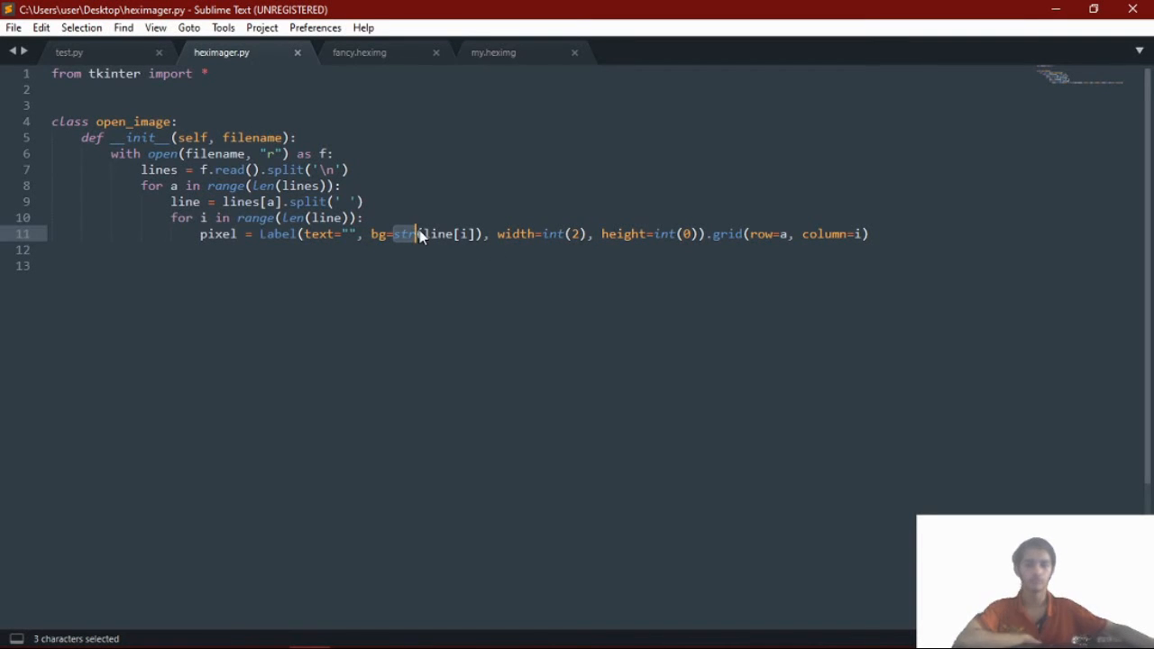
double_click(439, 234)
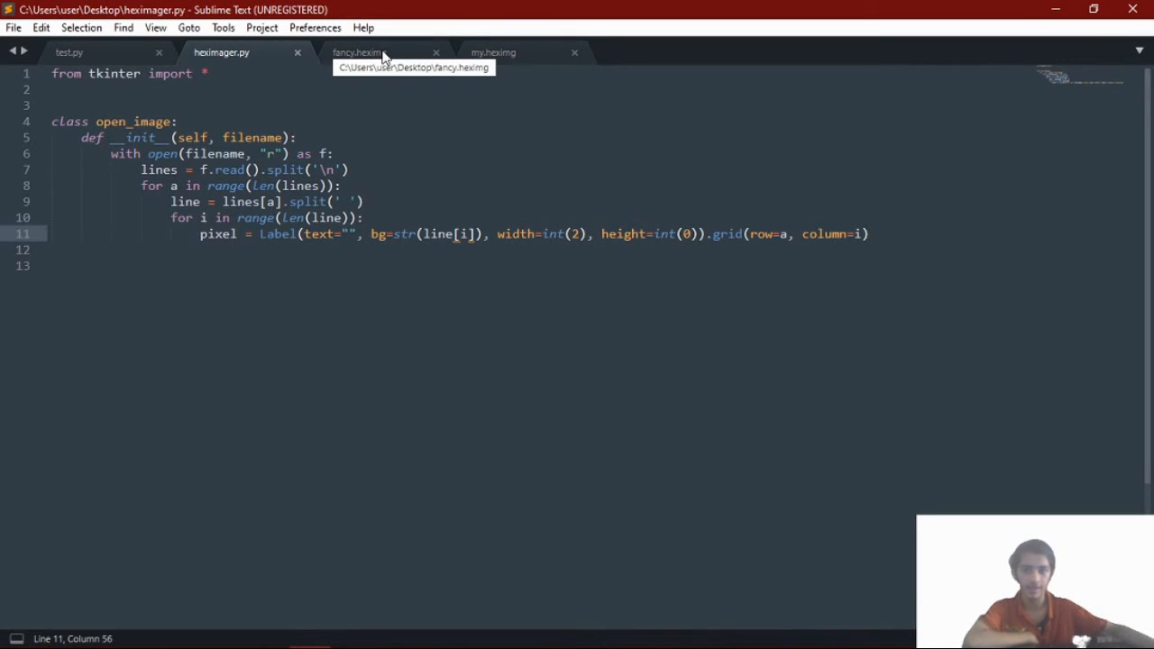
left_click(363, 217)
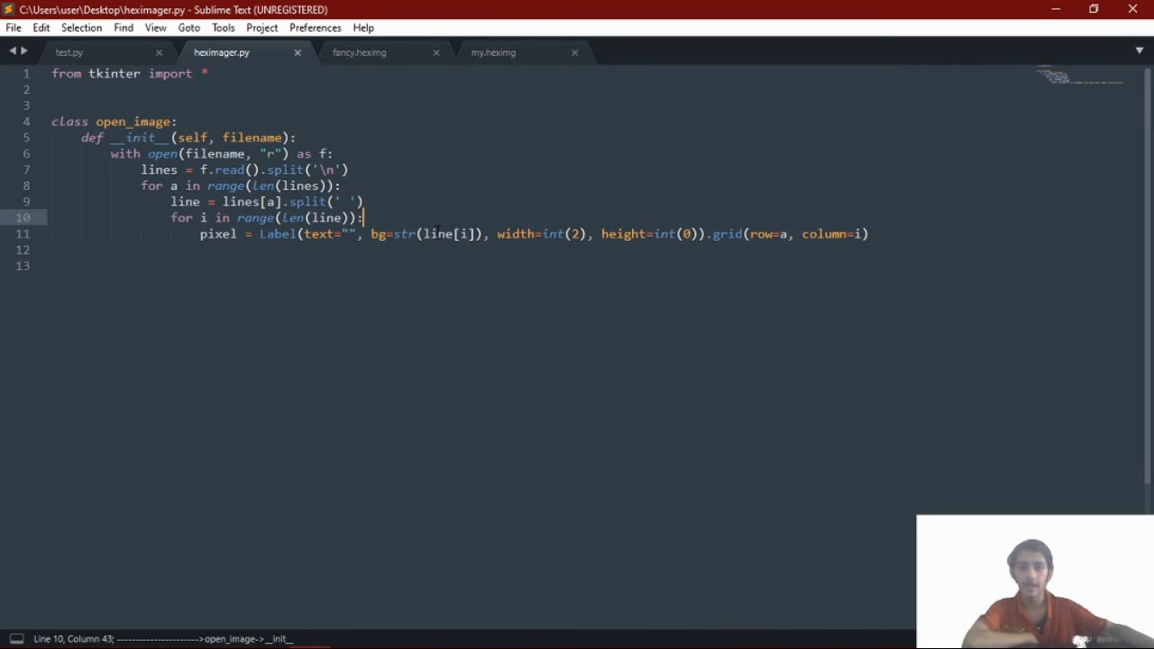
double_click(184, 201)
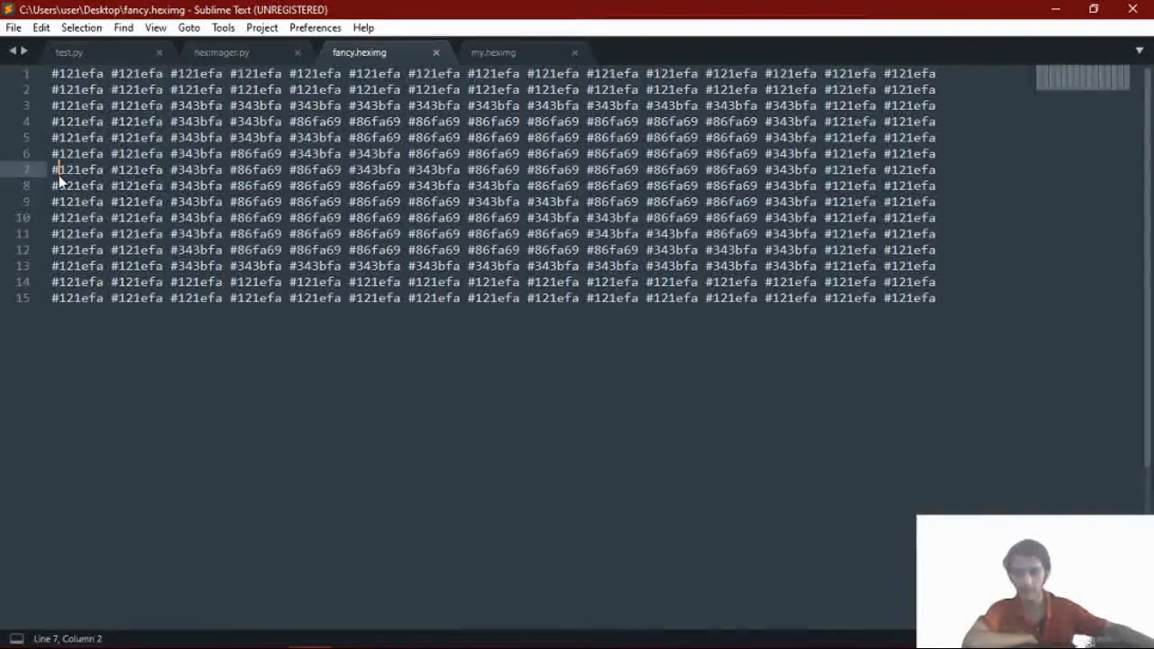
- Point out a colour value on line 7, then go back to hexImager.py
left_click(228, 169)
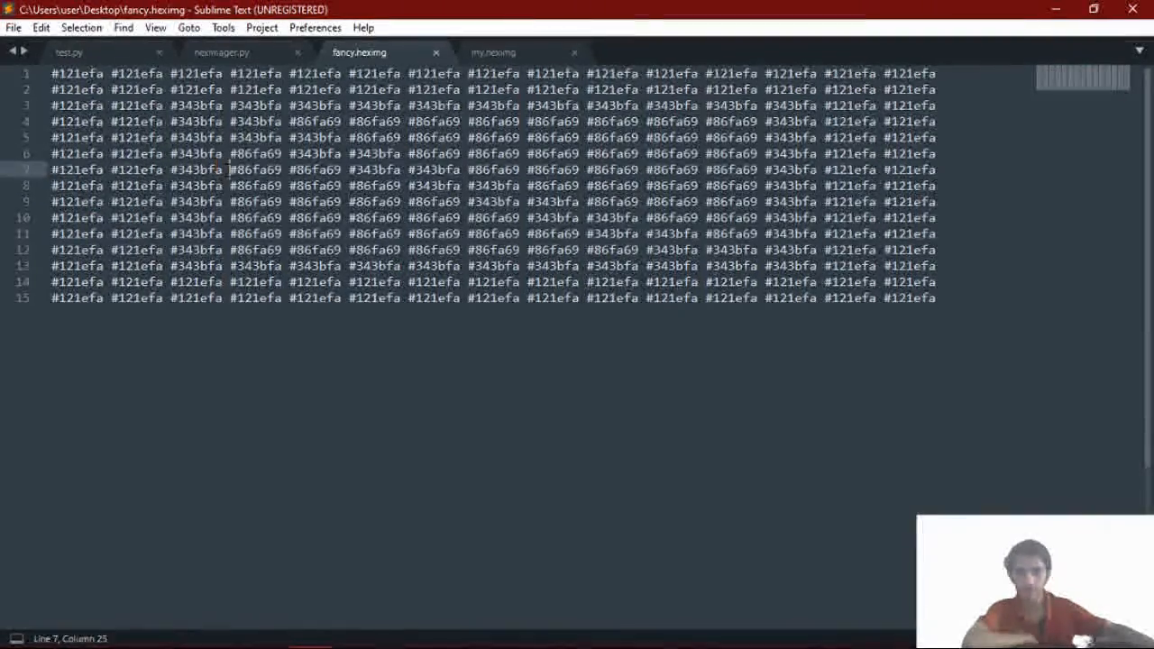
left_click(221, 52)
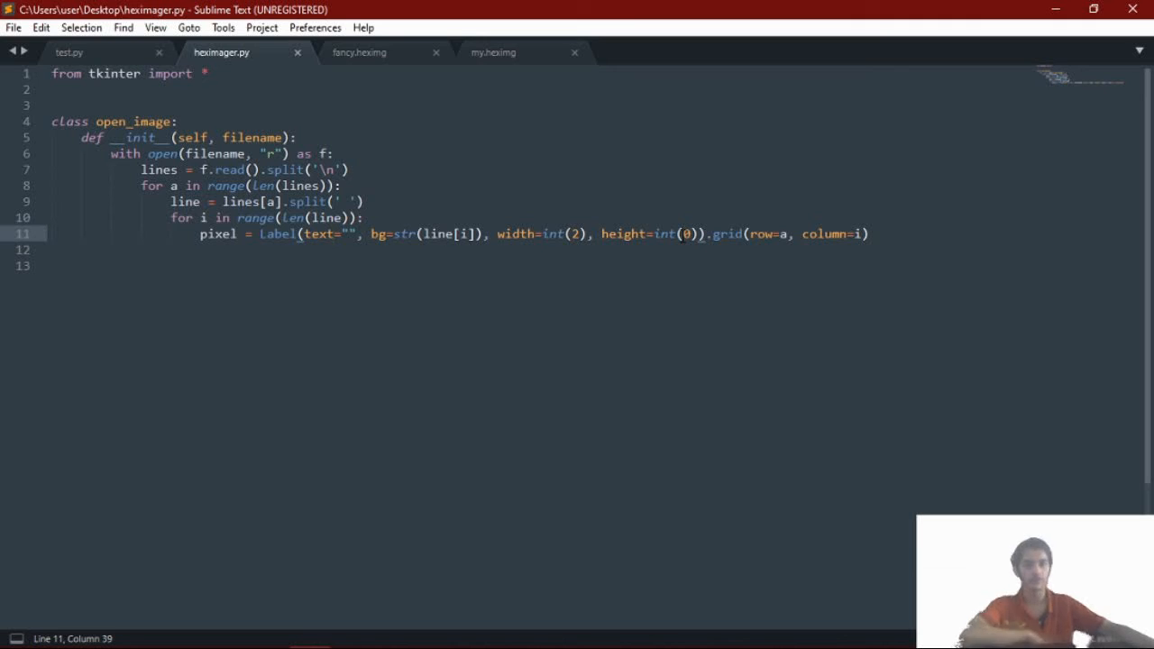
double_click(688, 235)
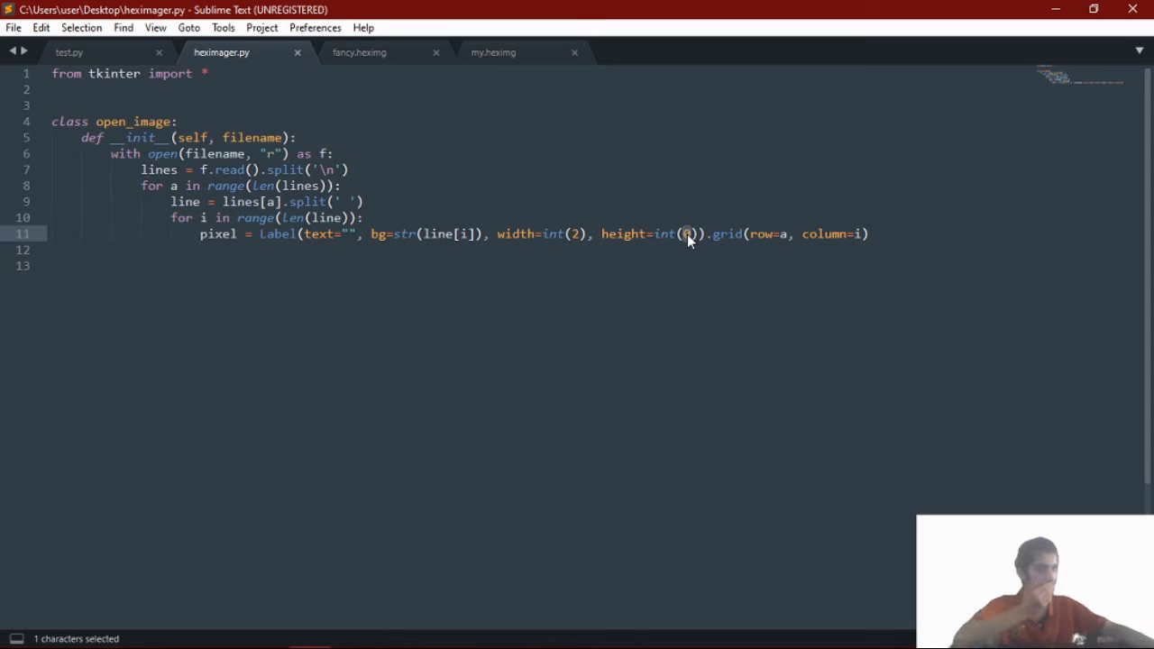
double_click(760, 234)
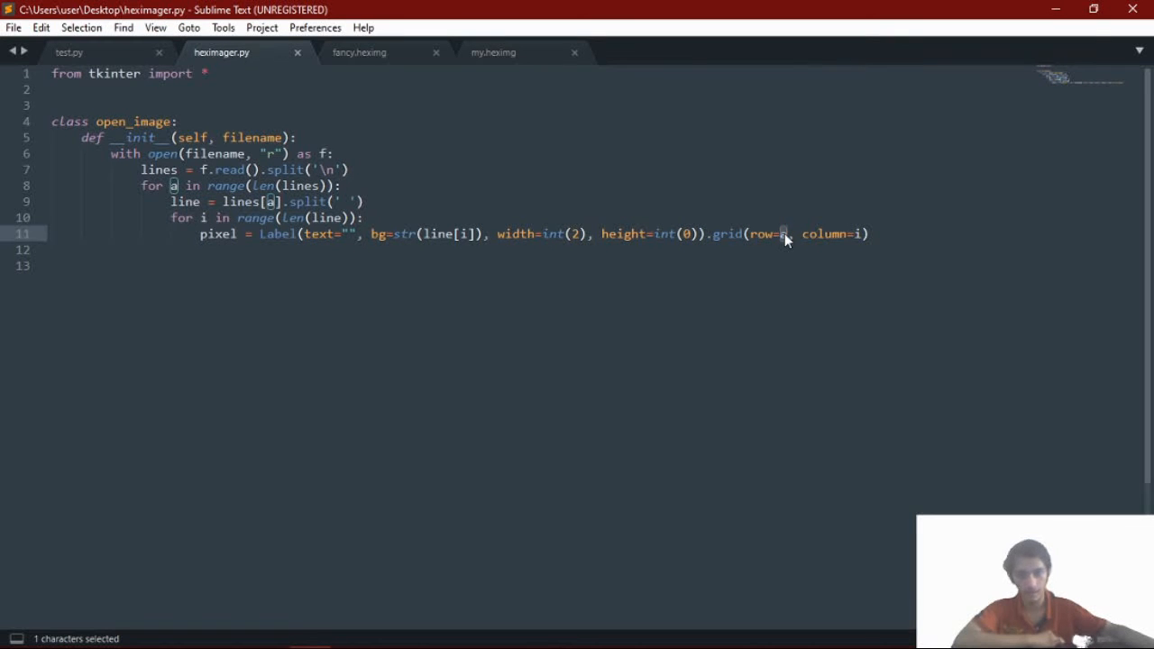
left_click(779, 235)
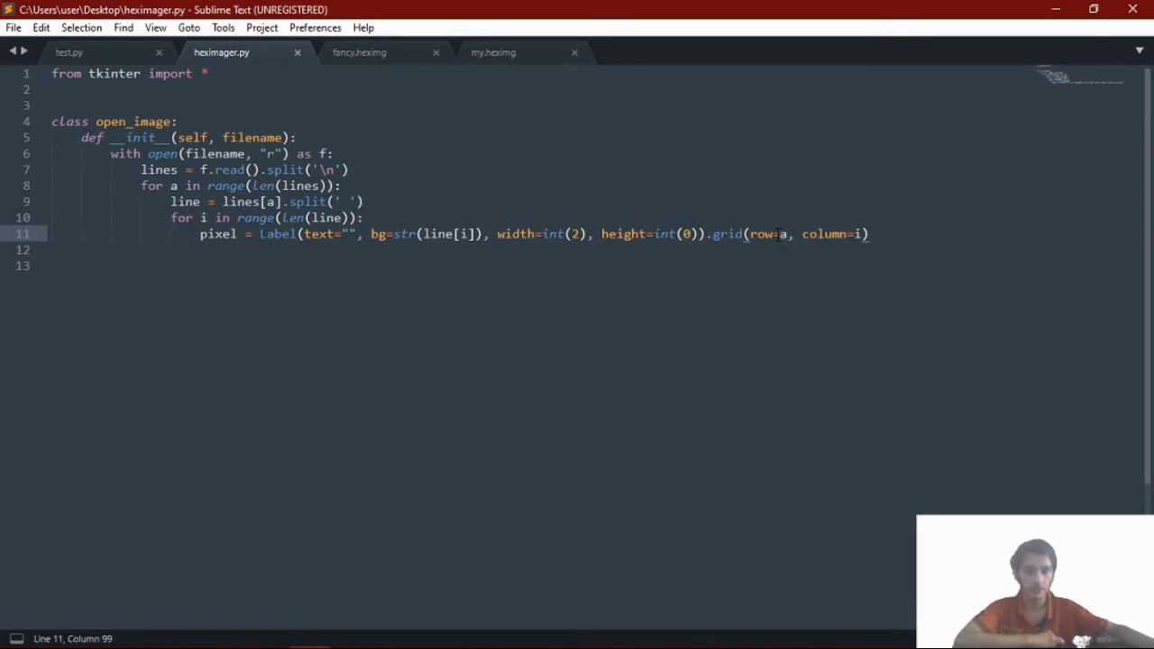
double_click(783, 235)
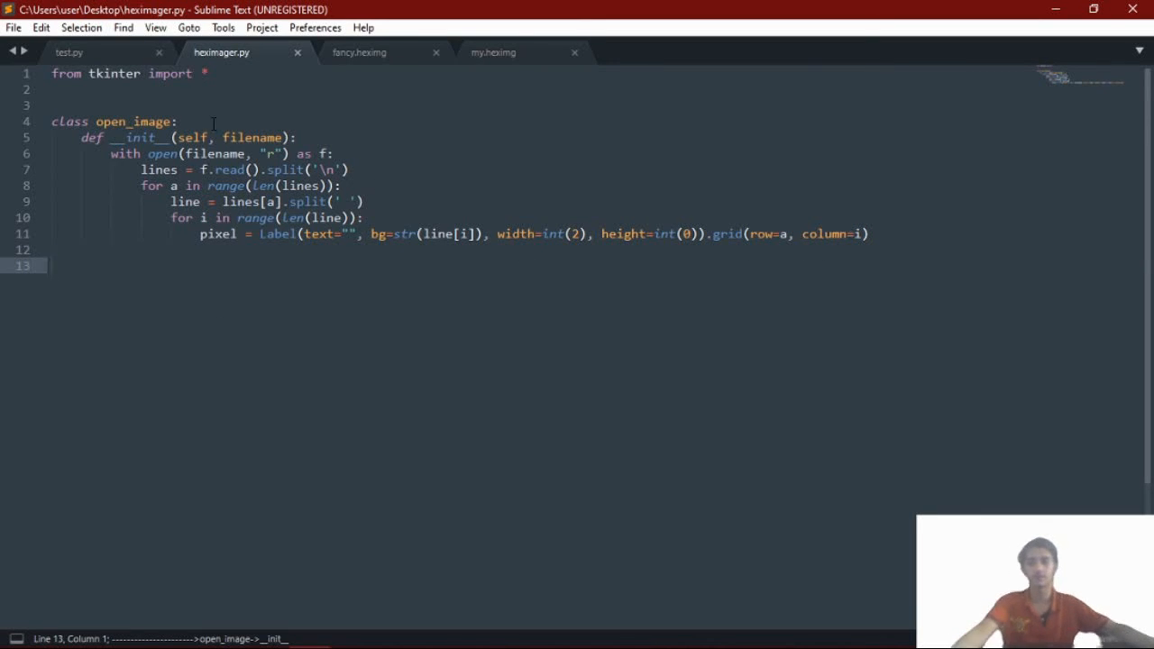
left_click(54, 106)
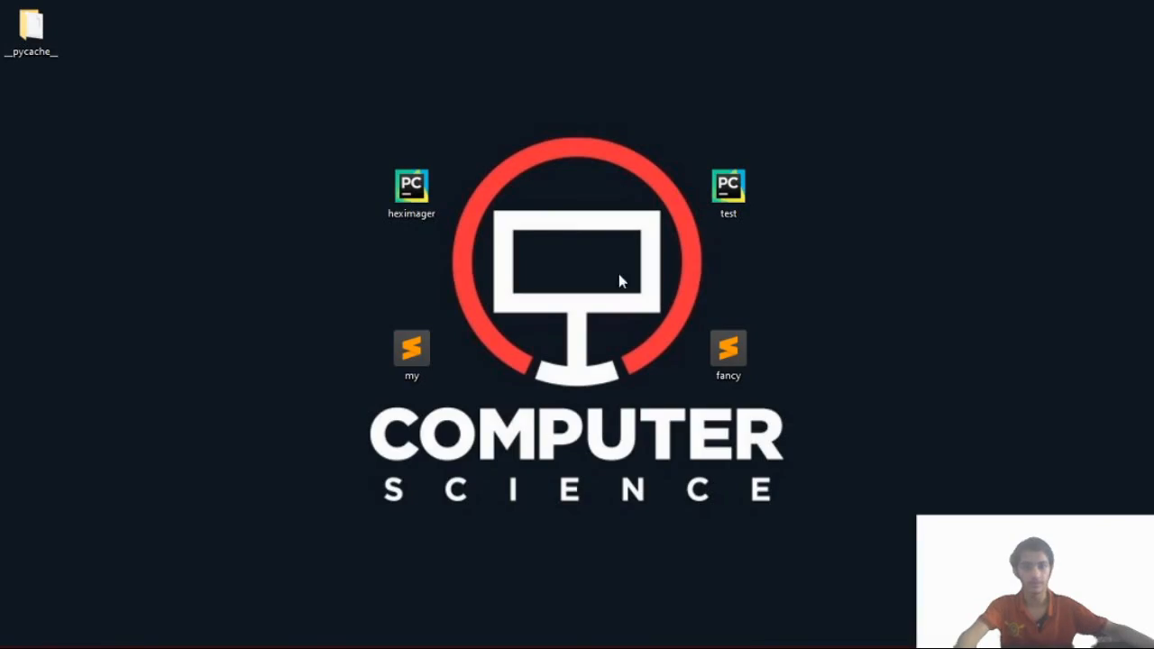
mouse_move(567, 284)
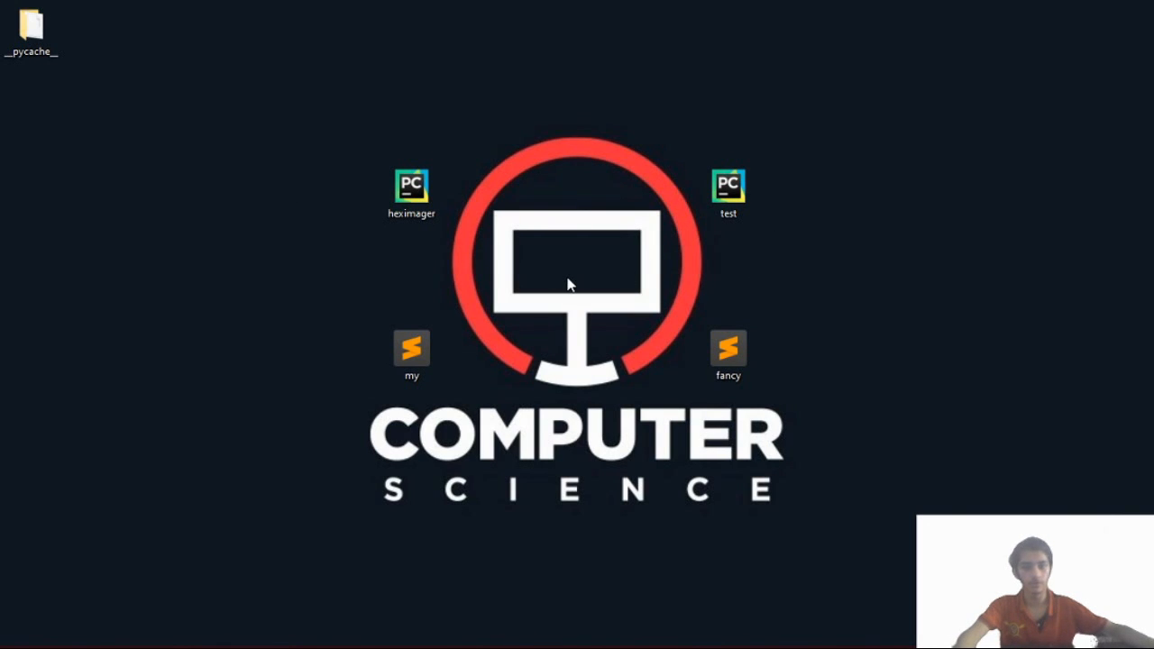